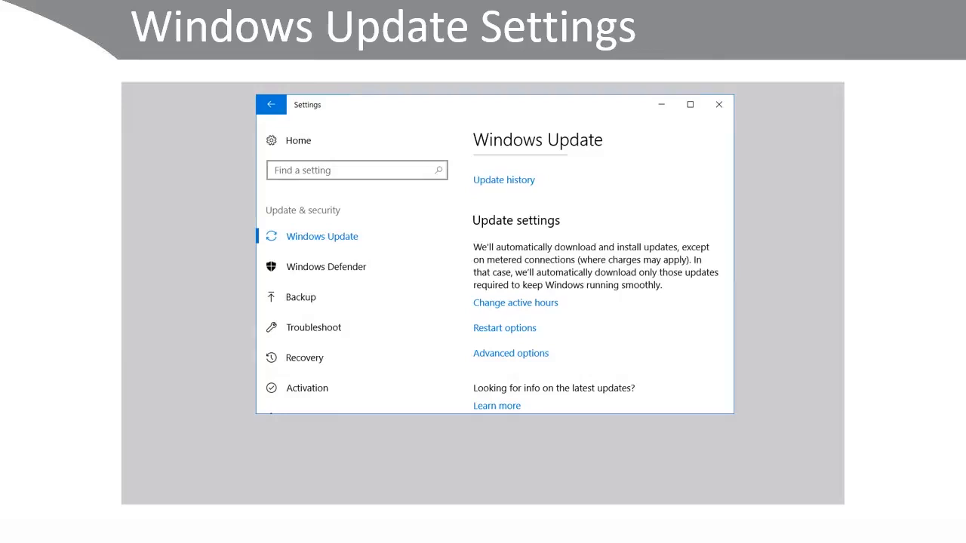
Step: Show the Restart options, Advanced options and Update history slides, then end the slideshow to the desktop
left_click(516, 302)
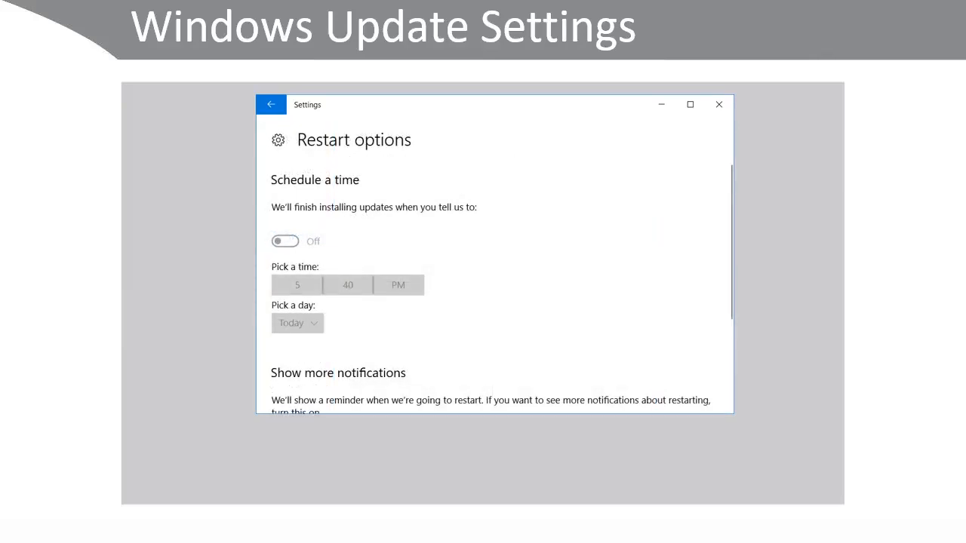
left_click(268, 102)
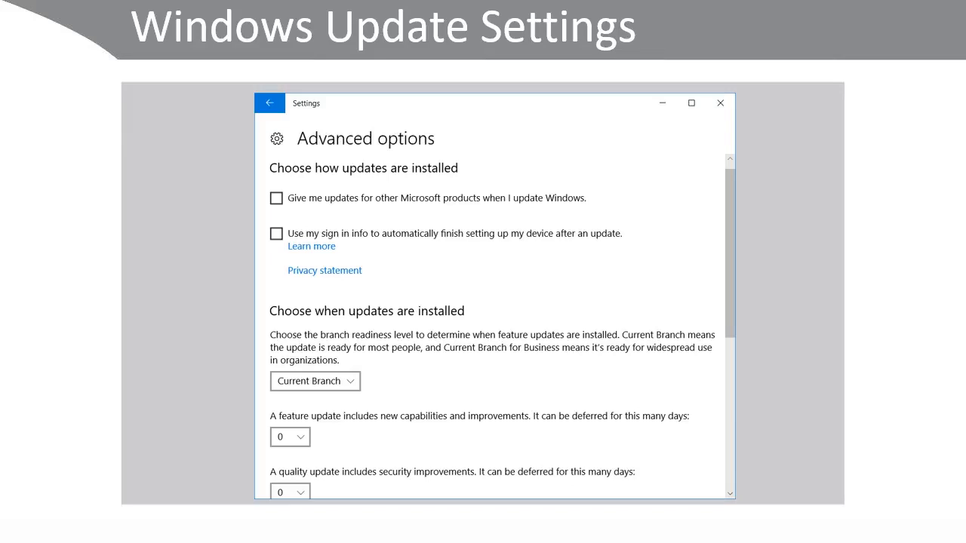
left_click(268, 102)
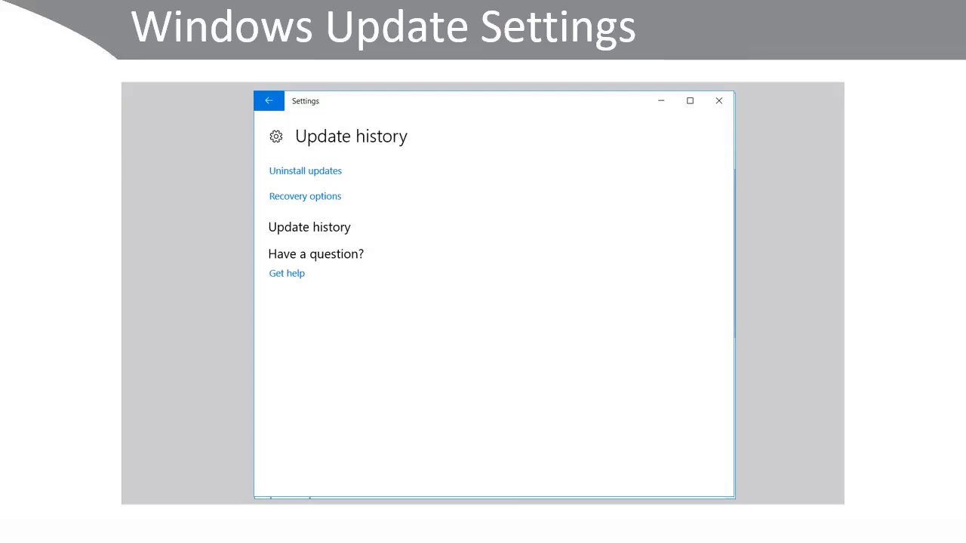
left_click(718, 100)
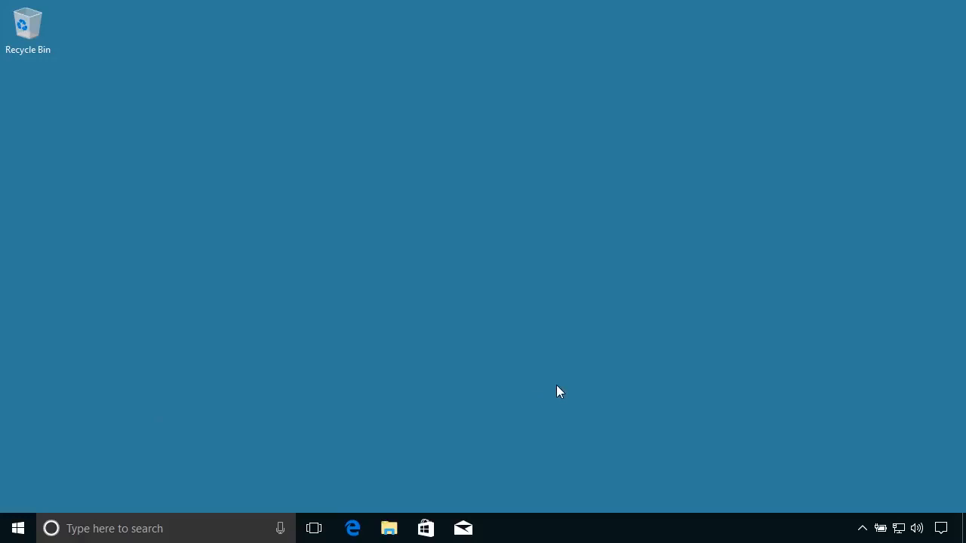
mouse_move(942, 528)
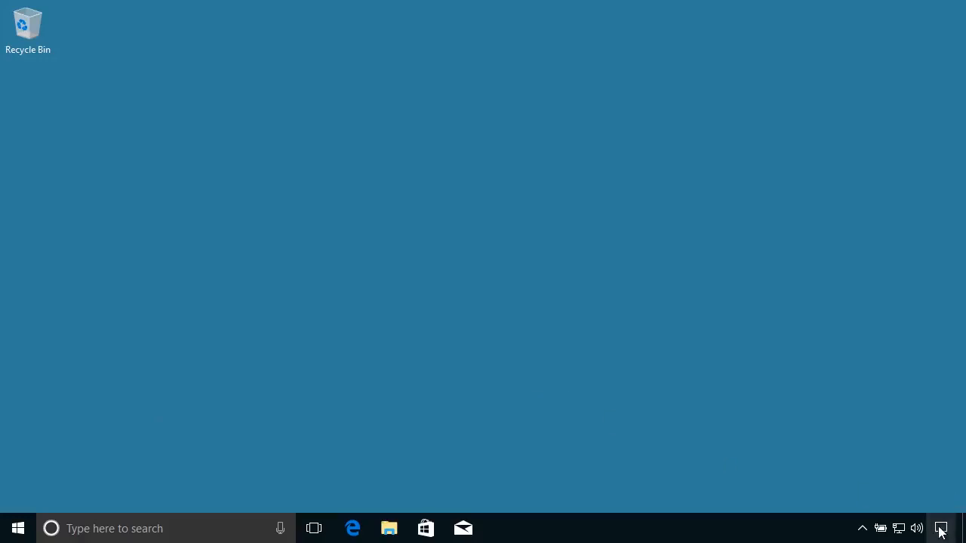
Step: Reach Windows Update via Action Center's All settings and Update & security
left_click(941, 528)
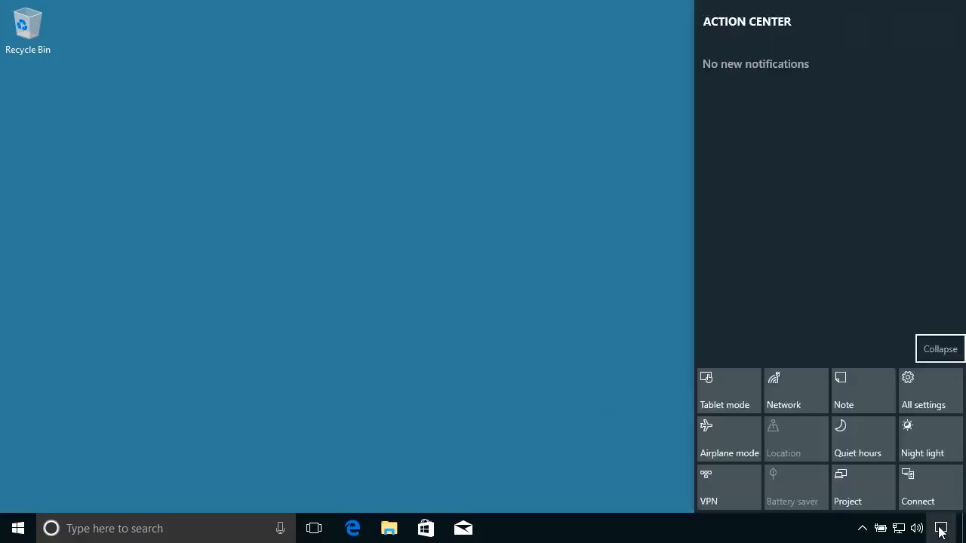
left_click(924, 389)
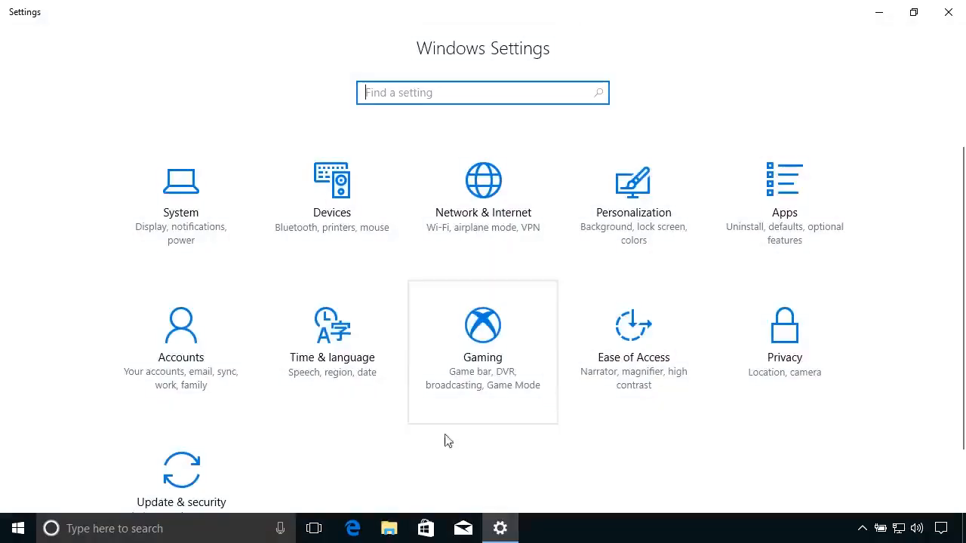
left_click(182, 480)
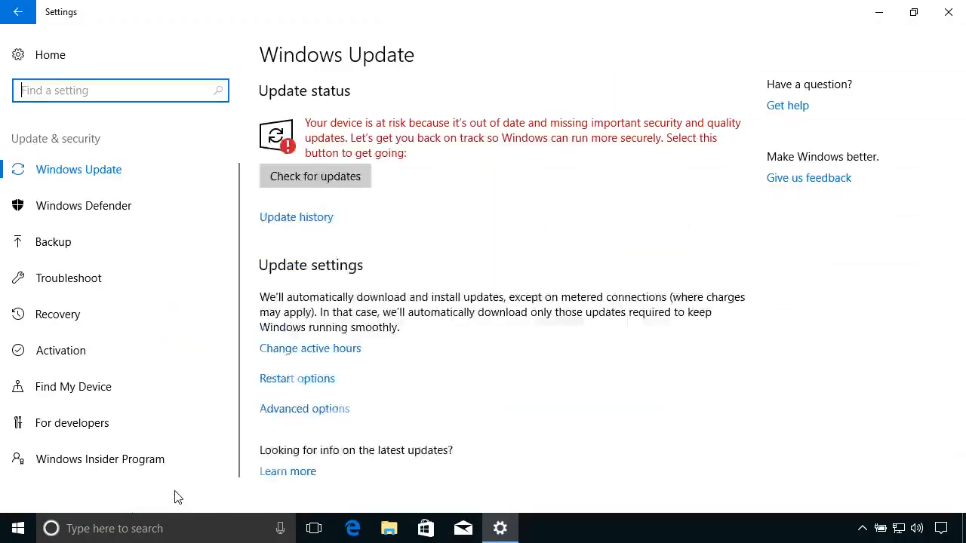
mouse_move(103, 174)
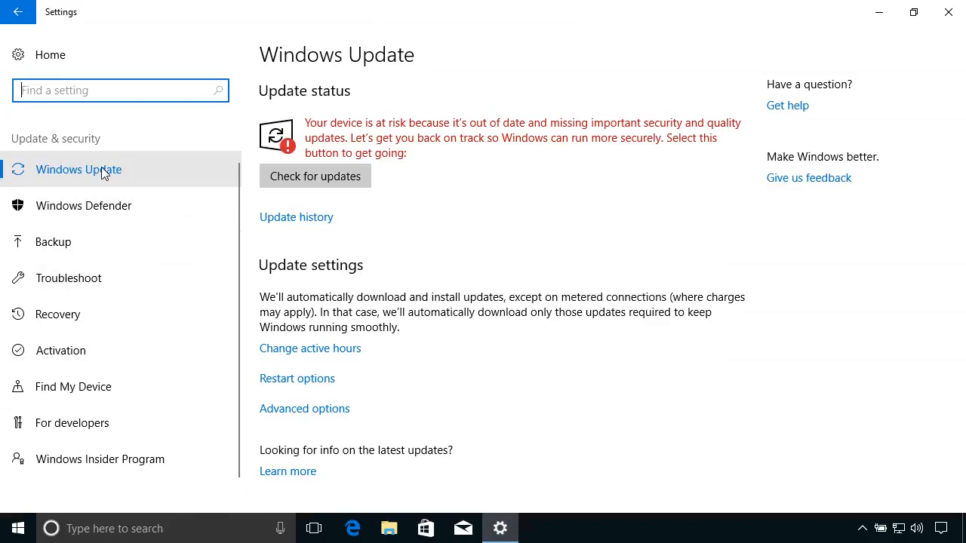
mouse_move(450, 203)
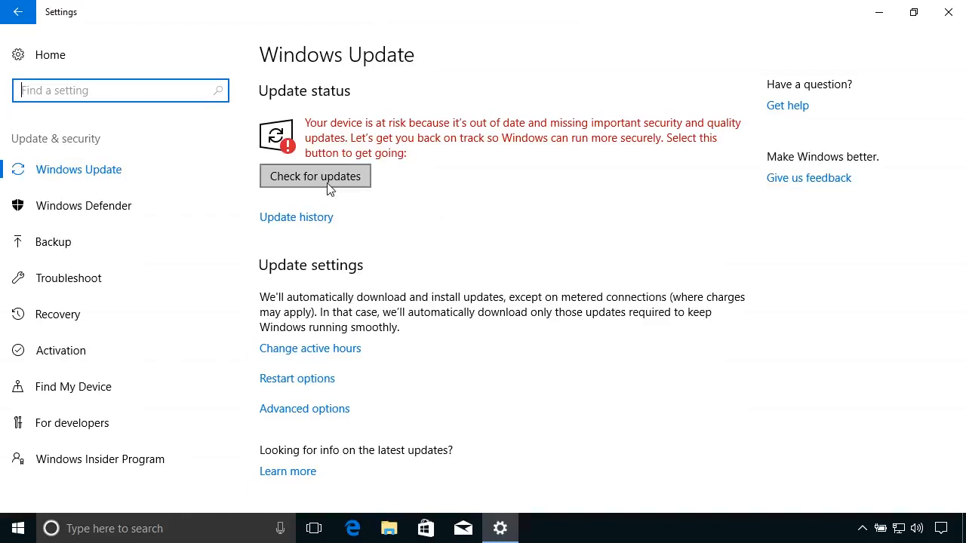
mouse_move(435, 330)
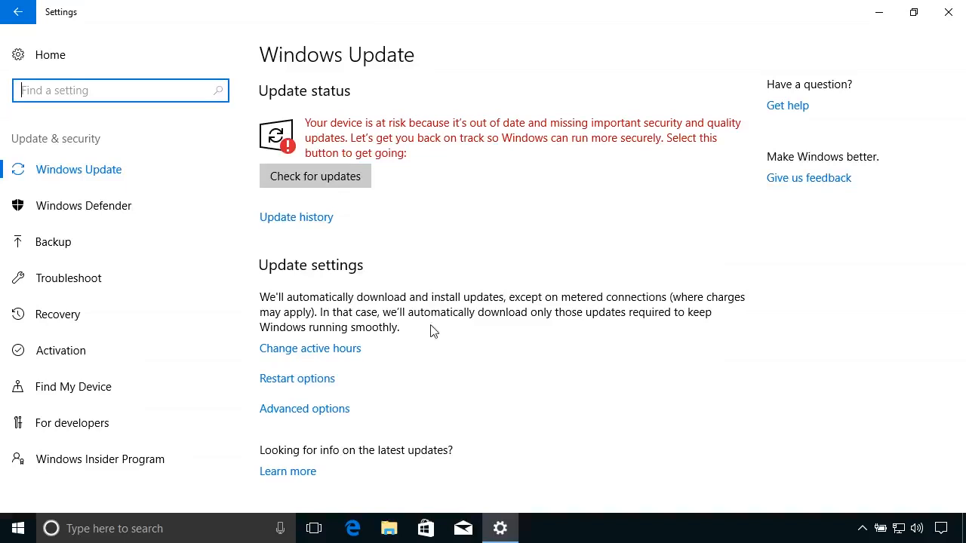
mouse_move(332, 354)
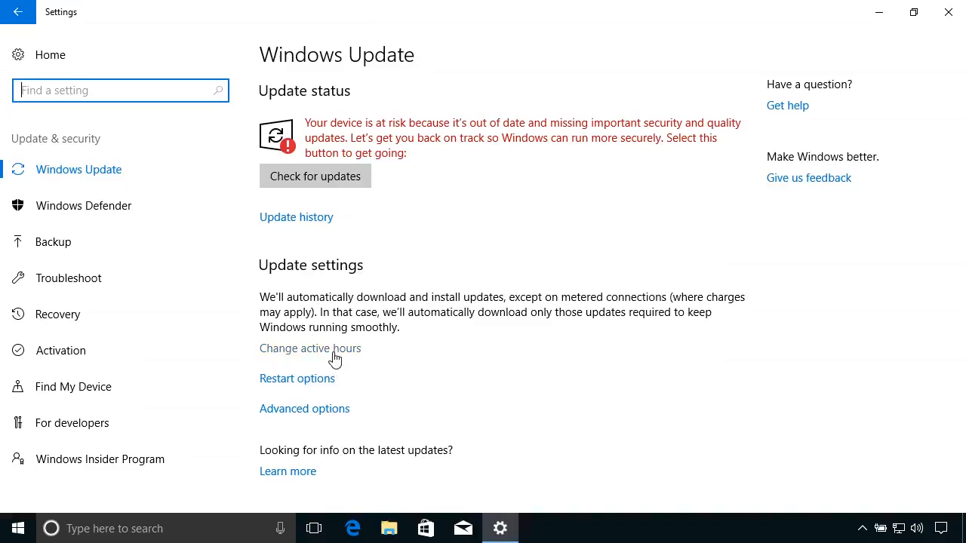
Step: View the active hours dialog and cancel it without changing anything
left_click(310, 347)
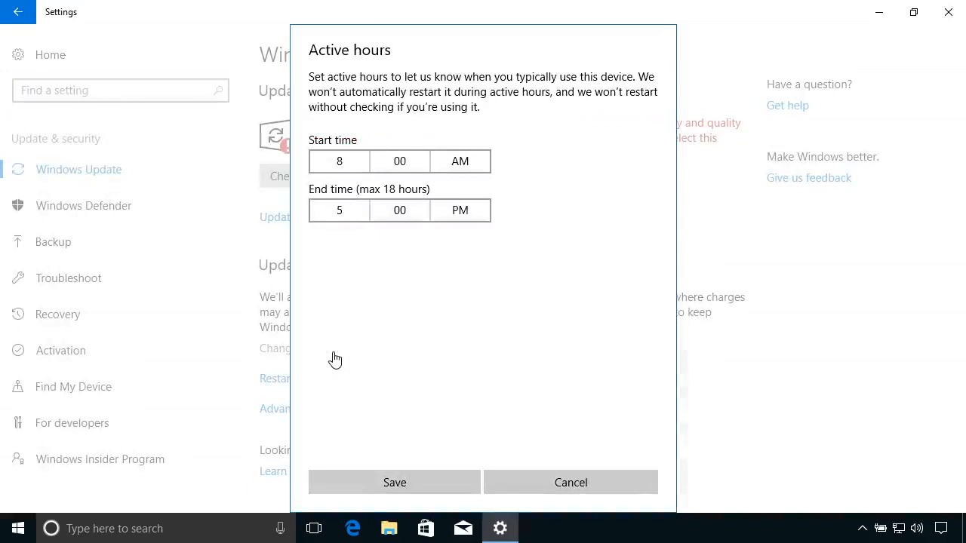
mouse_move(510, 249)
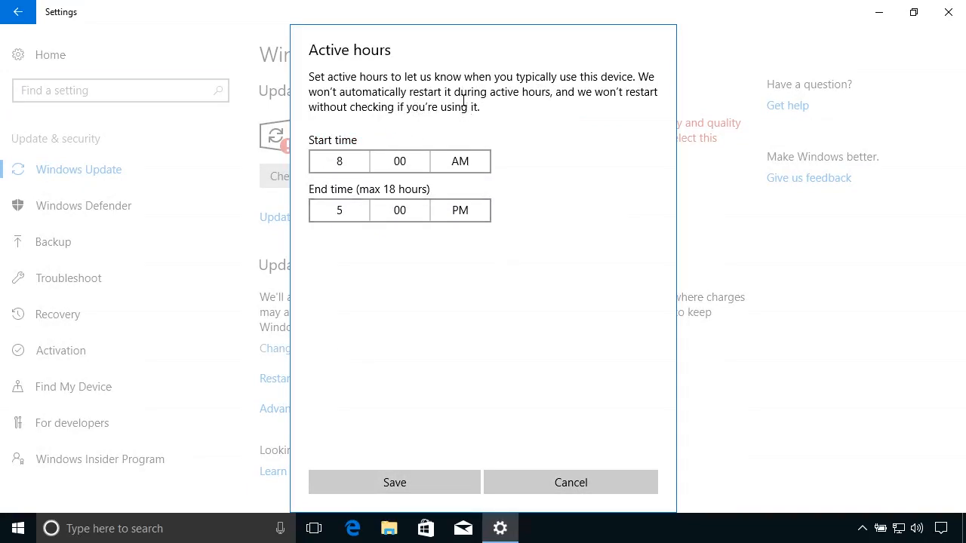
mouse_move(338, 211)
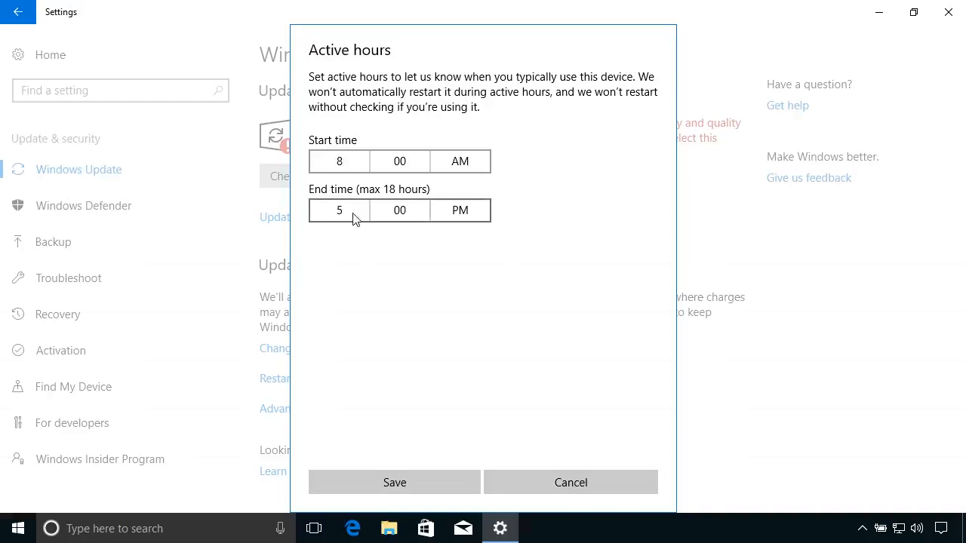
mouse_move(317, 326)
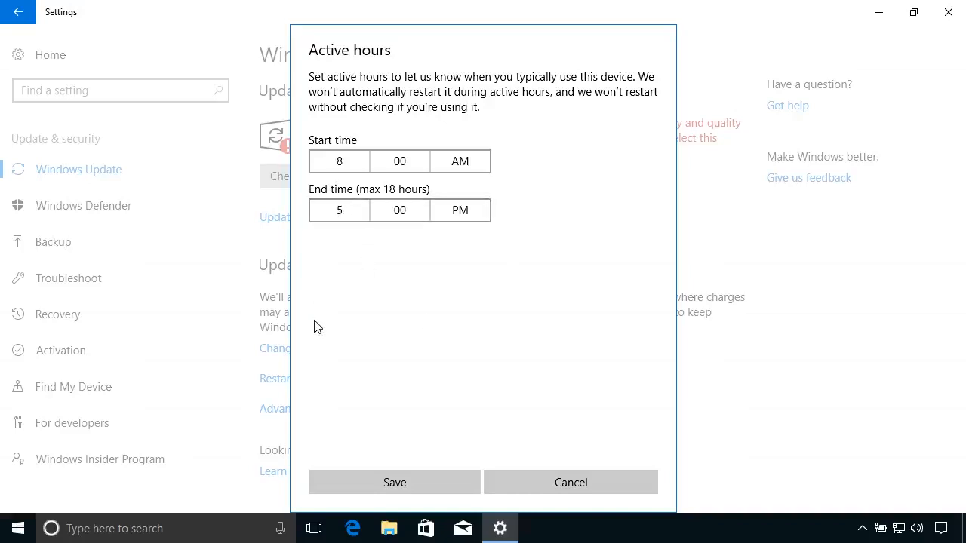
mouse_move(570, 483)
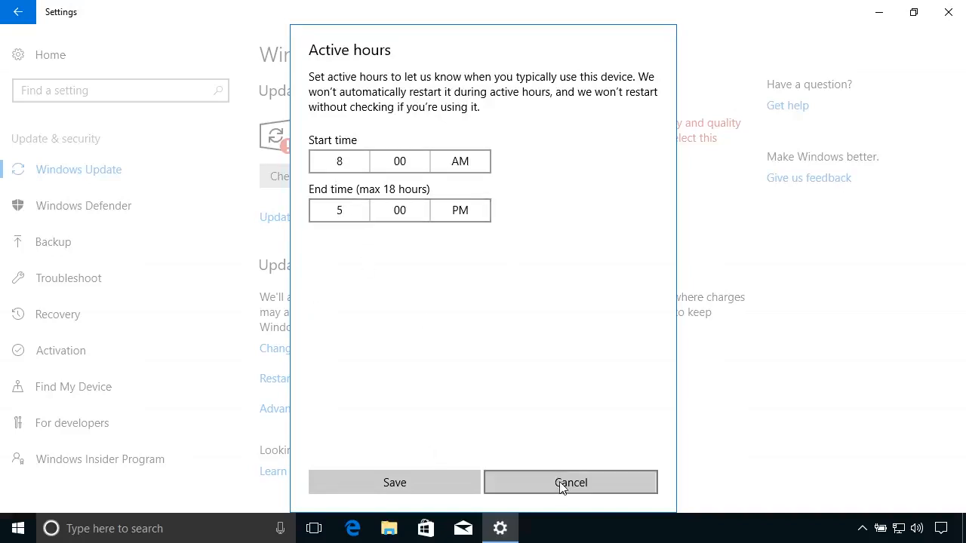
left_click(571, 483)
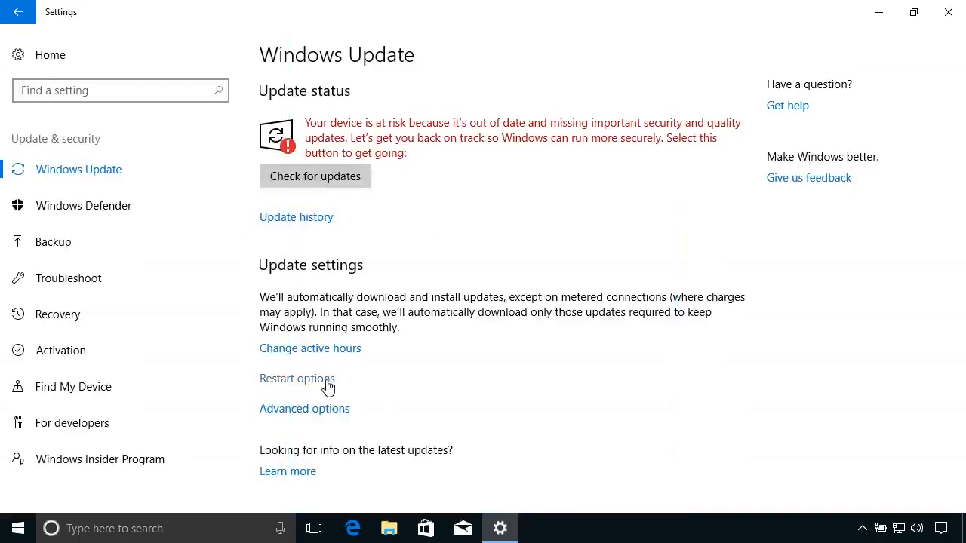
Step: Switch Show more notifications On in Restart options and return to Windows Update
left_click(296, 377)
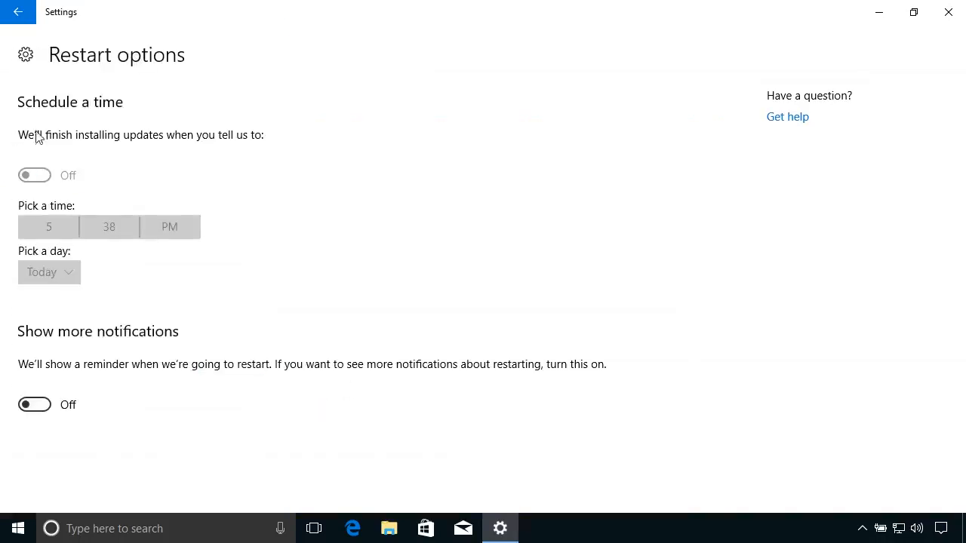
mouse_move(276, 168)
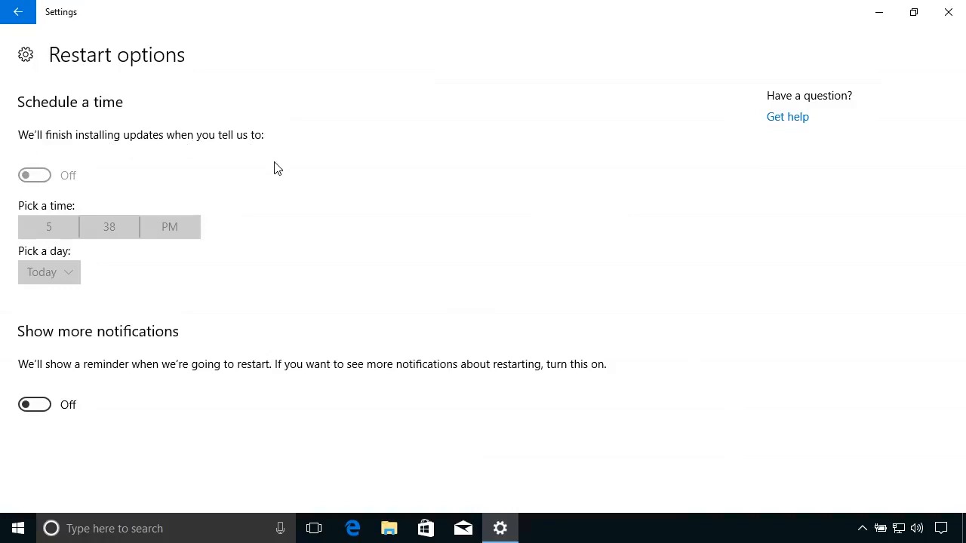
mouse_move(305, 375)
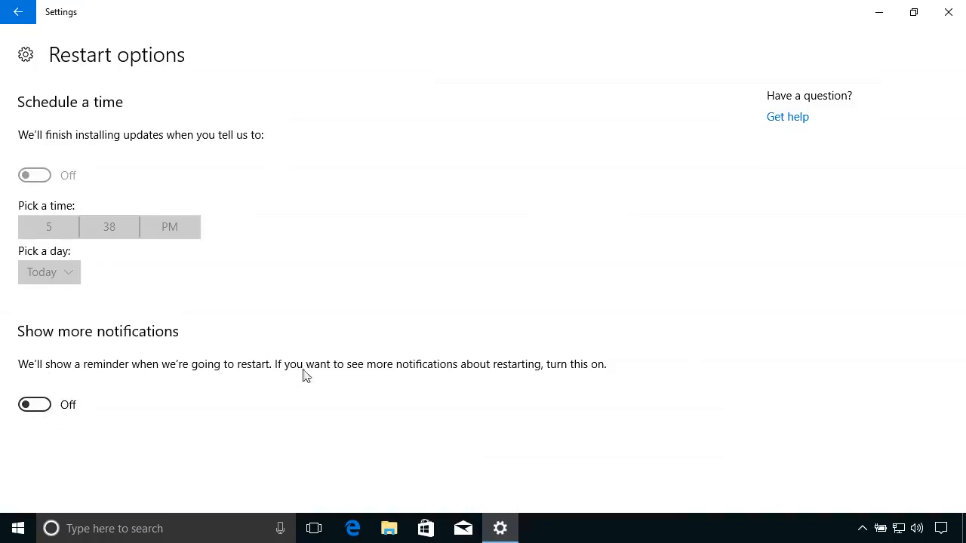
left_click(35, 405)
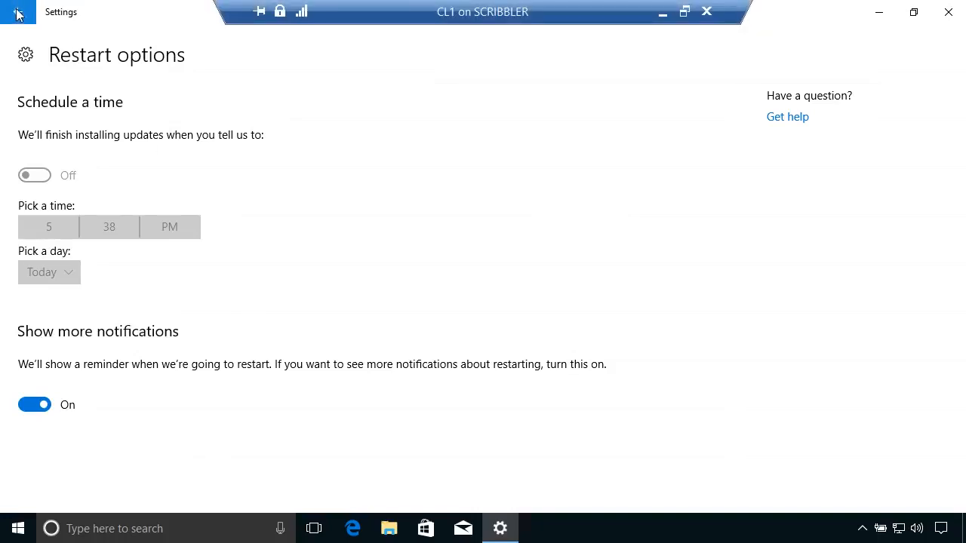
left_click(18, 12)
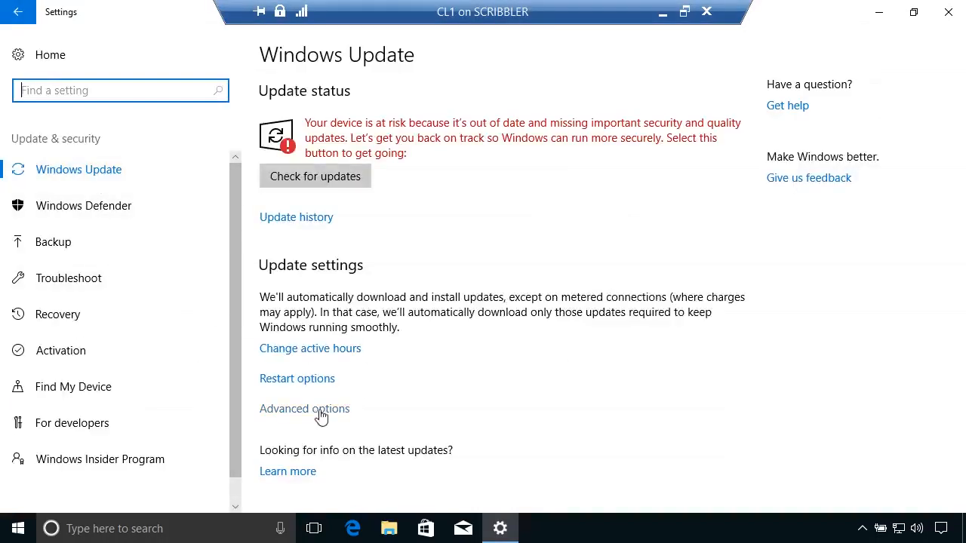
Step: Glance at Advanced options, then start a check for updates from the Windows Update page
left_click(304, 408)
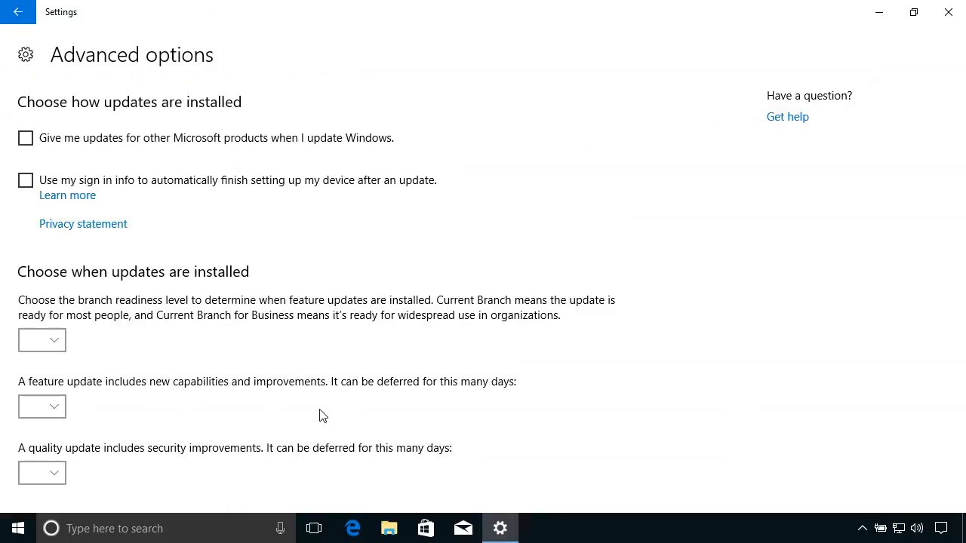
mouse_move(166, 151)
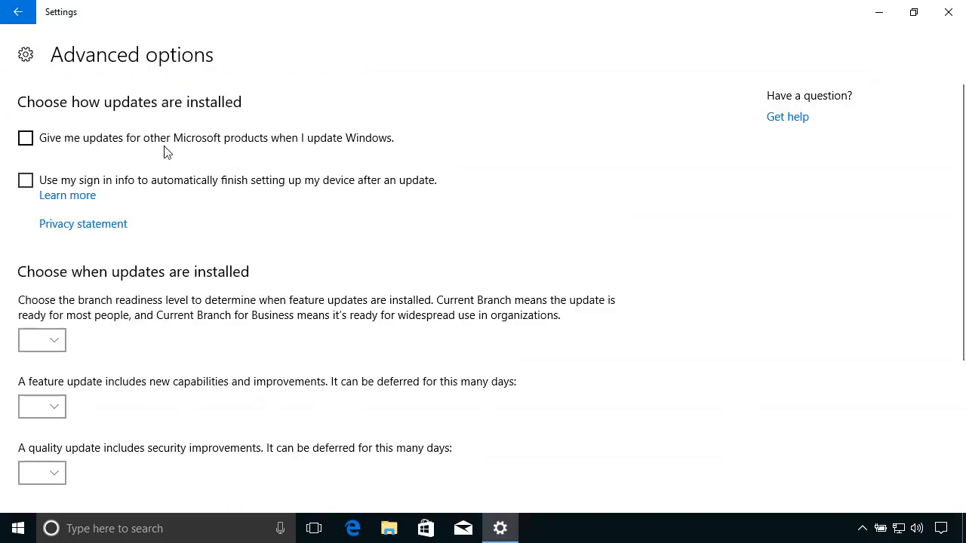
mouse_move(217, 150)
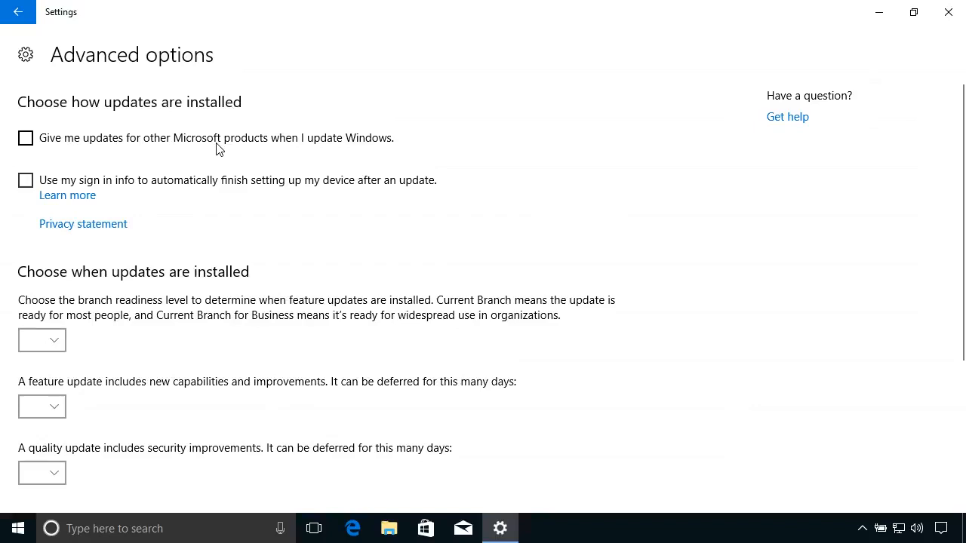
mouse_move(133, 196)
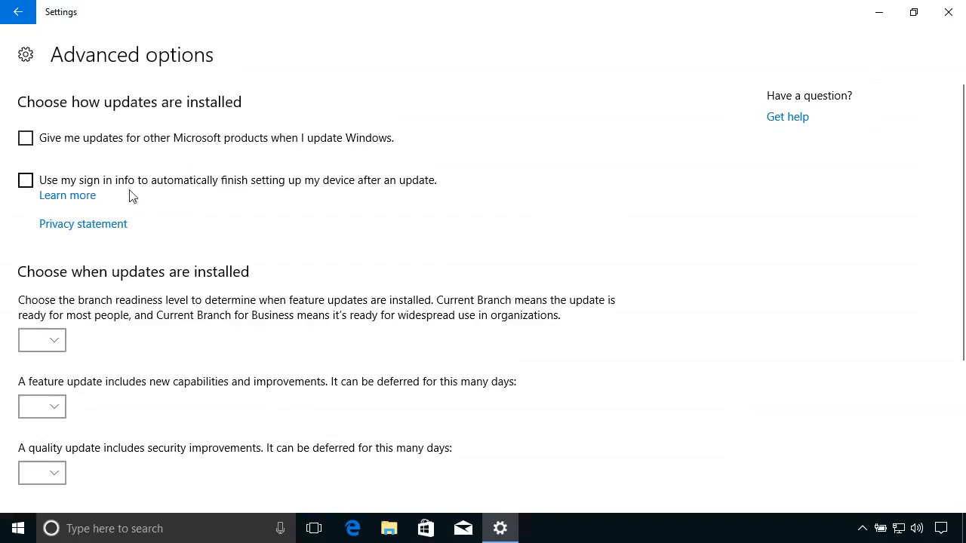
mouse_move(417, 211)
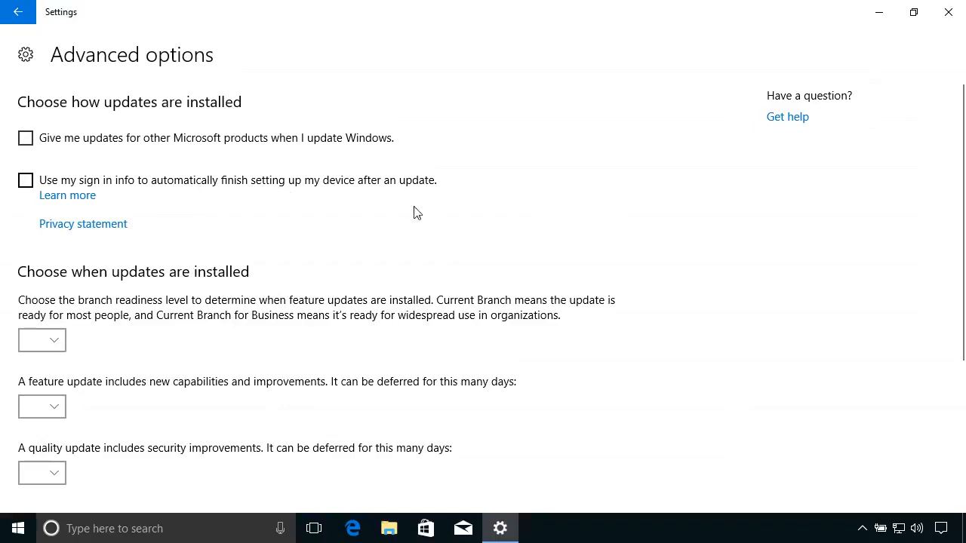
mouse_move(405, 211)
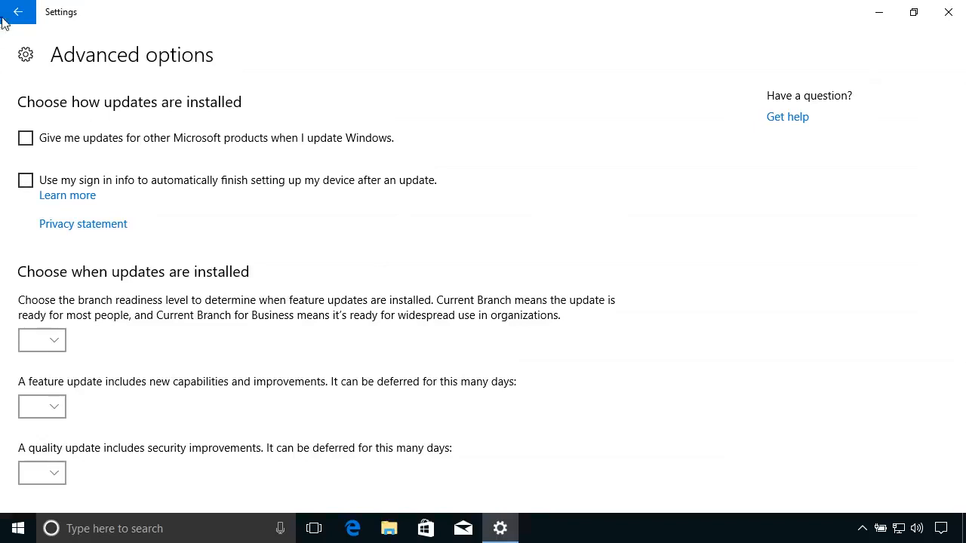
left_click(18, 12)
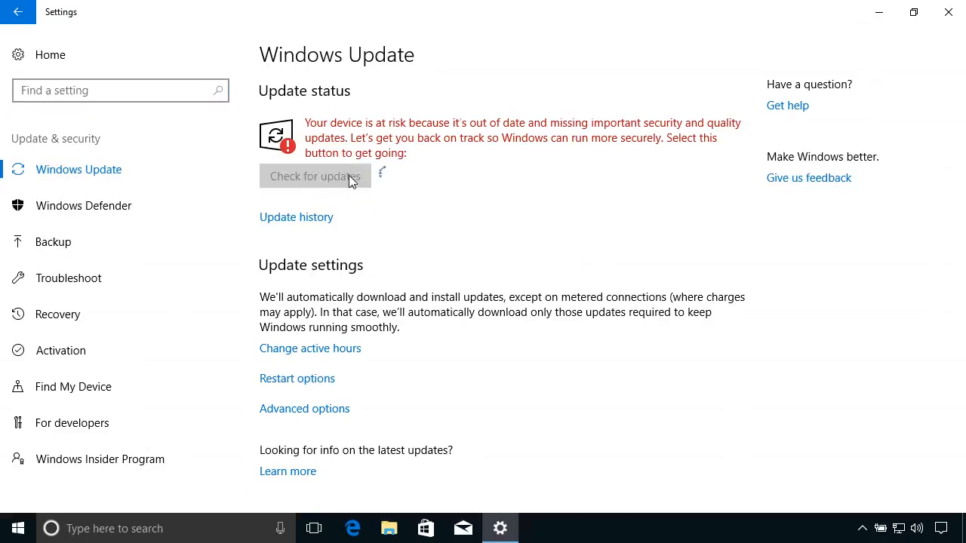
left_click(314, 175)
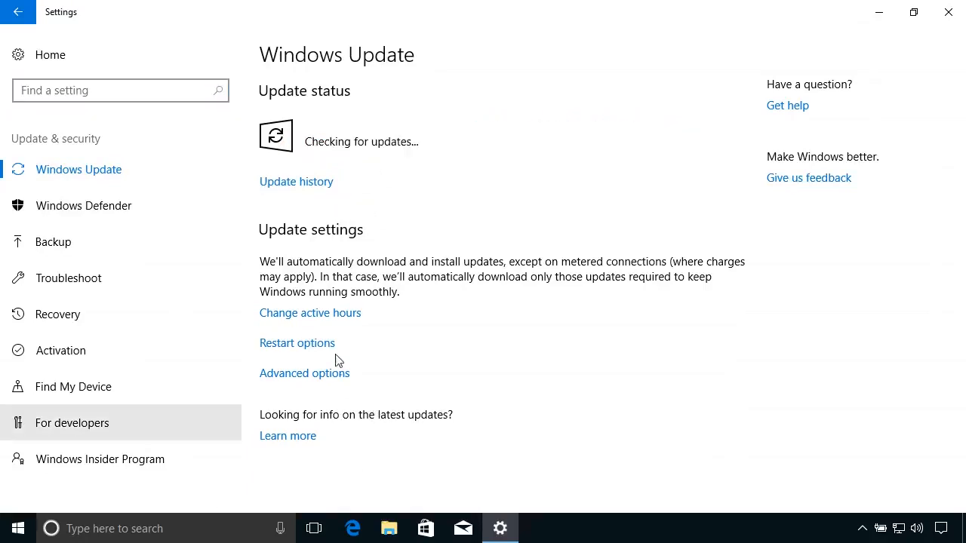
Step: Reopen Advanced options with the deferral and pause settings in view
left_click(305, 373)
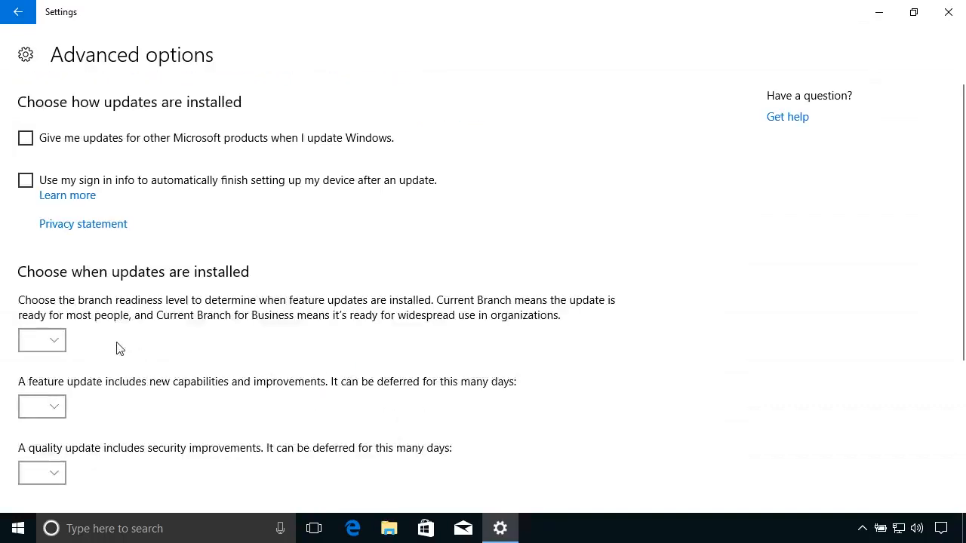
scroll("down", 3)
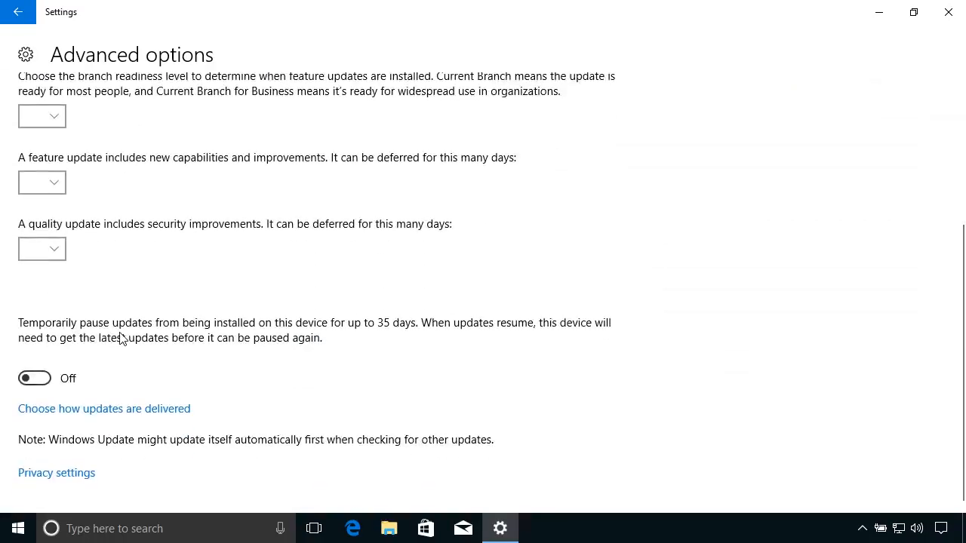
mouse_move(104, 407)
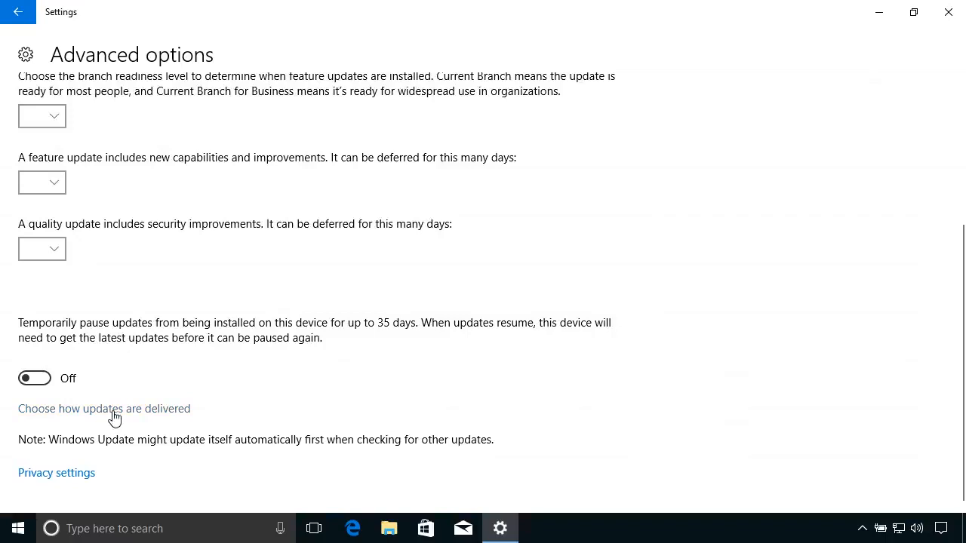
left_click(104, 407)
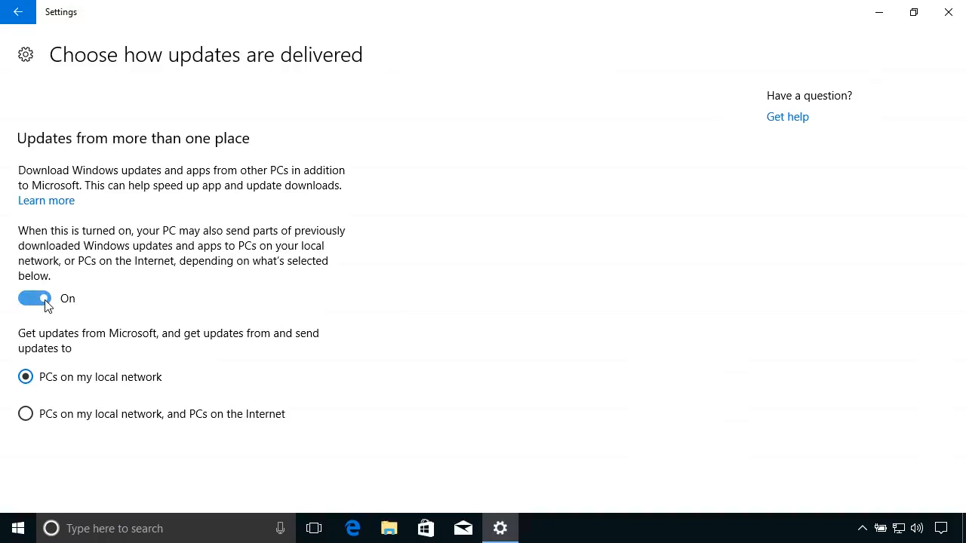
mouse_move(53, 387)
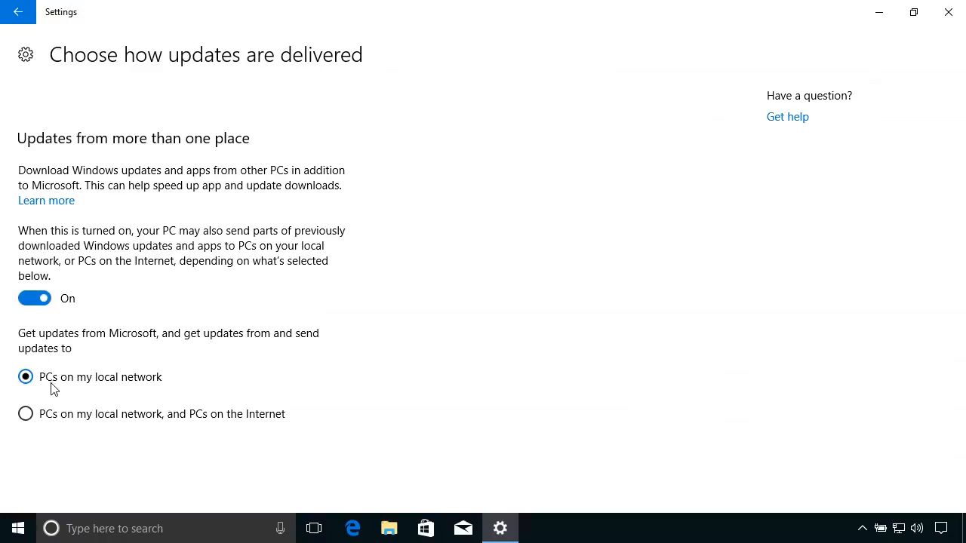
mouse_move(145, 389)
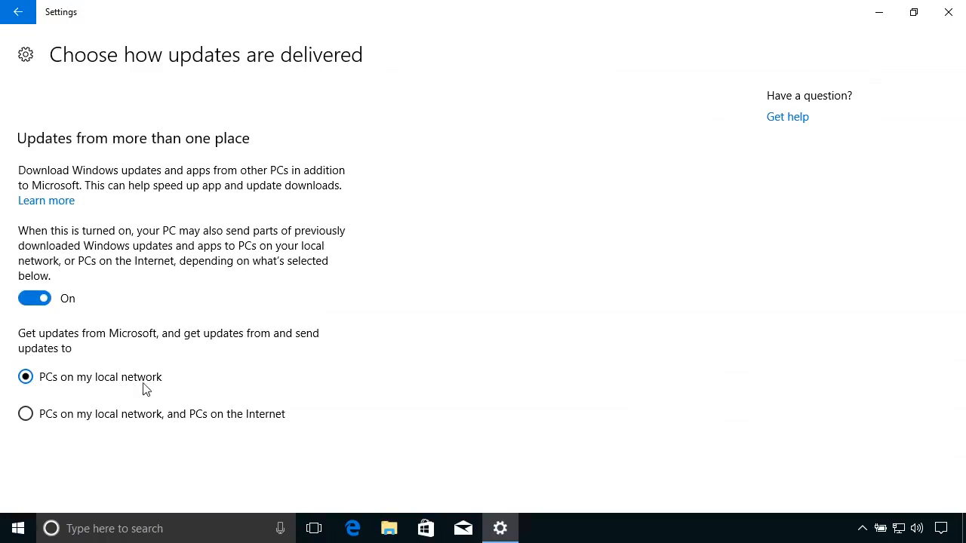
mouse_move(26, 414)
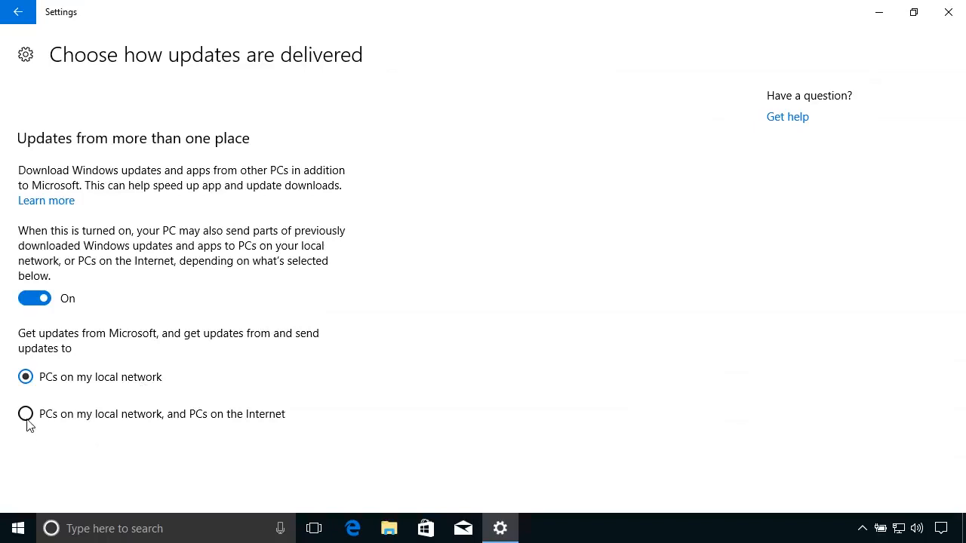
mouse_move(272, 426)
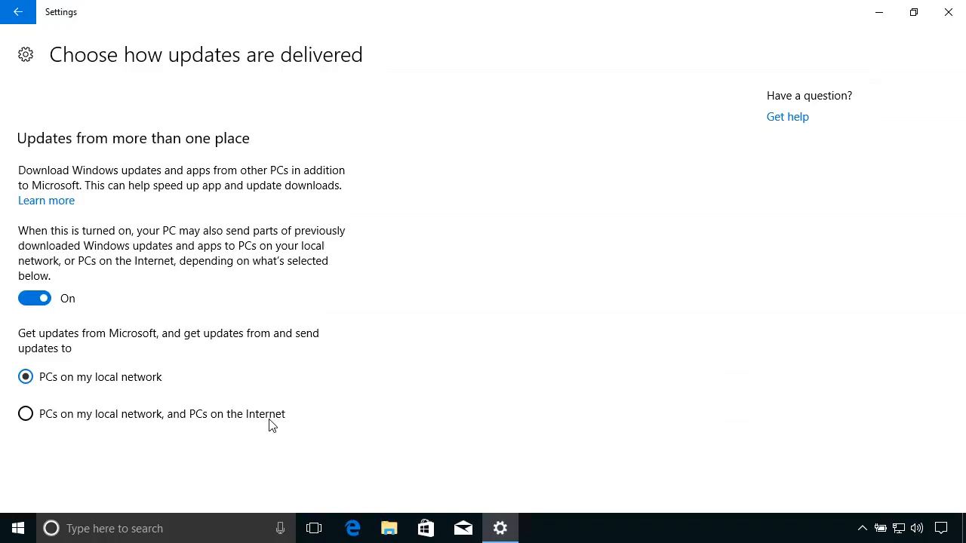
mouse_move(285, 417)
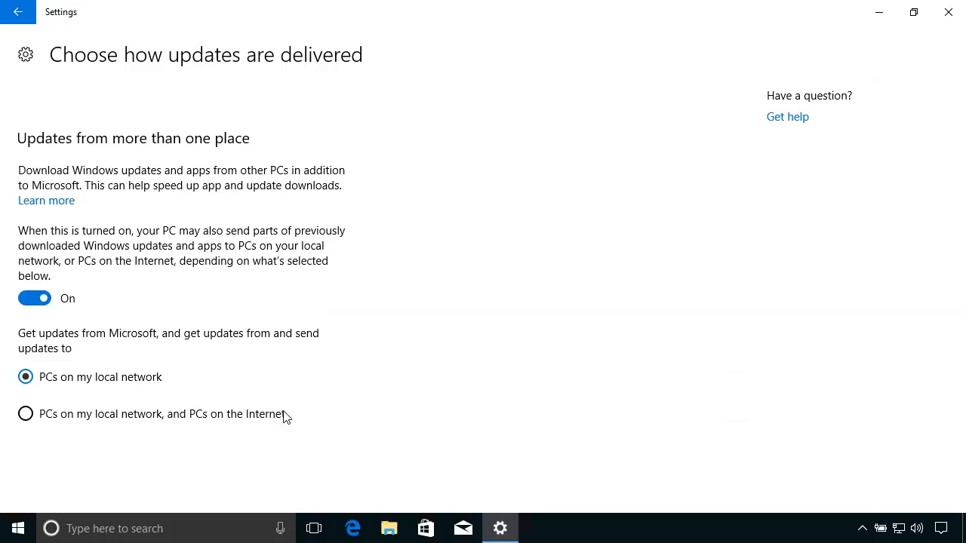
mouse_move(291, 417)
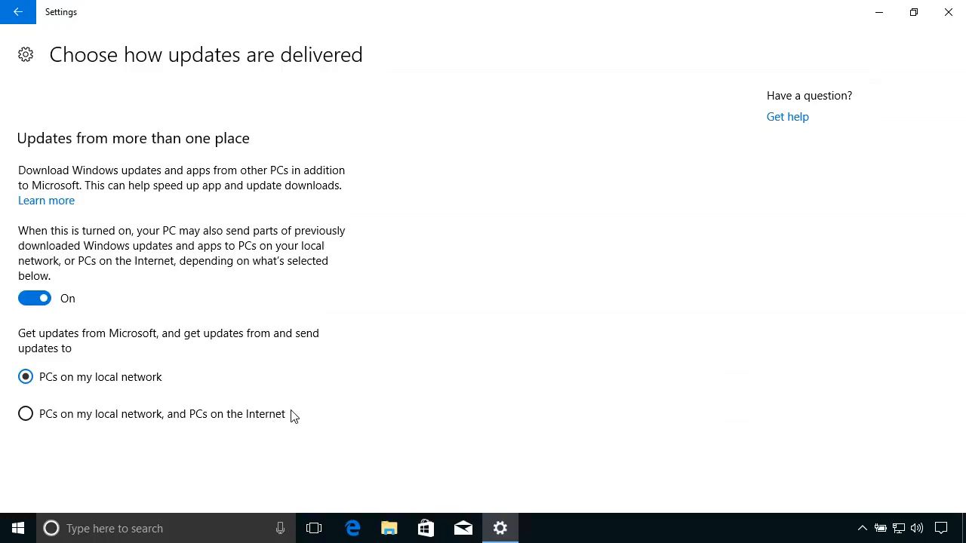
mouse_move(55, 109)
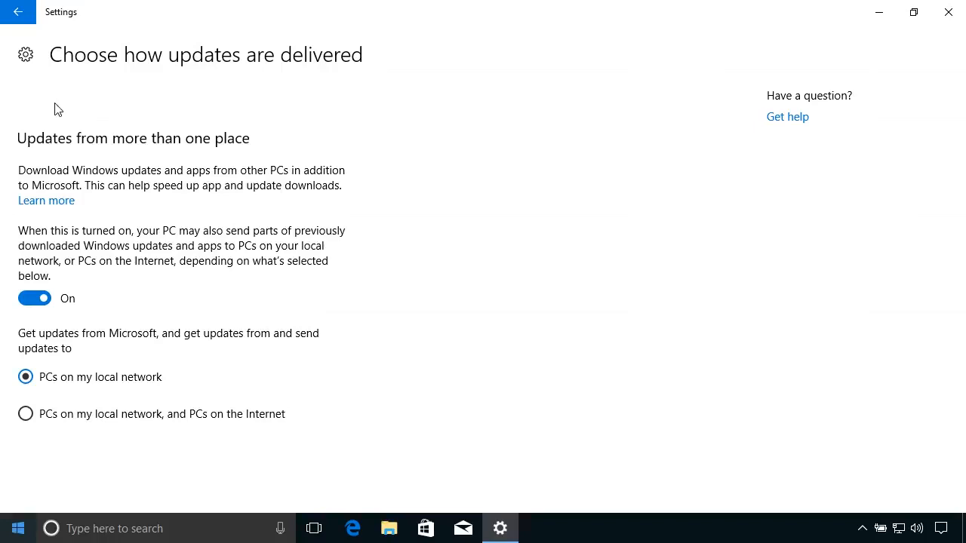
left_click(18, 12)
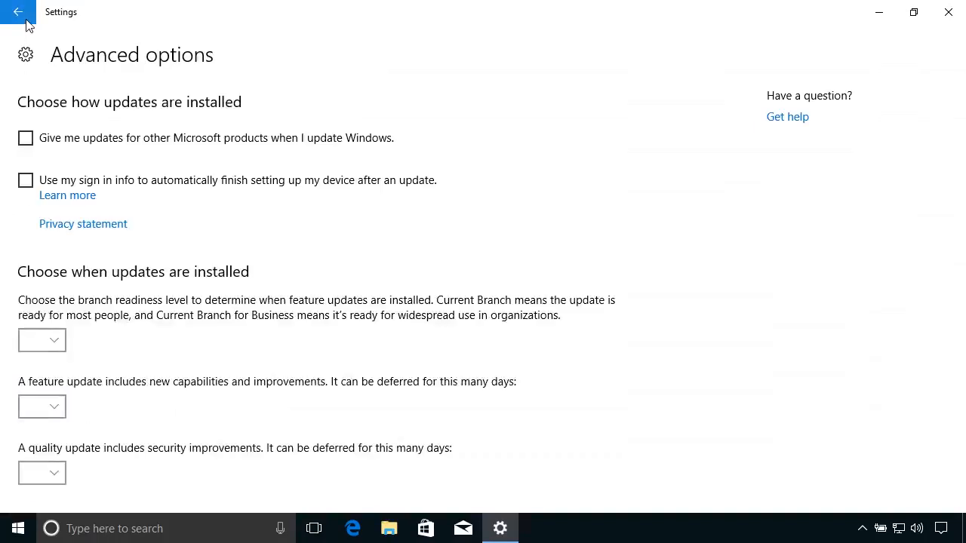
Step: Go back to Windows Update listing available updates and reopen Advanced options
left_click(18, 12)
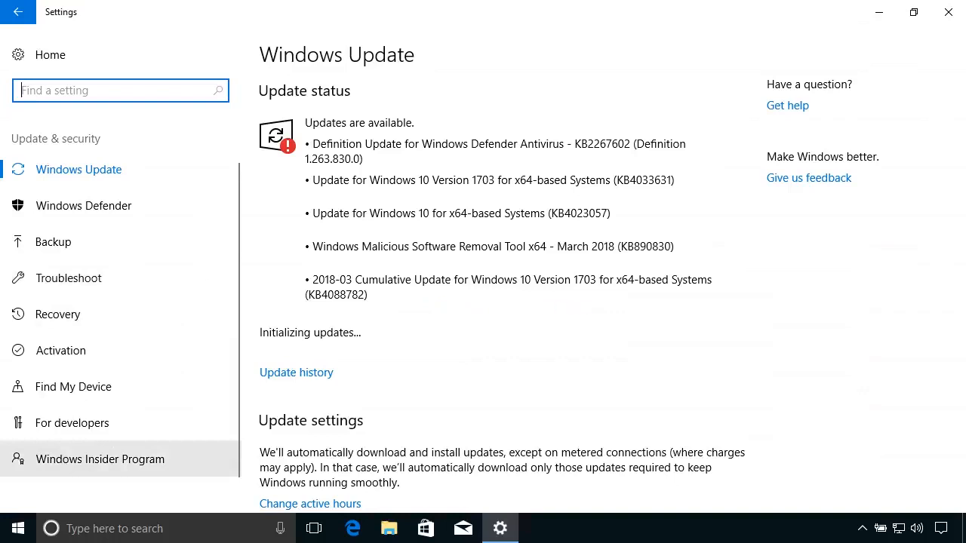
mouse_move(402, 420)
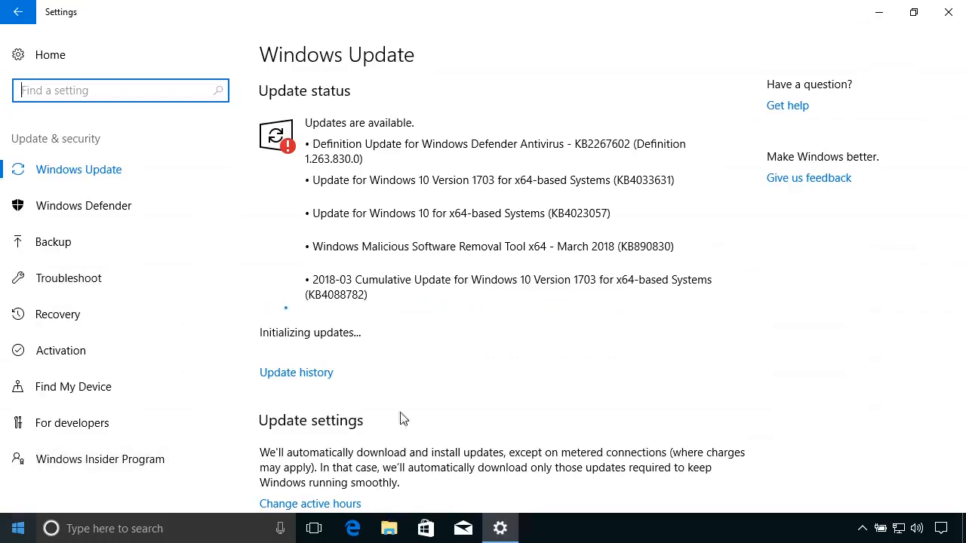
scroll("down", 3)
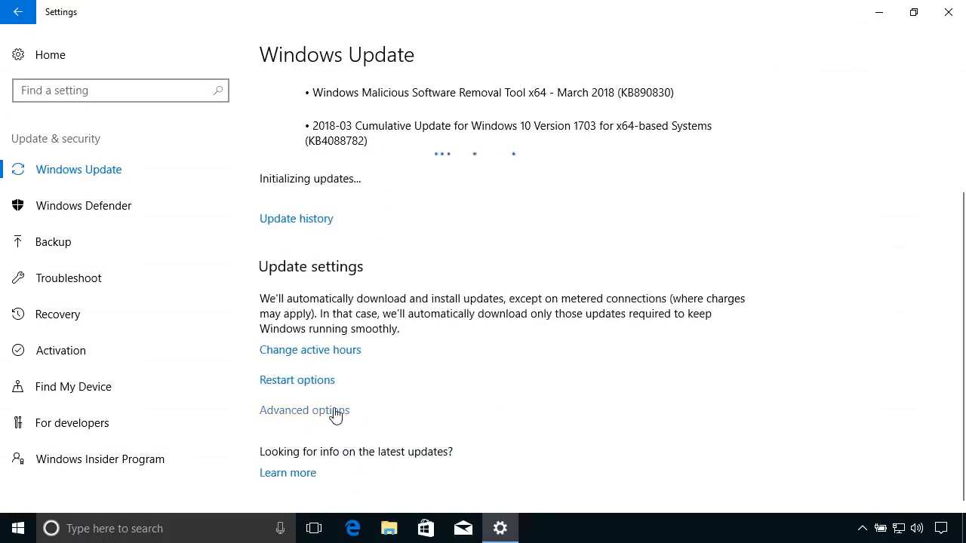
left_click(305, 411)
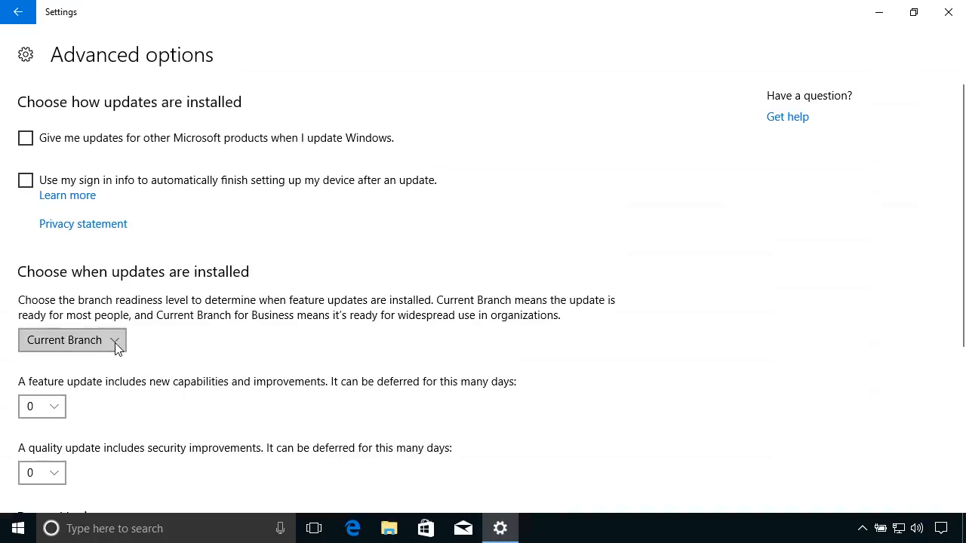
left_click(73, 340)
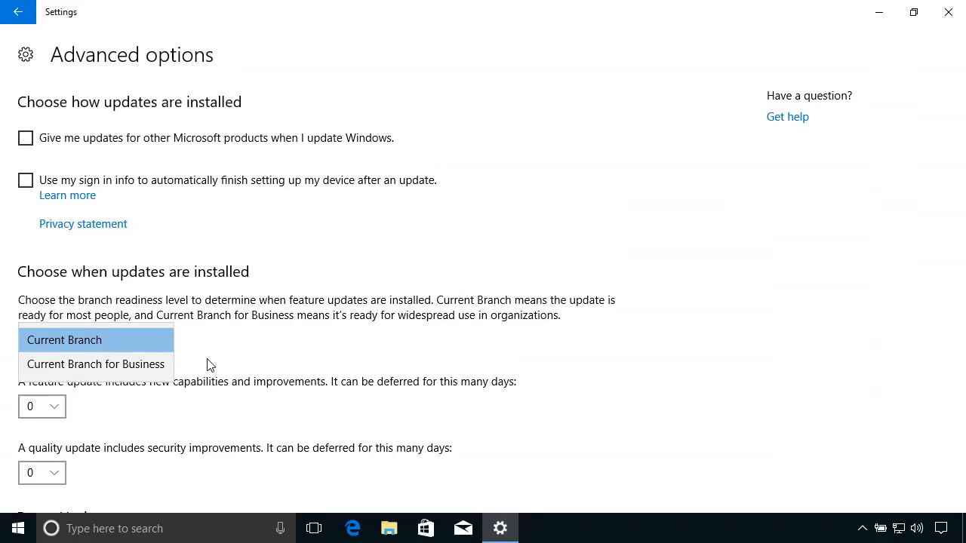
mouse_move(392, 336)
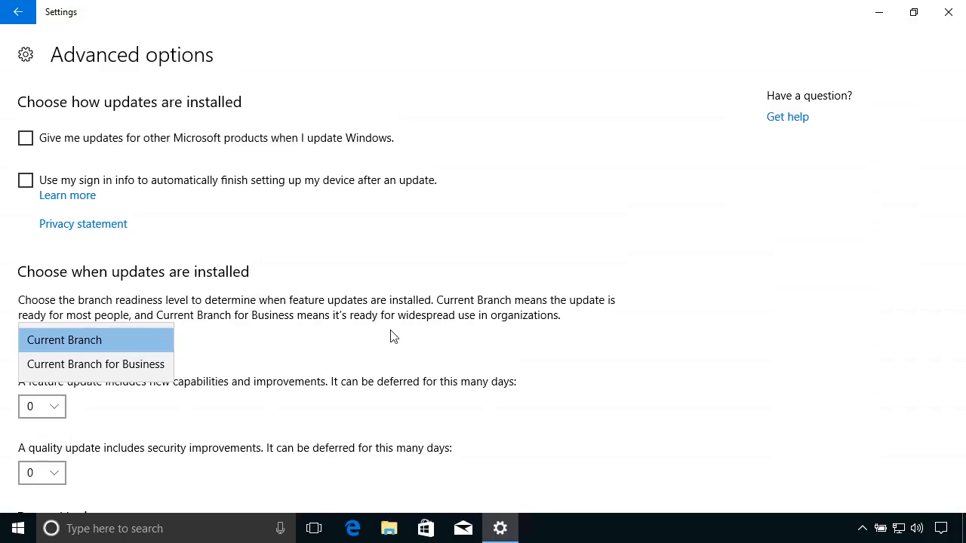
mouse_move(488, 350)
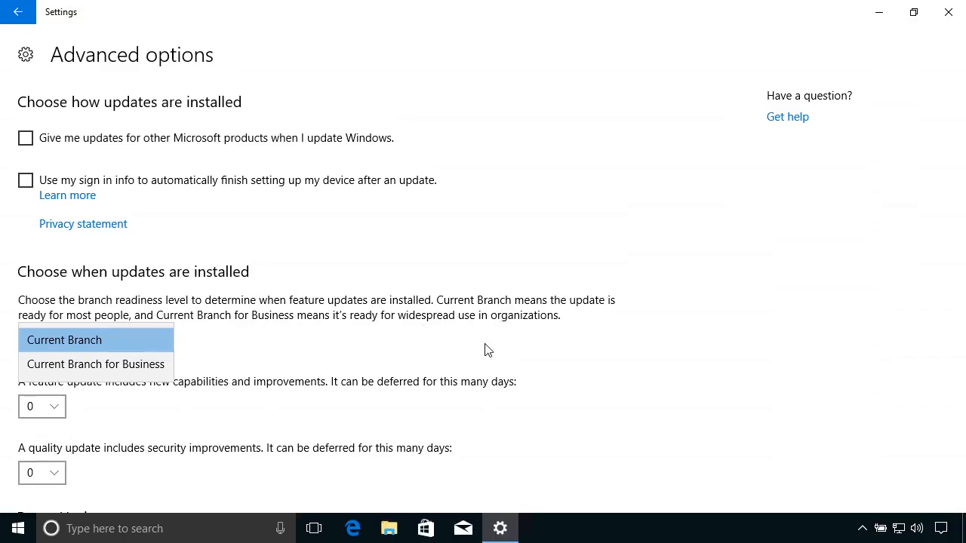
left_click(63, 339)
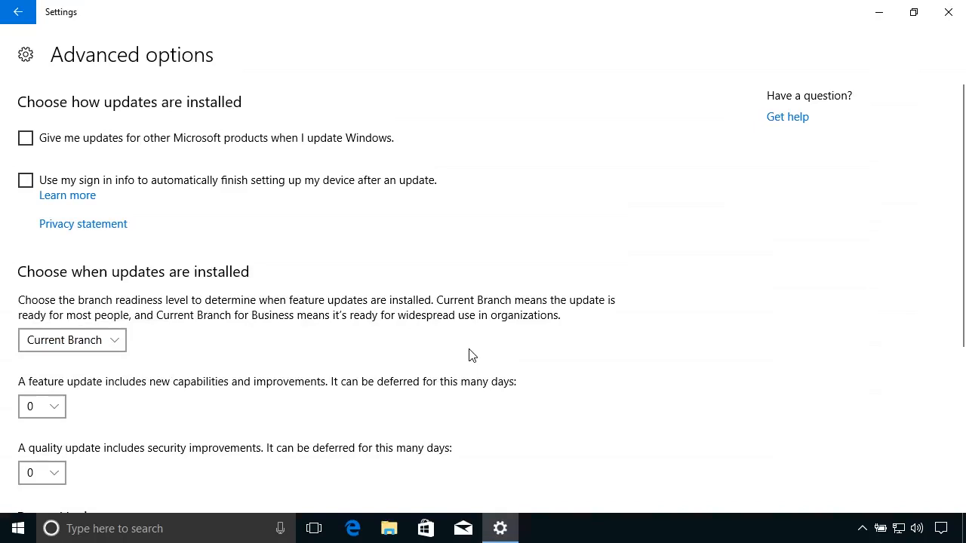
mouse_move(295, 360)
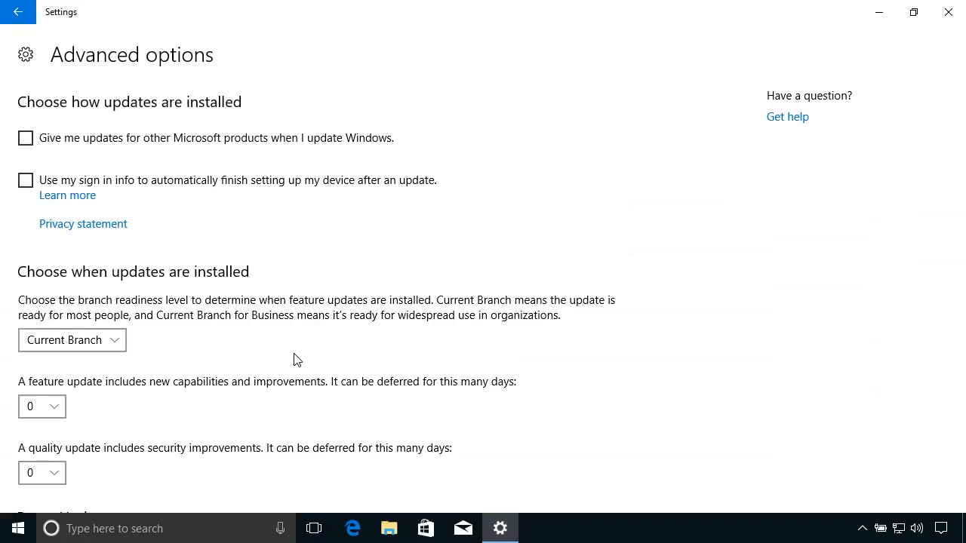
scroll("down", 3)
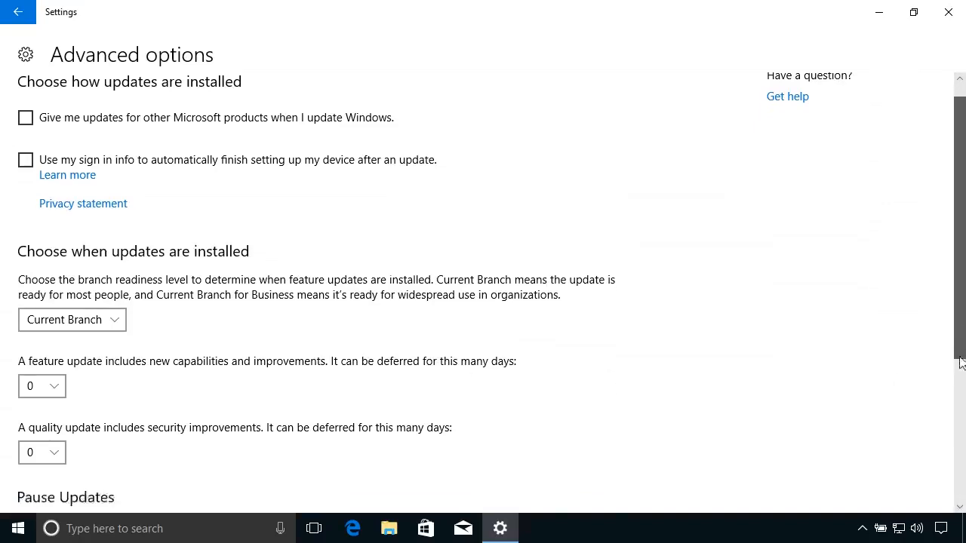
scroll("down", 3)
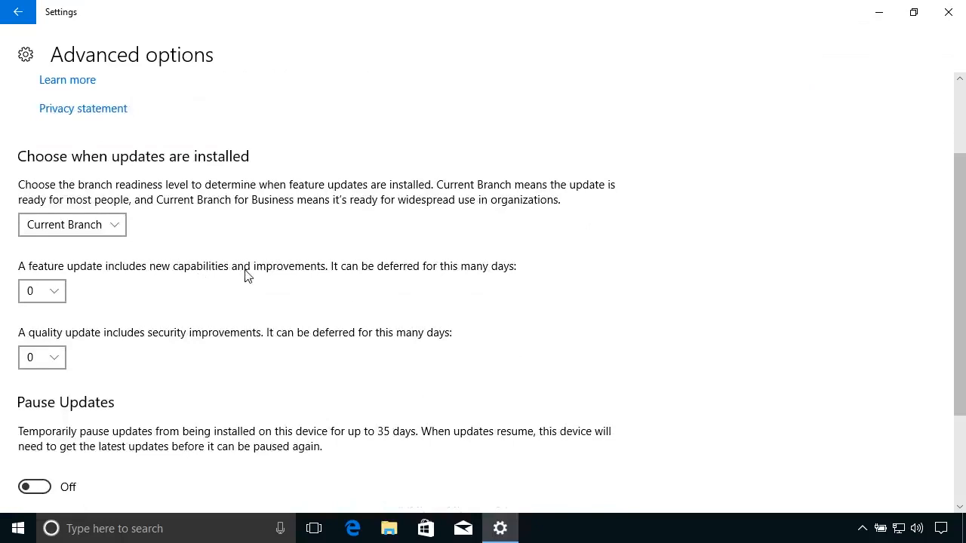
mouse_move(142, 304)
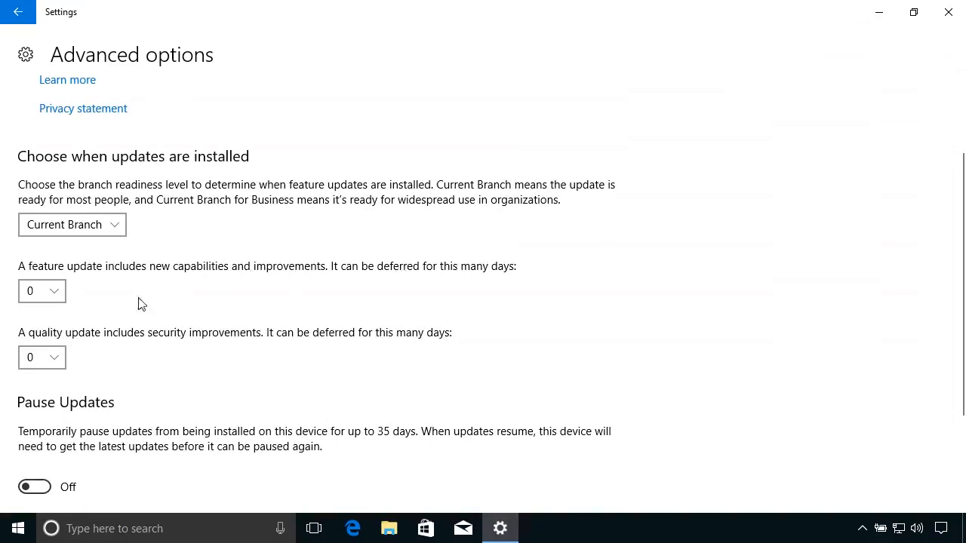
left_click(40, 290)
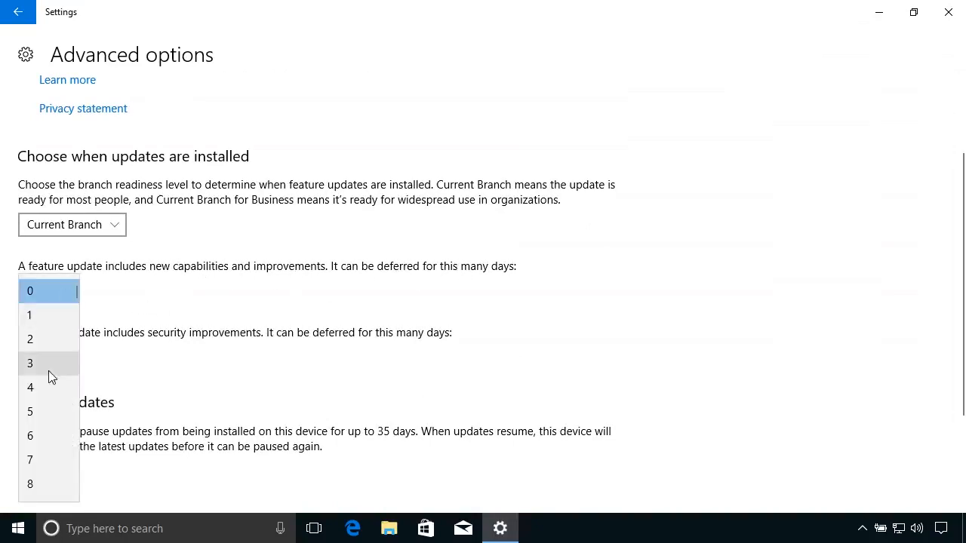
left_click(30, 289)
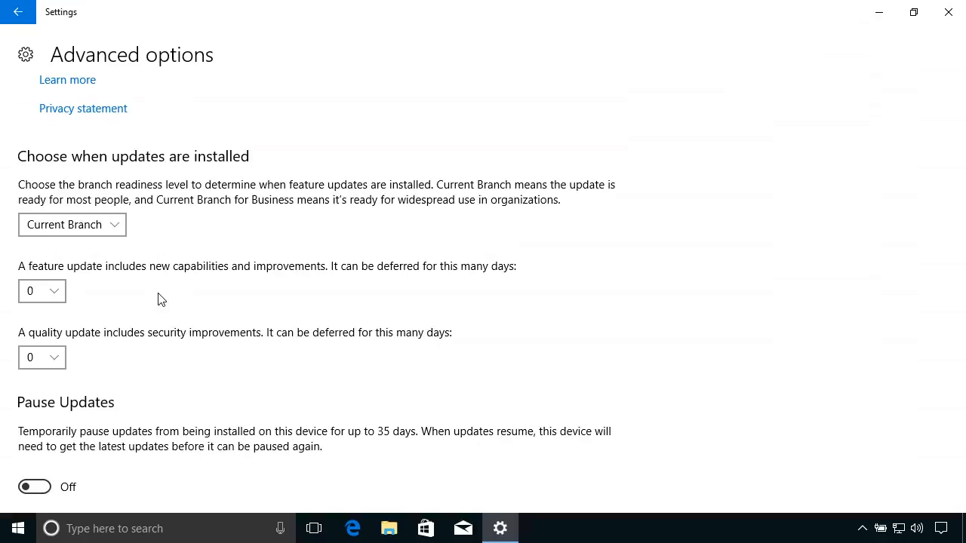
mouse_move(101, 371)
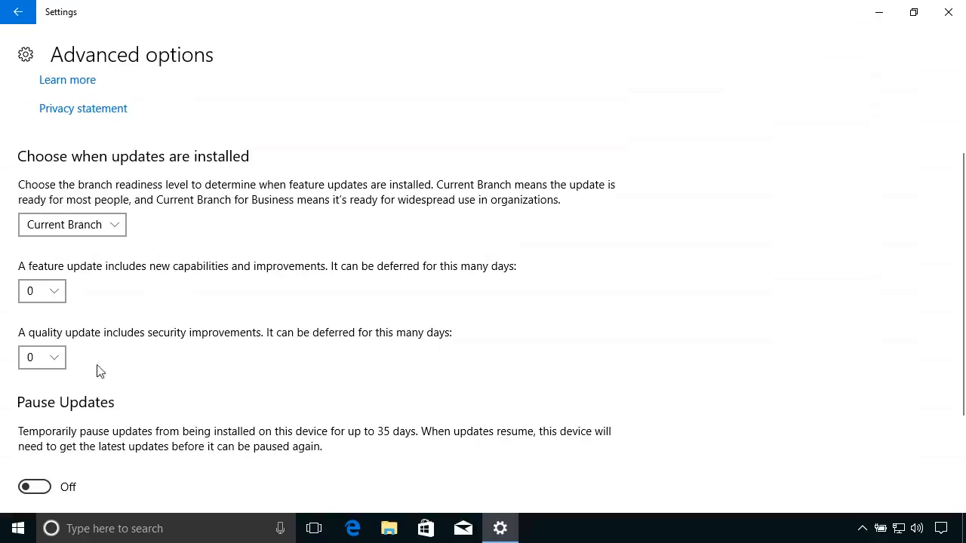
mouse_move(260, 368)
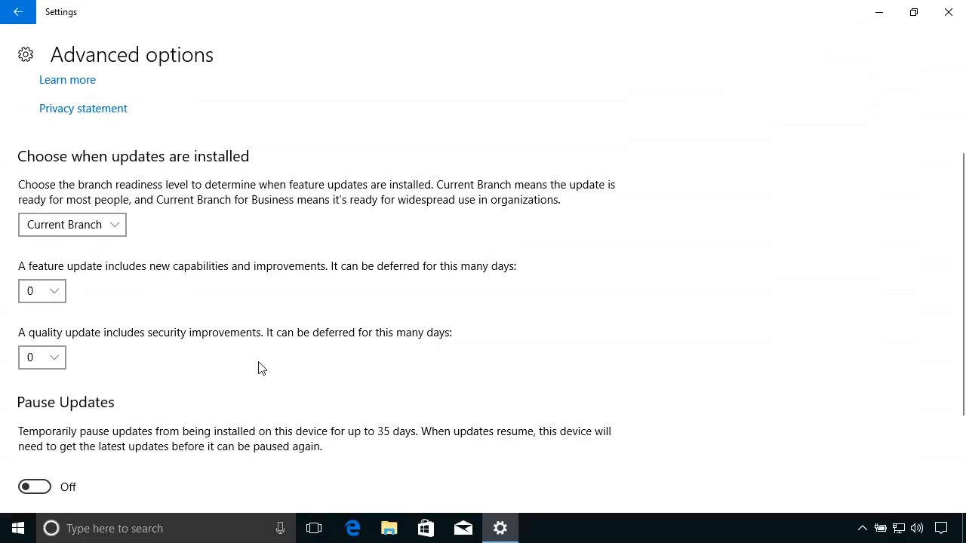
mouse_move(124, 364)
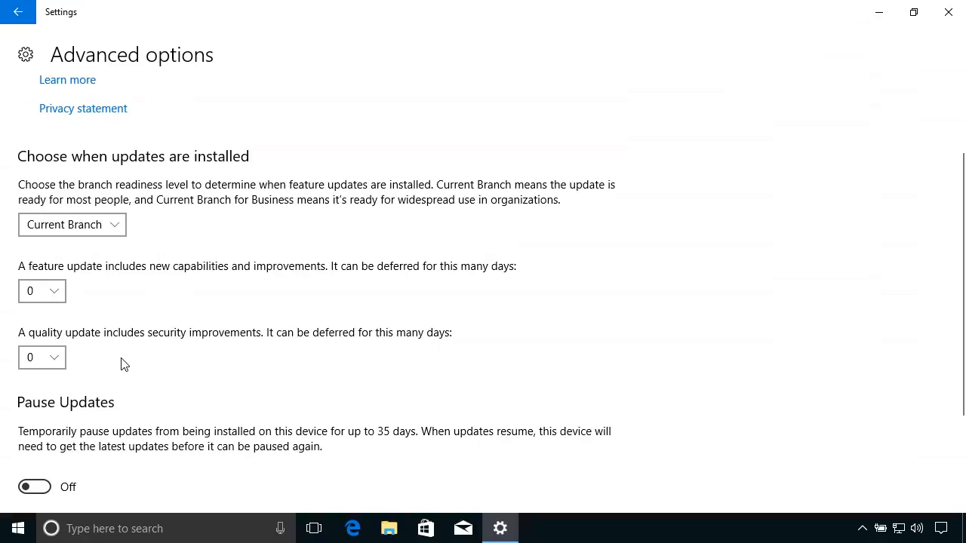
mouse_move(338, 380)
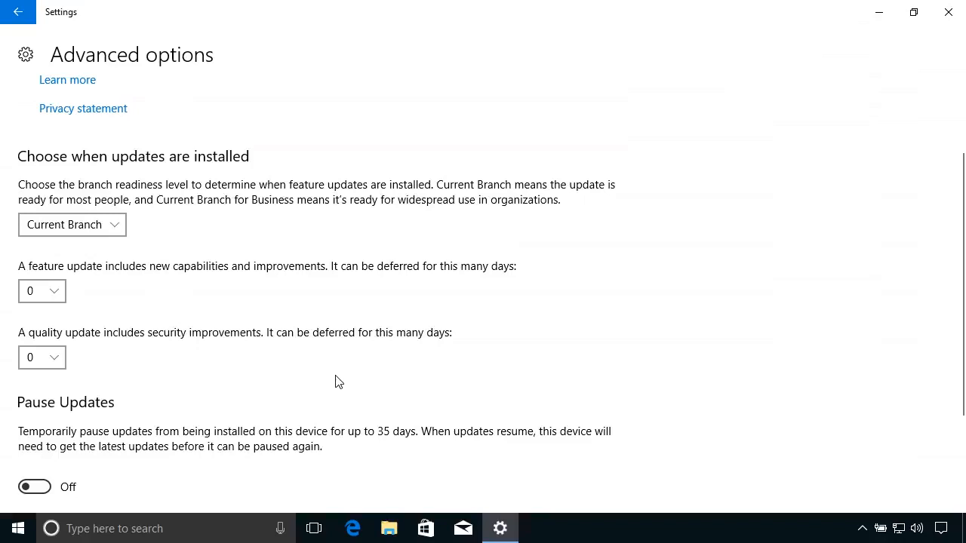
mouse_move(290, 379)
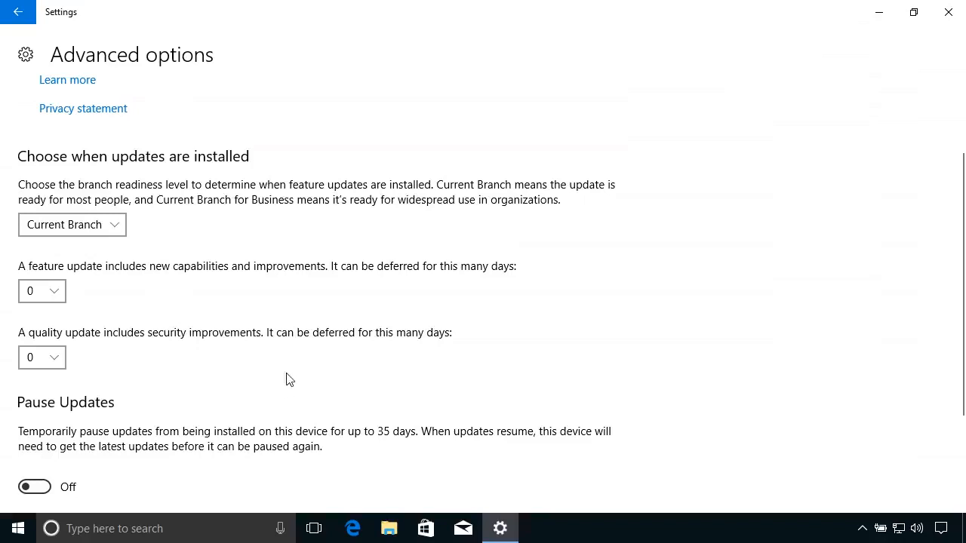
mouse_move(320, 389)
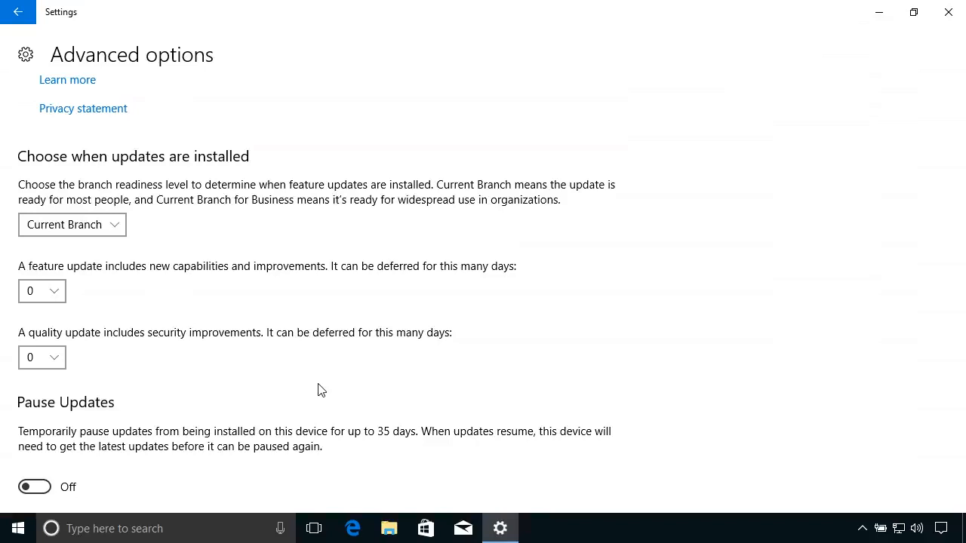
scroll("down", 3)
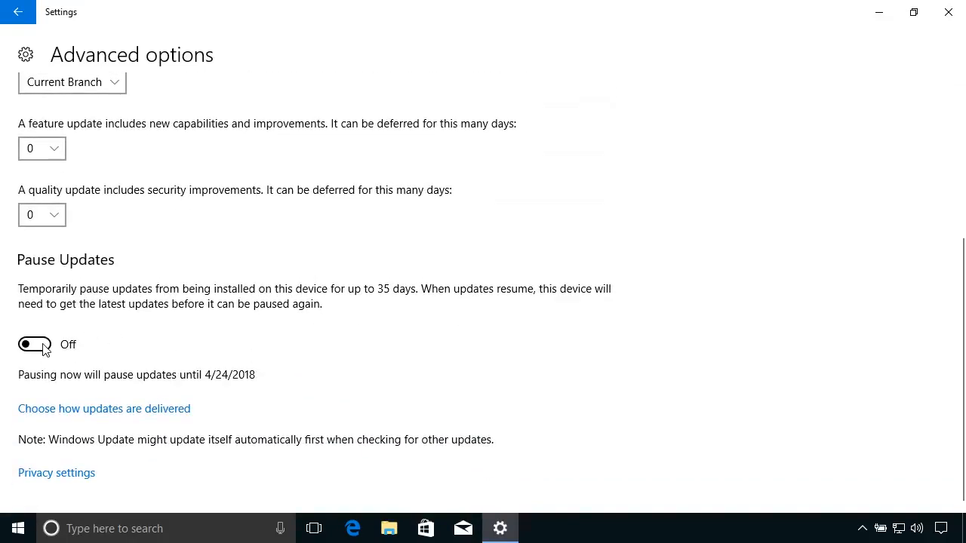
mouse_move(406, 299)
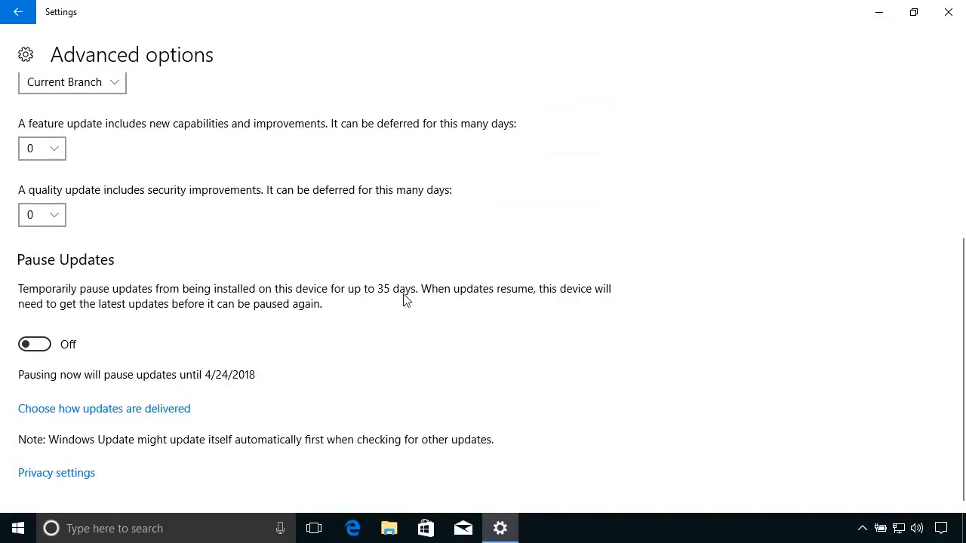
mouse_move(404, 376)
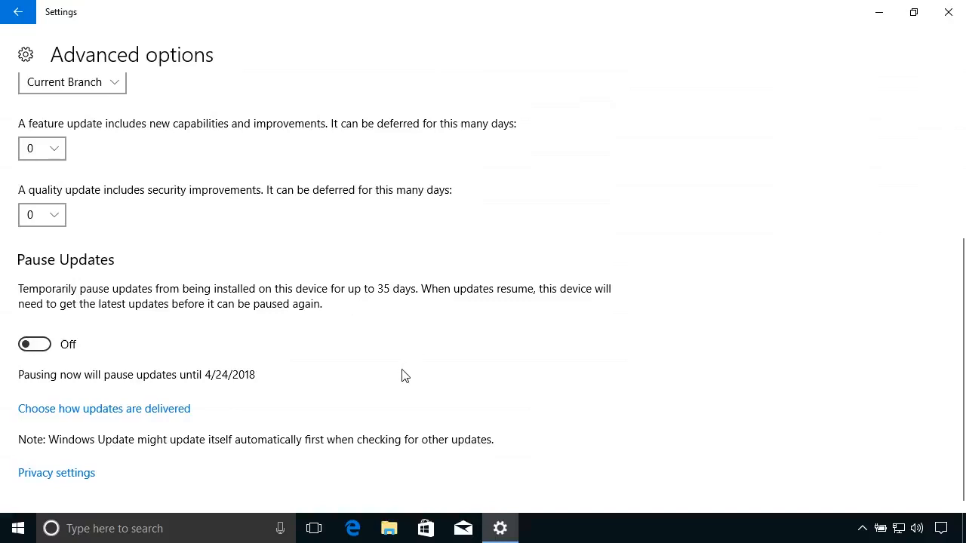
scroll("up", 3)
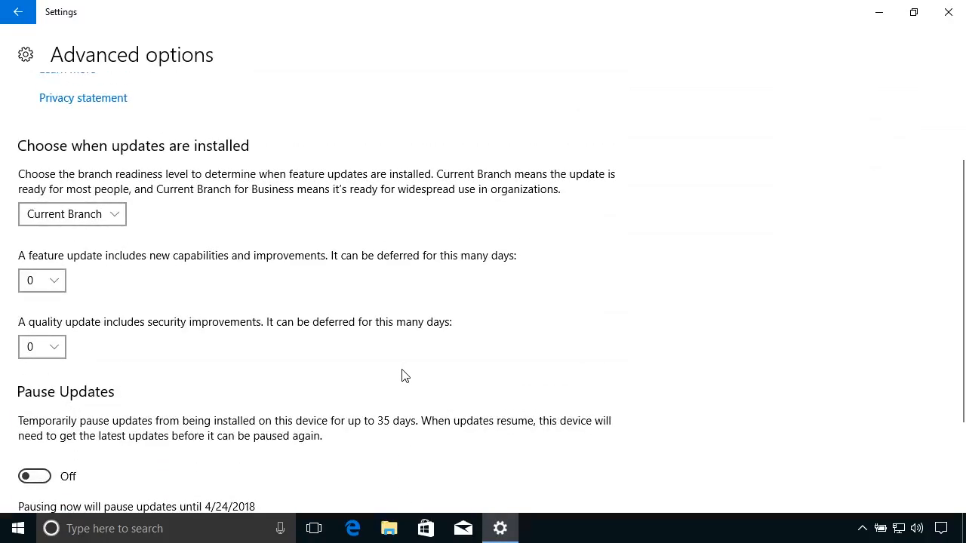
scroll("up", 3)
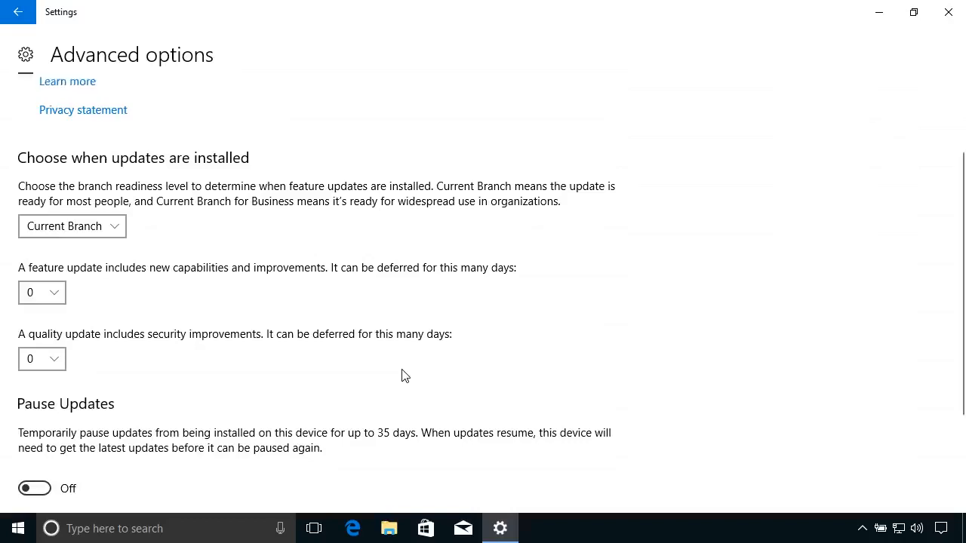
scroll("up", 3)
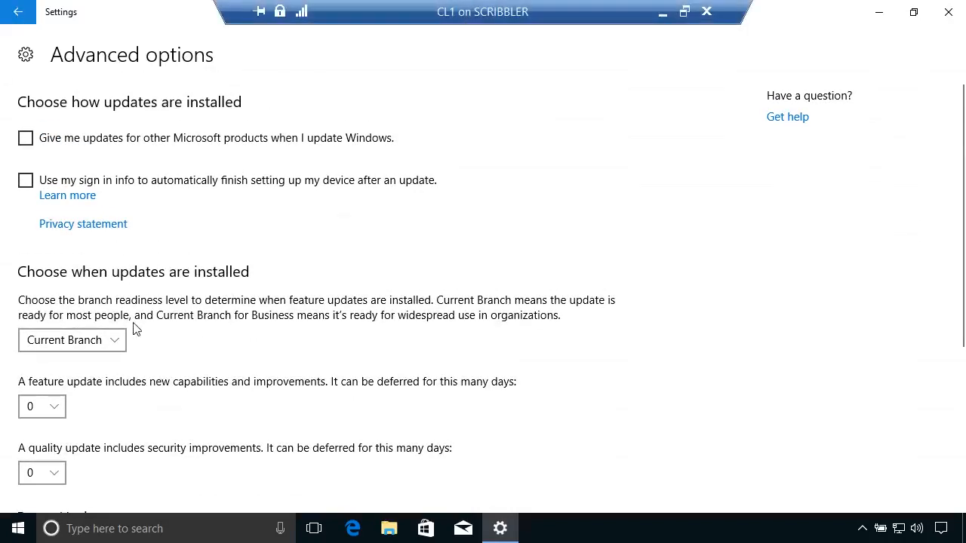
Step: Go back to the Windows Update page preparing downloads at 22%
left_click(18, 12)
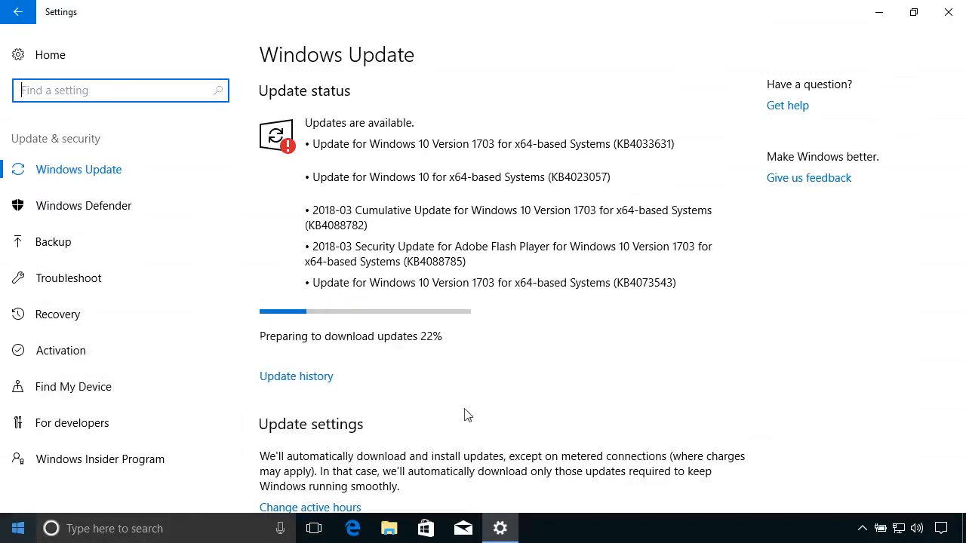
mouse_move(335, 339)
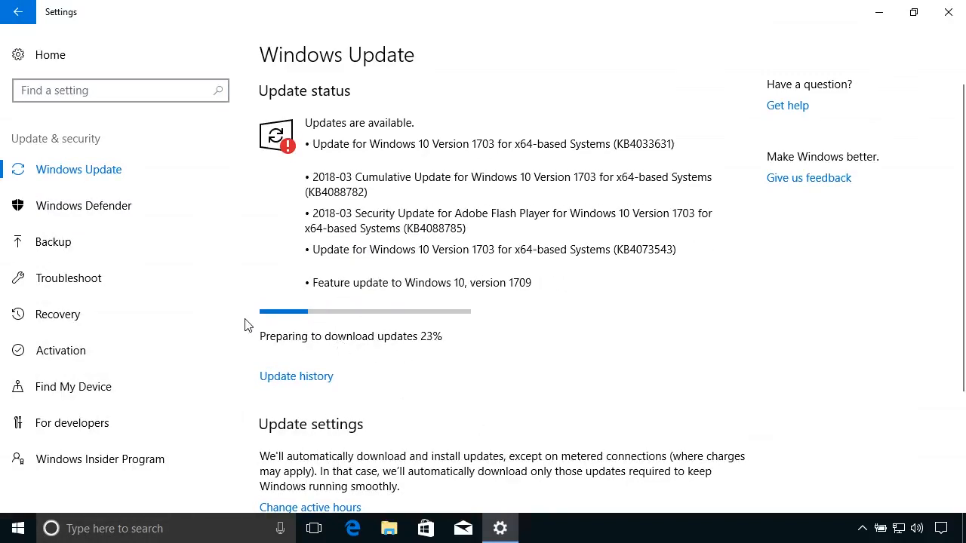
mouse_move(462, 285)
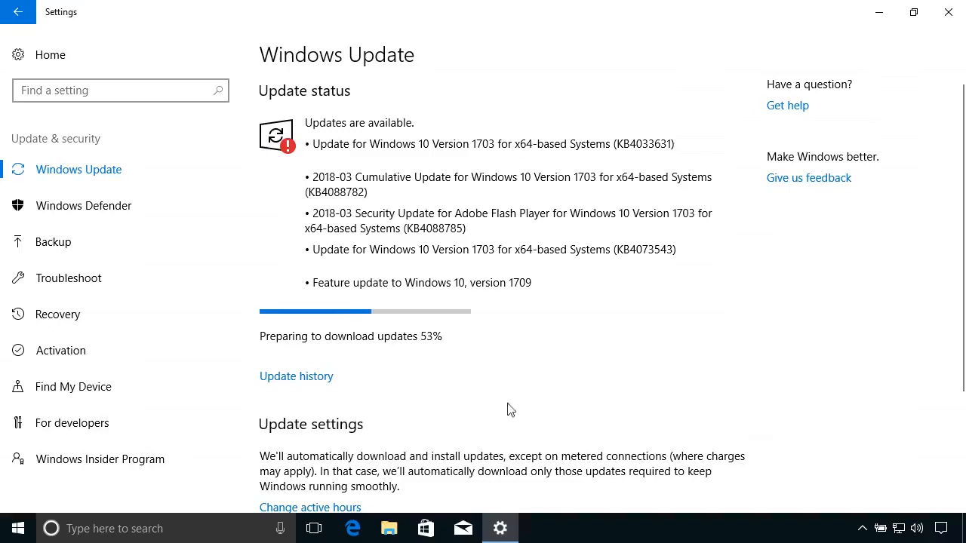
mouse_move(296, 375)
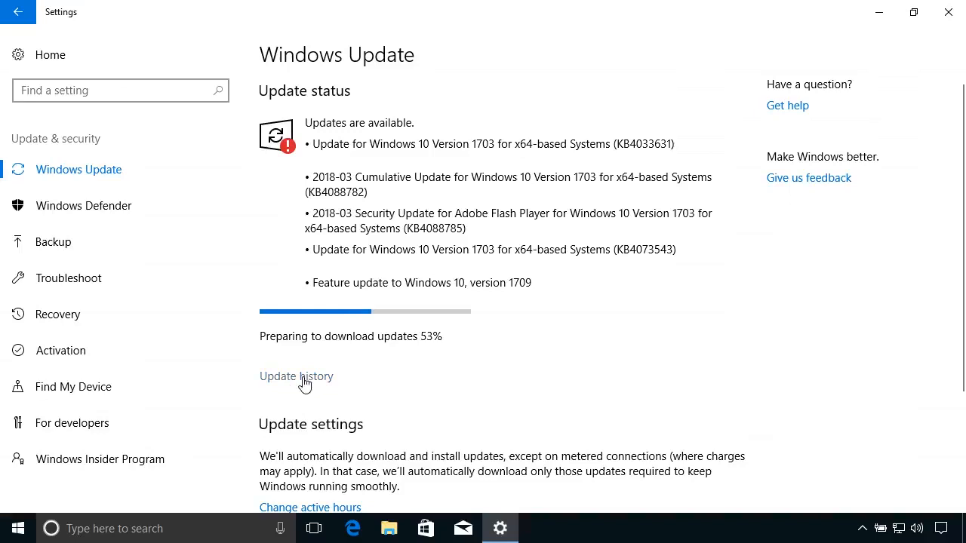
Step: View Update history and bring up the Installed Updates list via Uninstall updates
left_click(296, 375)
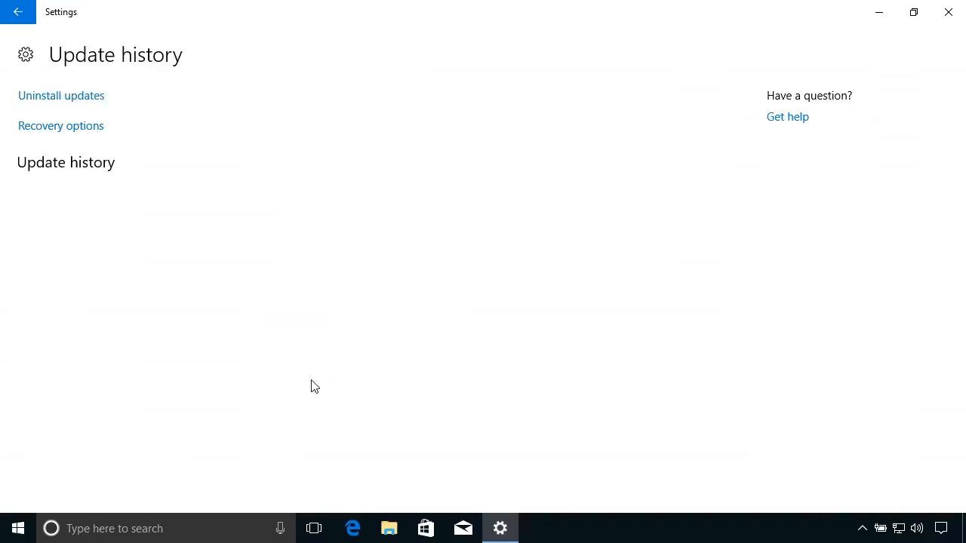
mouse_move(83, 99)
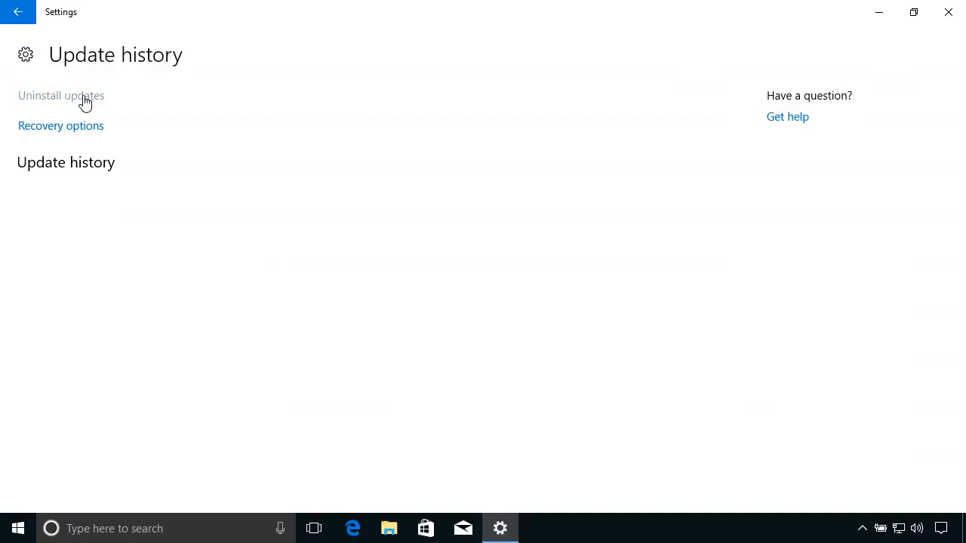
mouse_move(223, 222)
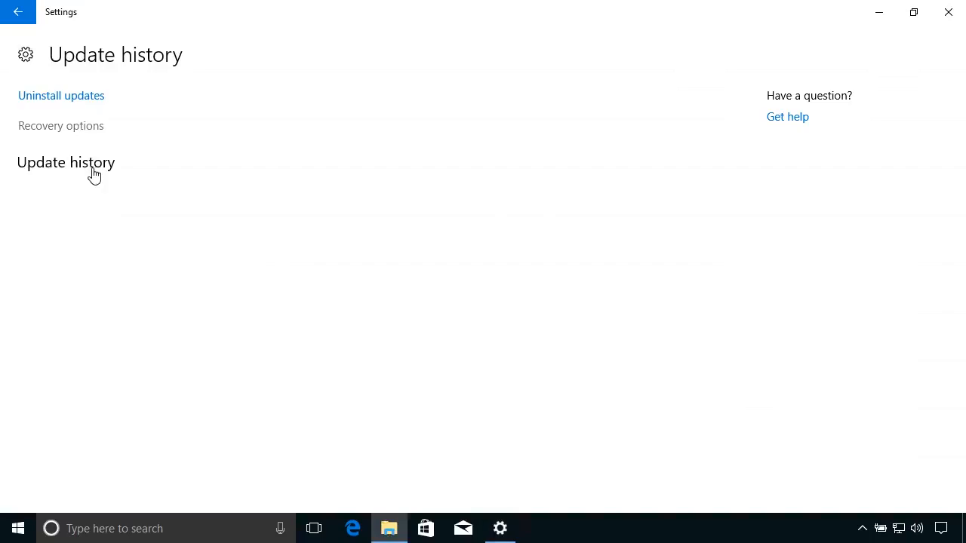
left_click(60, 95)
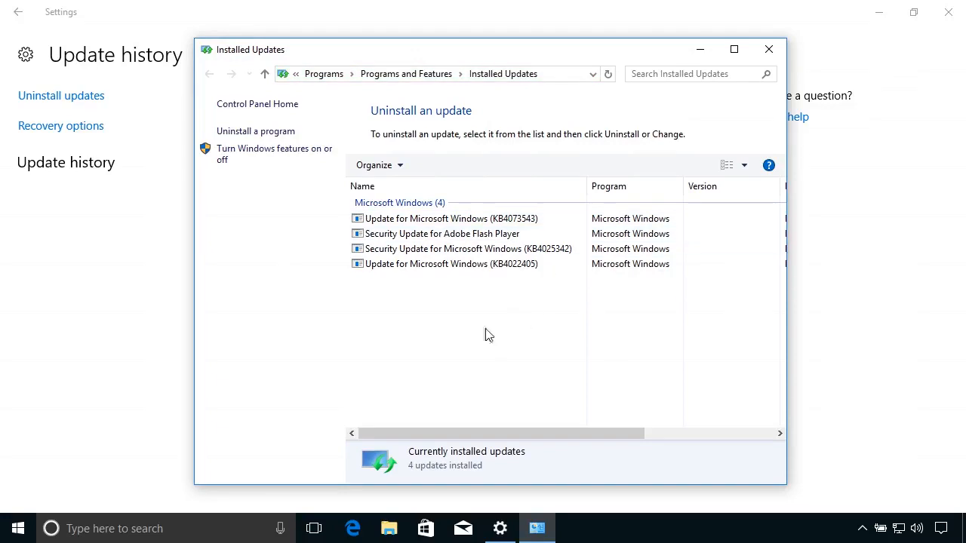
mouse_move(477, 380)
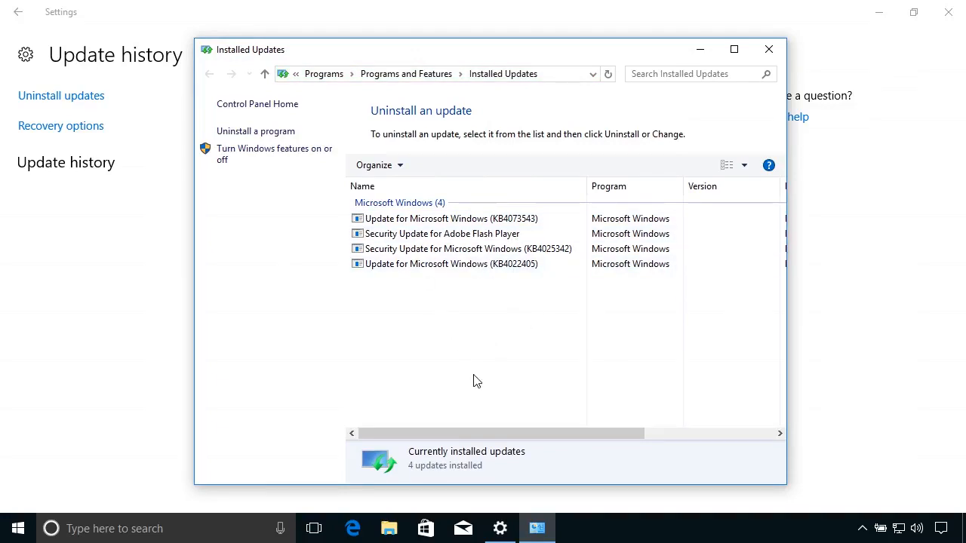
mouse_move(710, 309)
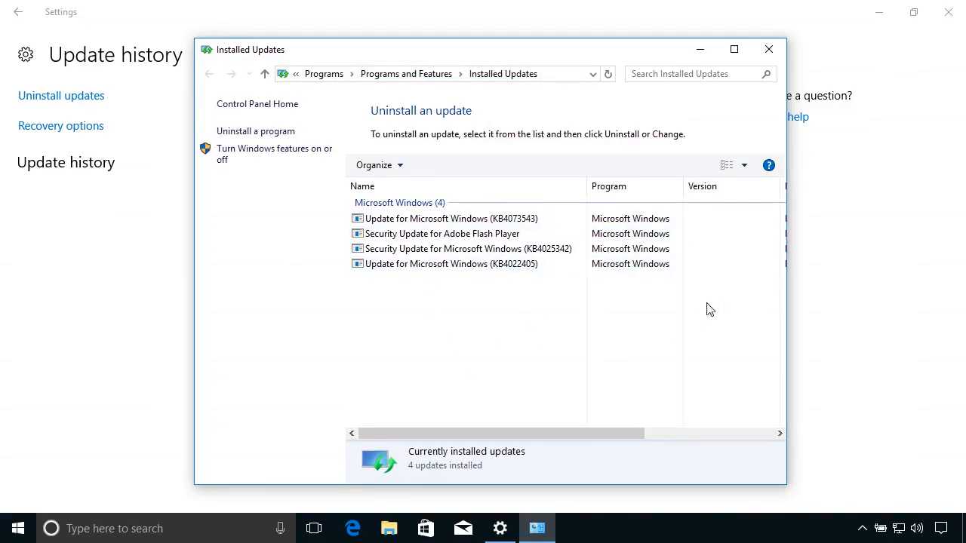
mouse_move(557, 212)
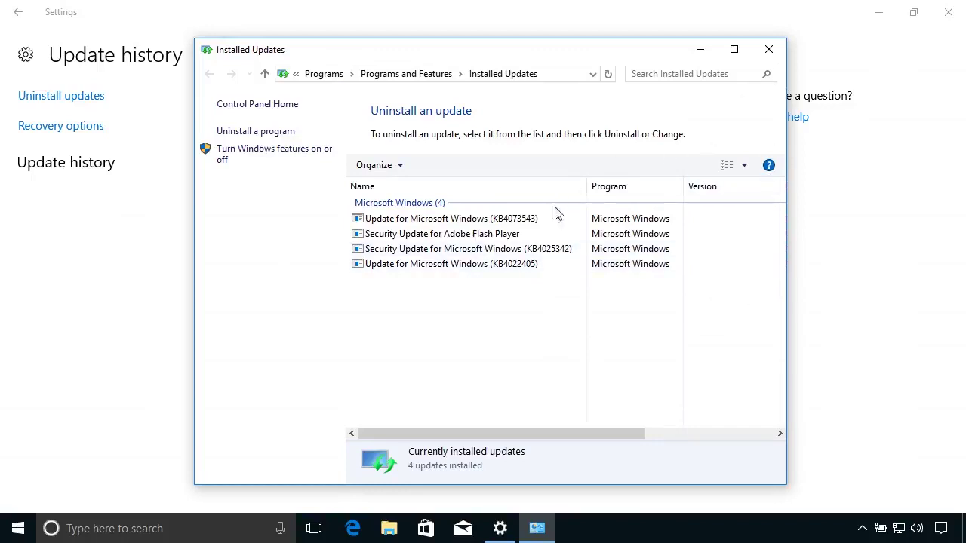
Step: Select KB4073543 and the Adobe Flash Player update without uninstalling, then close Installed Updates and Settings
left_click(450, 217)
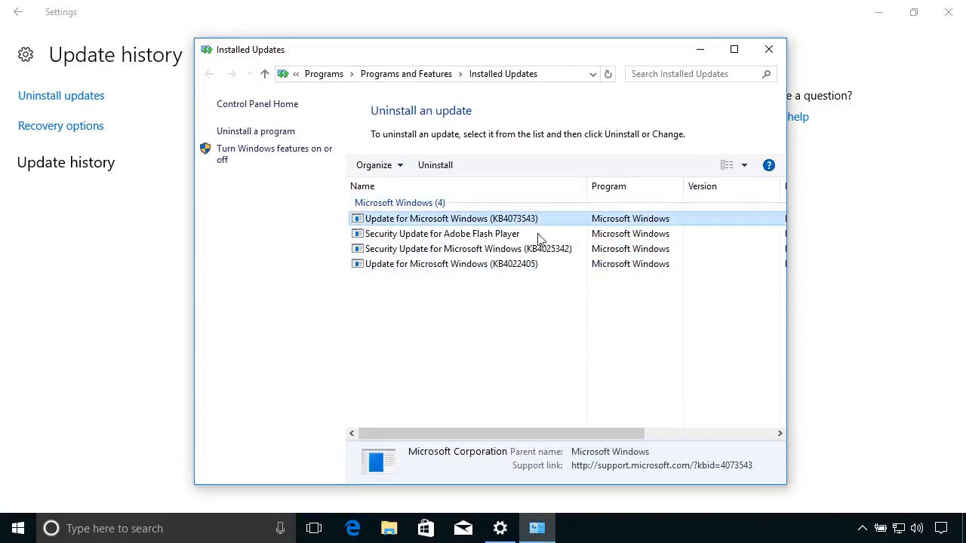
left_click(442, 232)
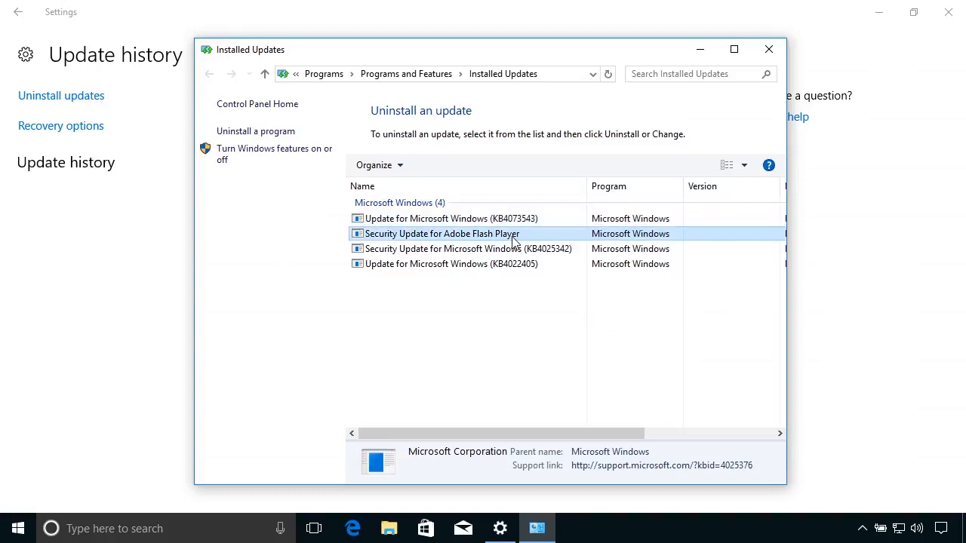
left_click(768, 49)
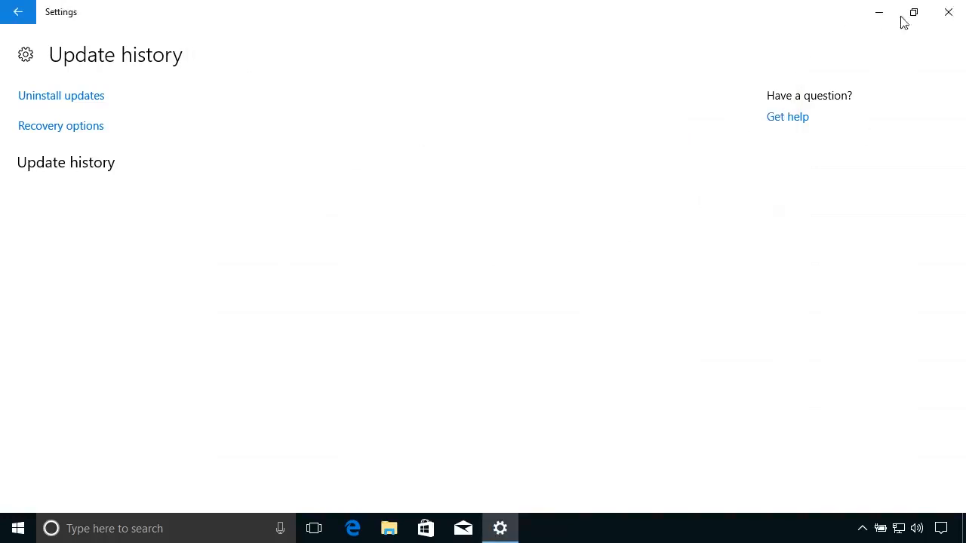
left_click(948, 12)
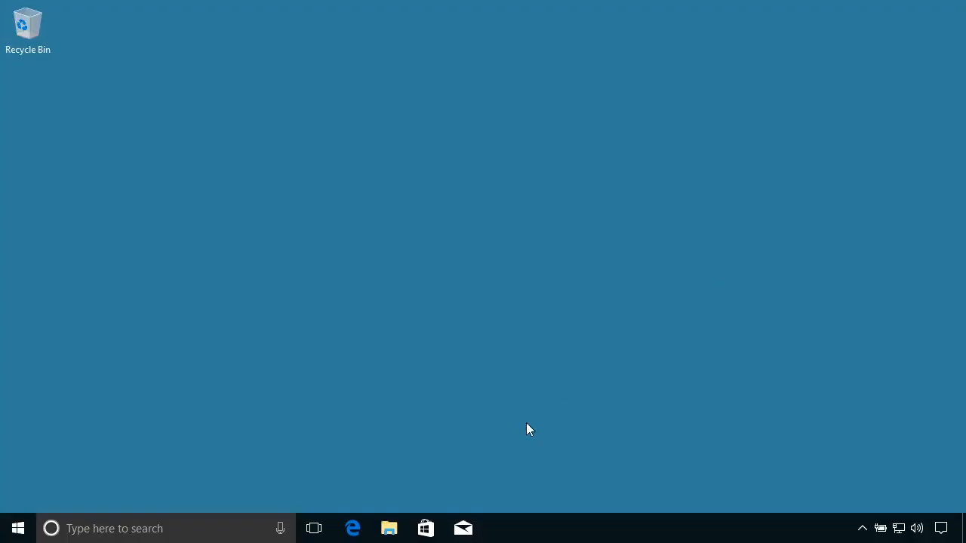
mouse_move(229, 482)
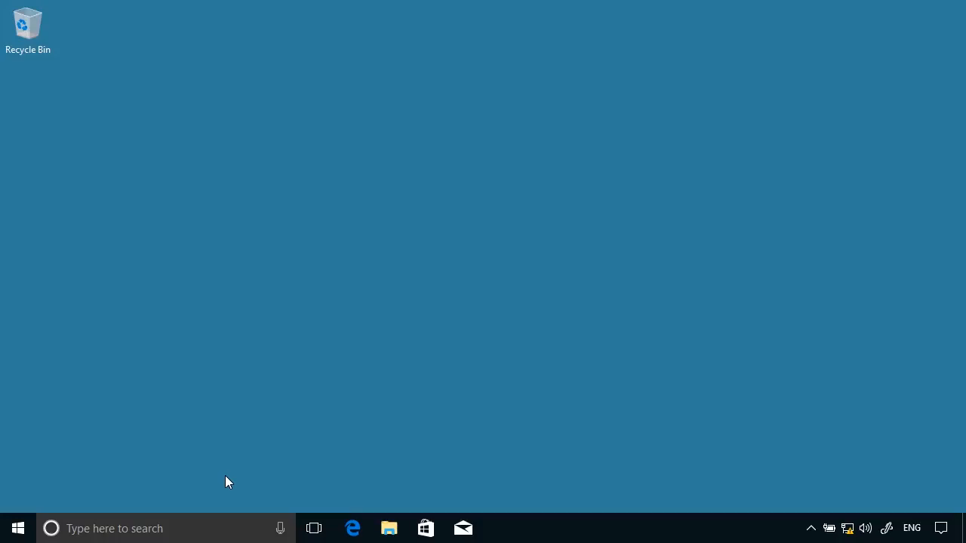
Step: Launch the Local Group Policy Editor by running gpedit.msc
type("g")
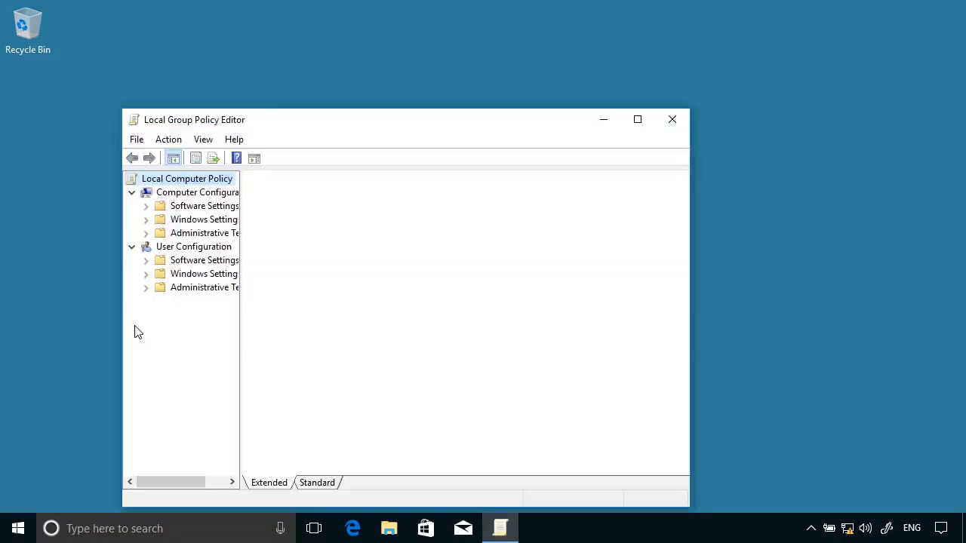
Step: Maximize the editor and expand Computer Configuration's Administrative Templates and Windows Components to Data Collection and Preview Builds
left_click(637, 120)
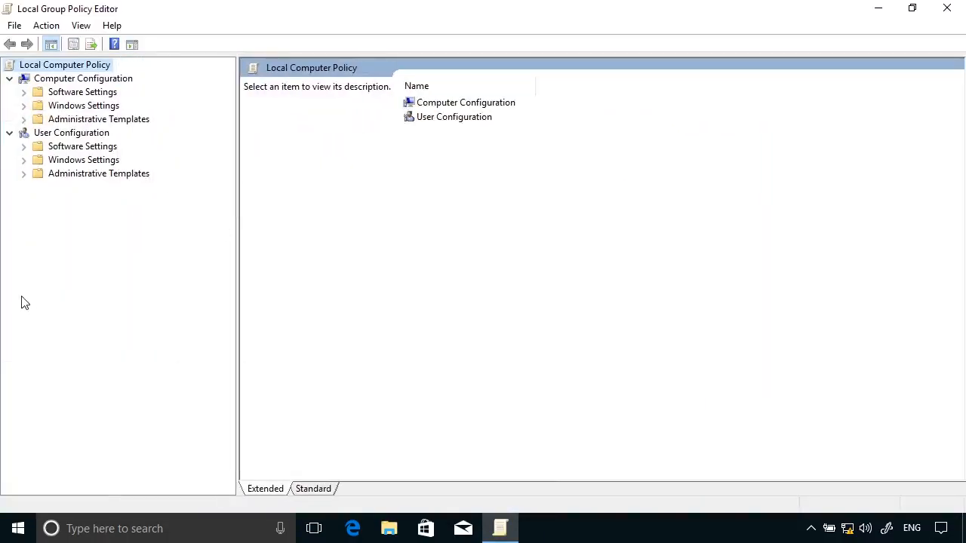
mouse_move(79, 239)
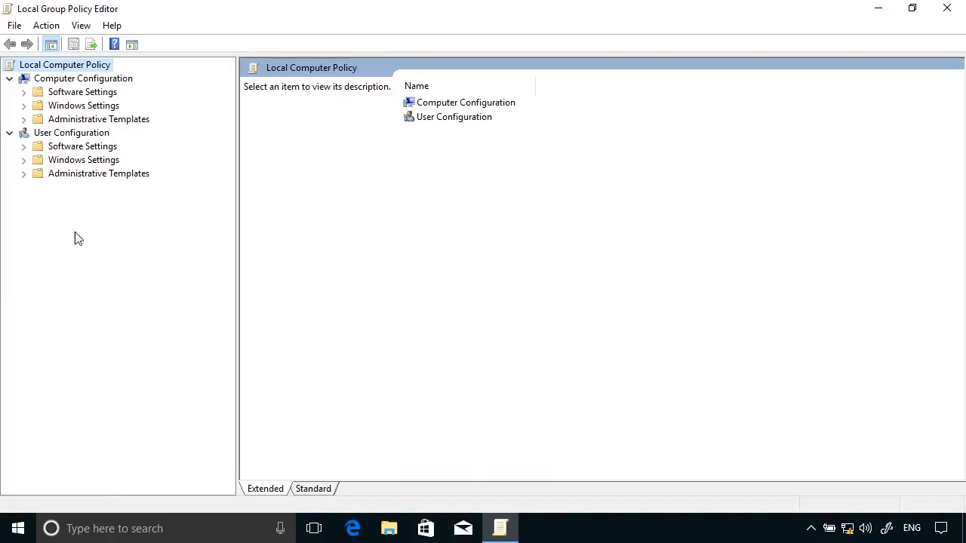
mouse_move(6, 441)
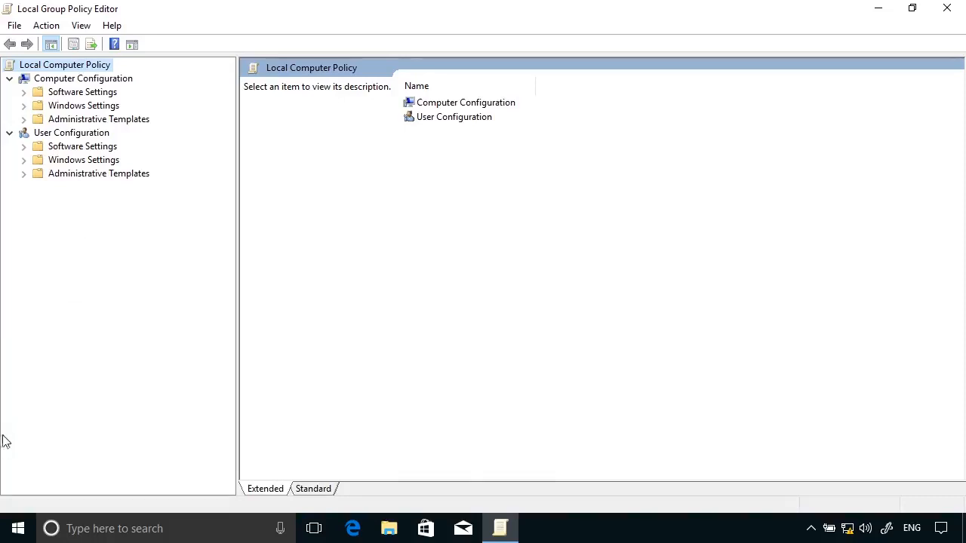
mouse_move(24, 124)
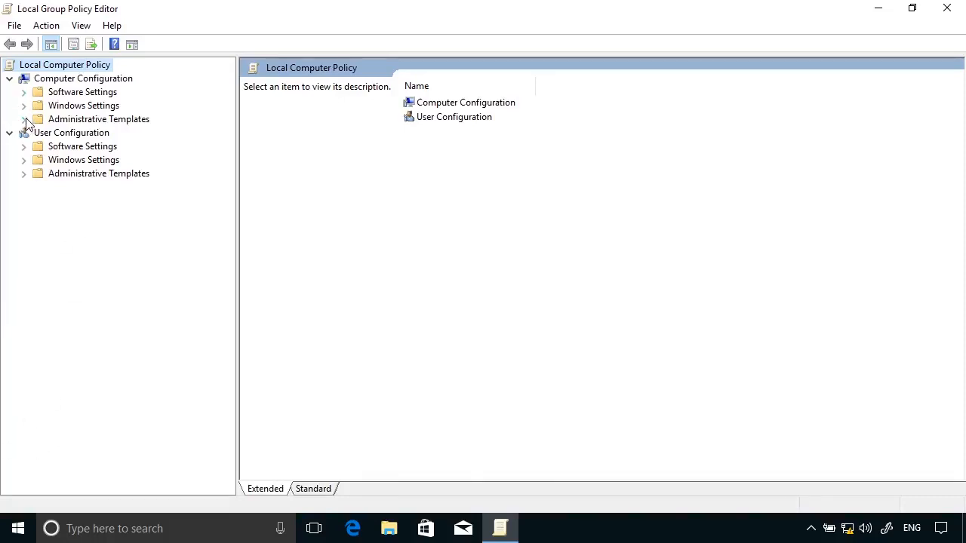
left_click(24, 119)
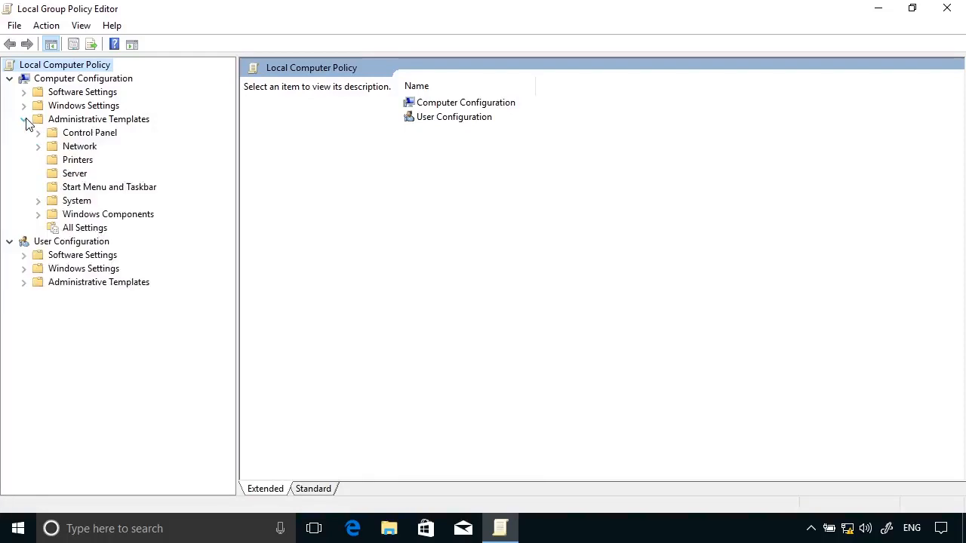
left_click(38, 214)
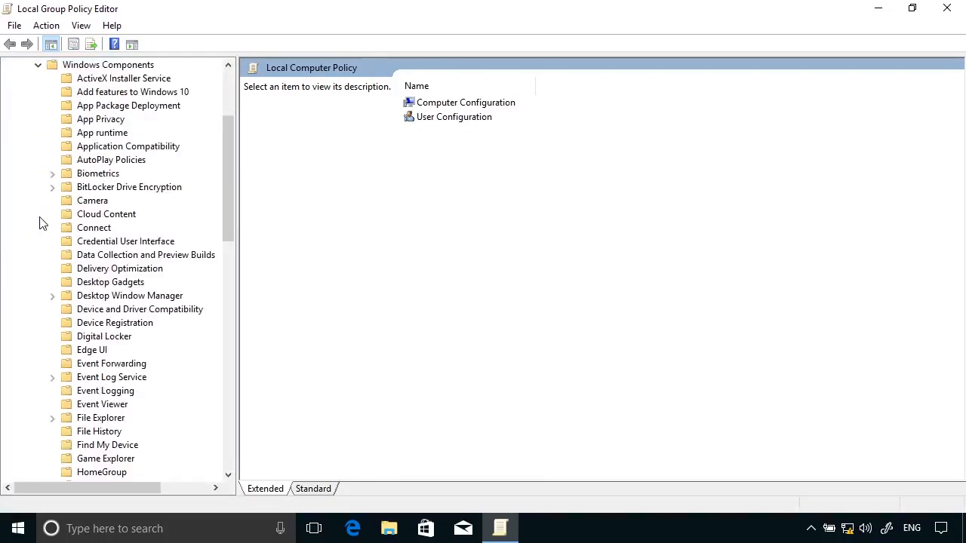
mouse_move(145, 302)
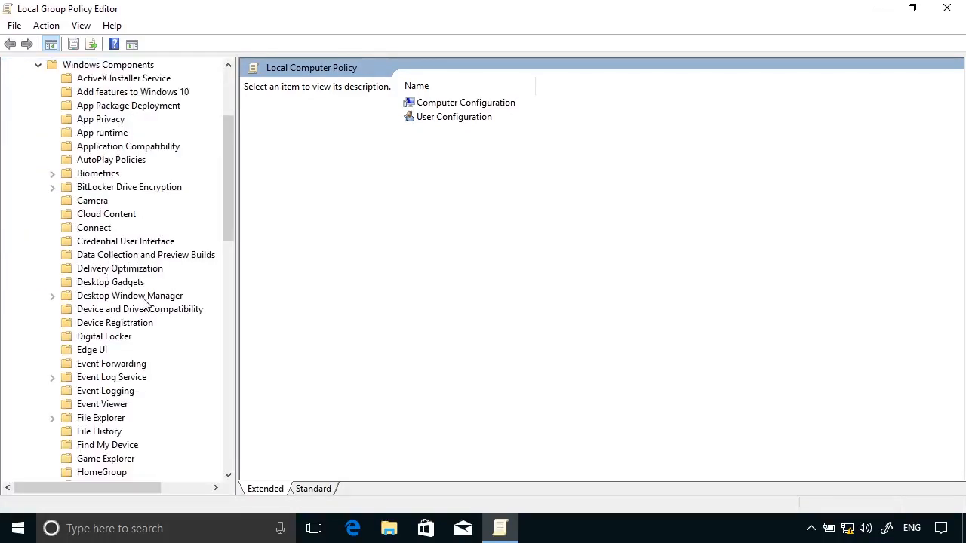
scroll("down", 3)
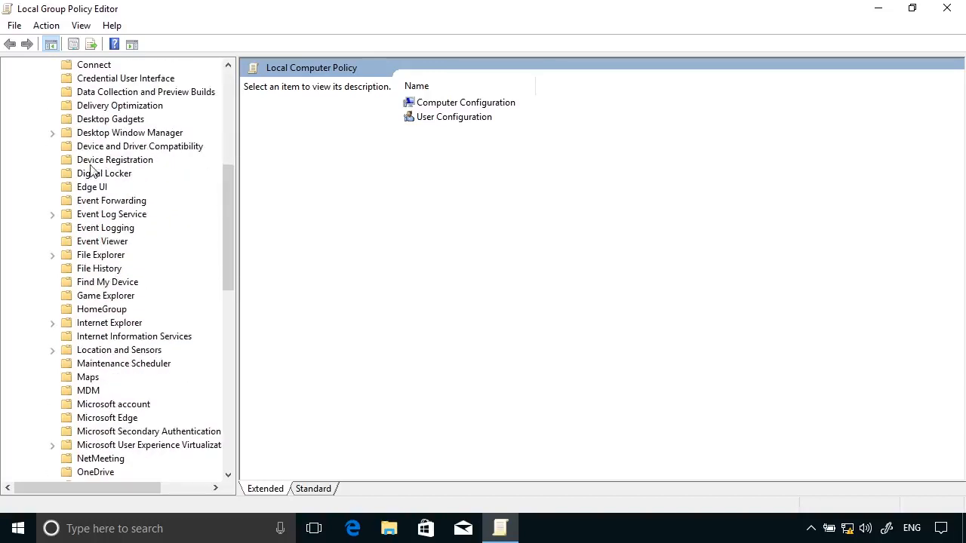
left_click(145, 92)
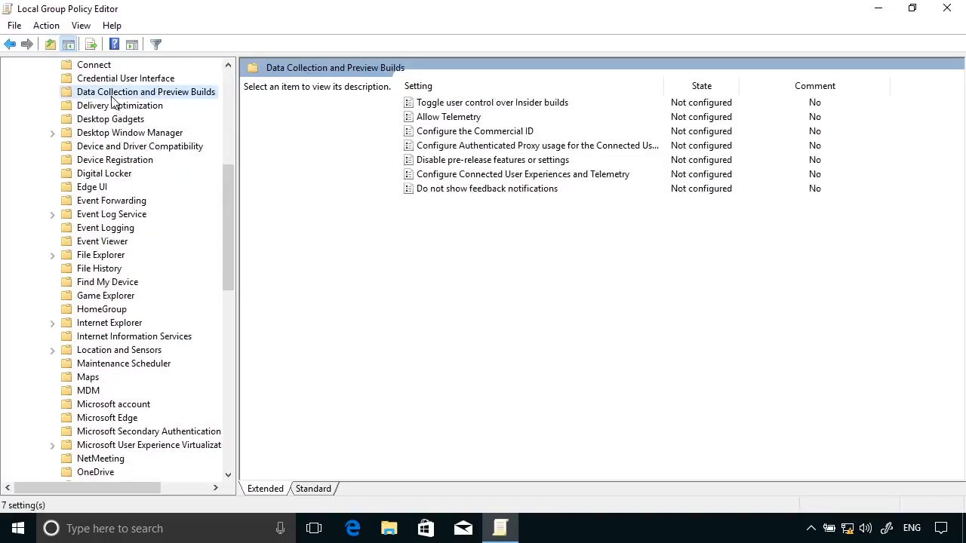
Step: Switch to the Standard list view and select the Toggle user control over Insider builds policy
left_click(313, 489)
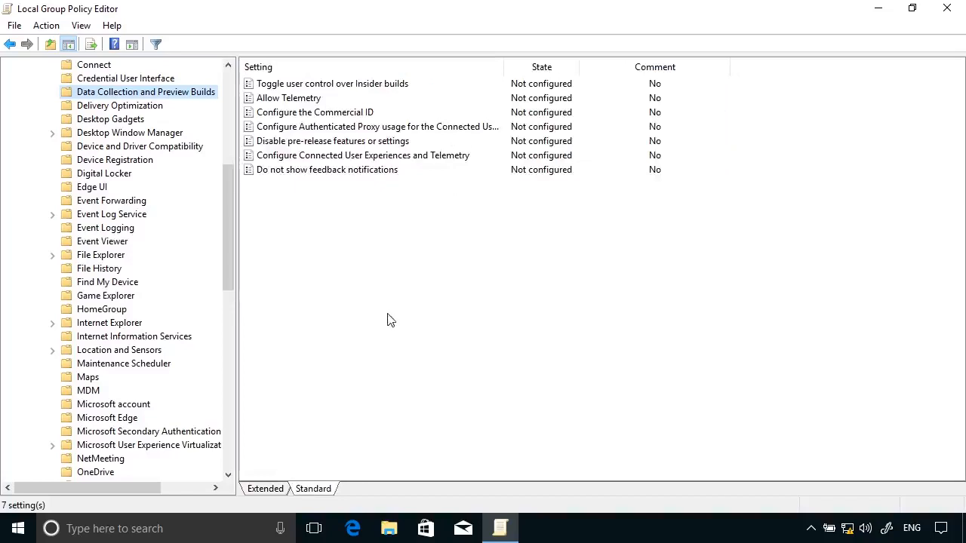
left_click(332, 83)
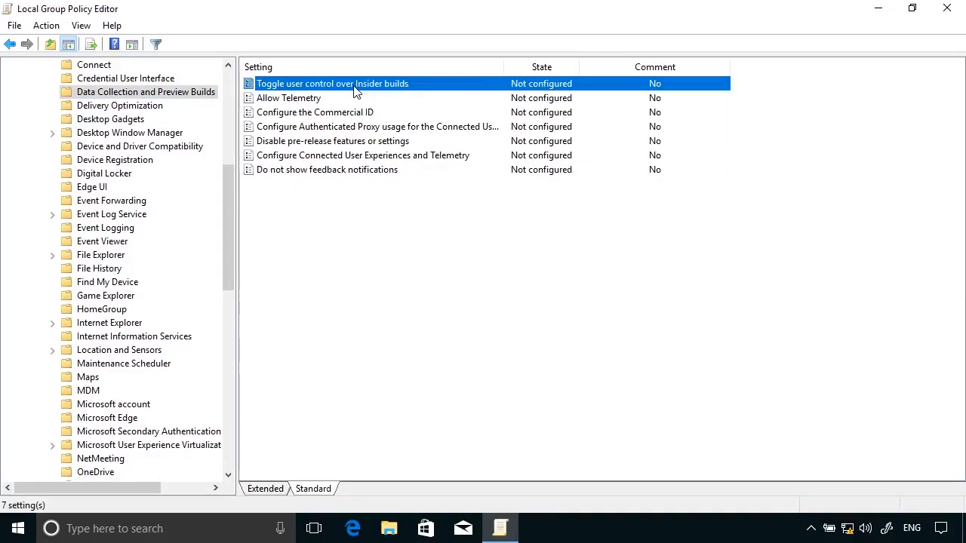
Step: Set 'Toggle user control over Insider builds' to Disabled and confirm
double_click(332, 83)
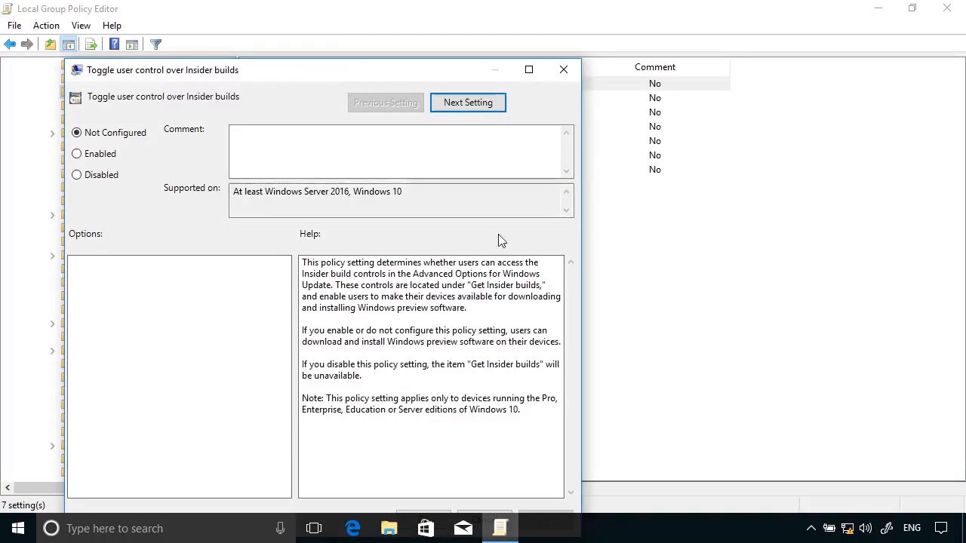
mouse_move(942, 529)
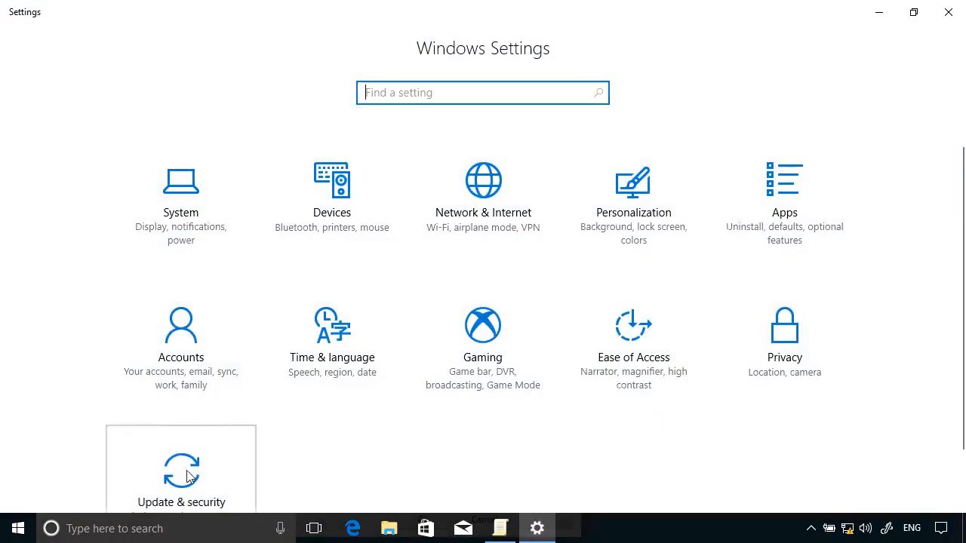
left_click(181, 467)
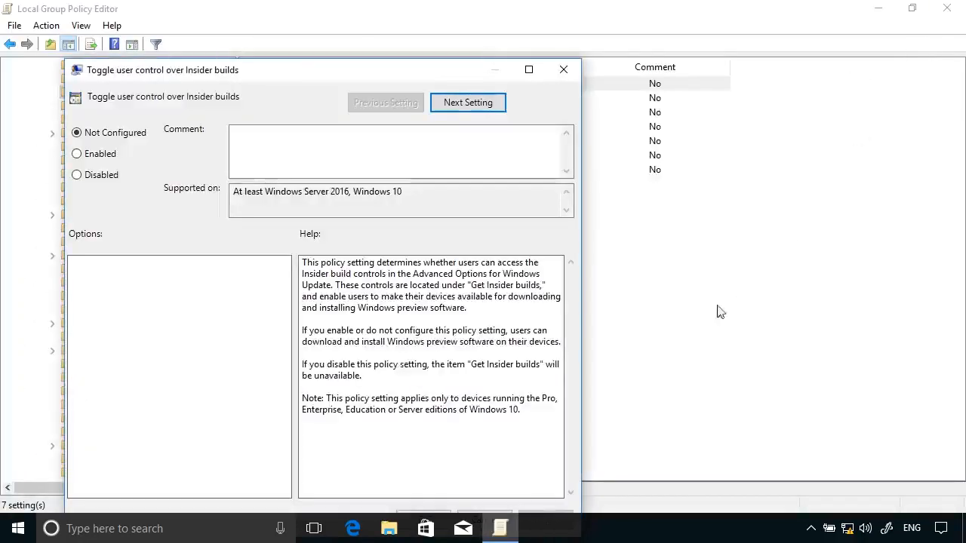
left_click(76, 154)
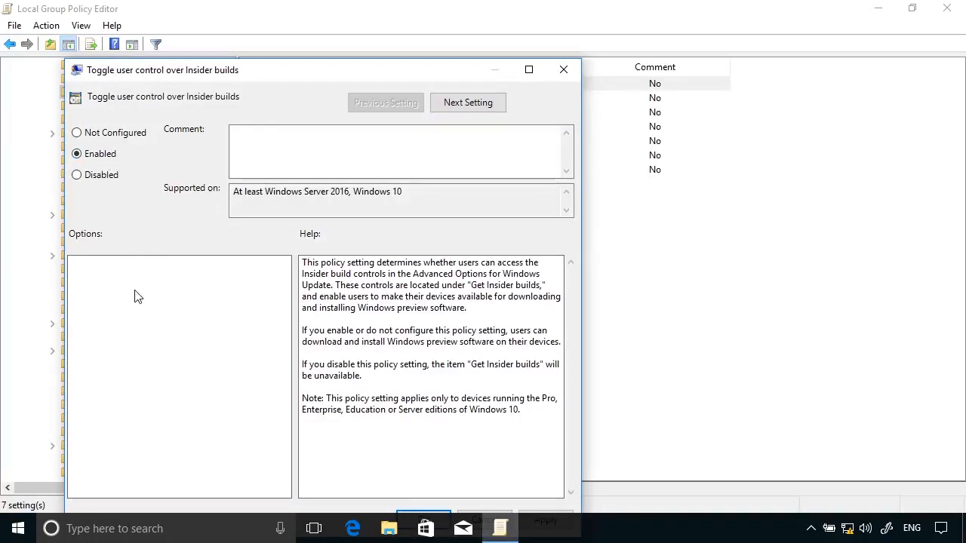
left_click(76, 175)
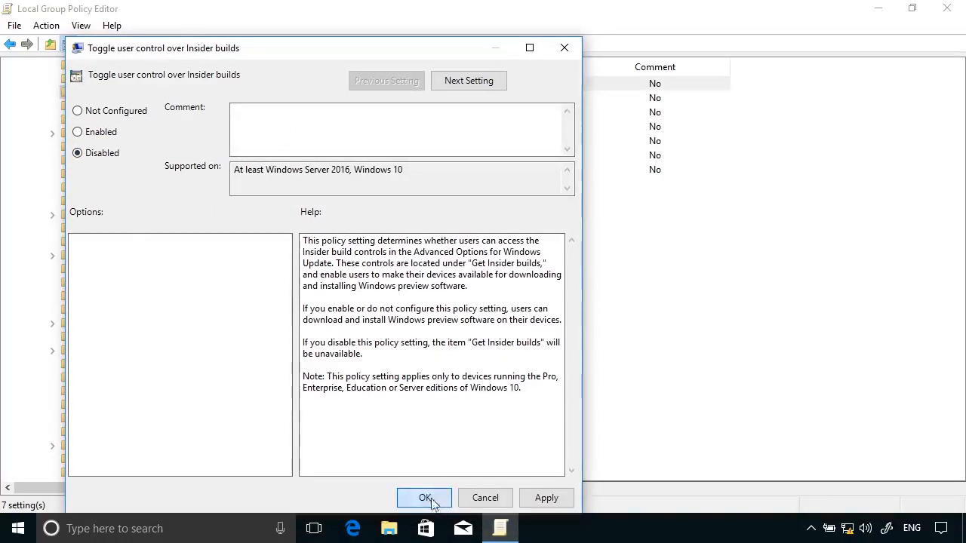
left_click(423, 498)
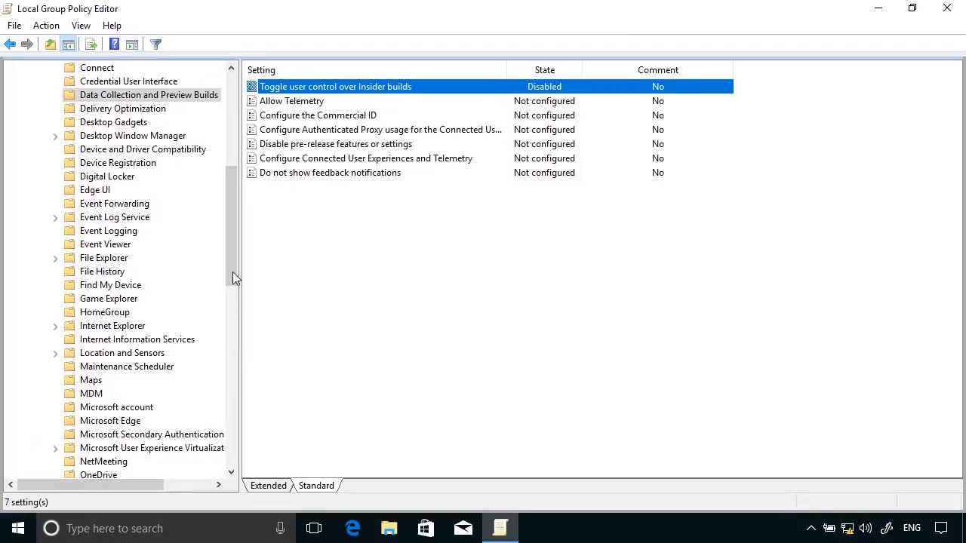
Step: Expand Windows Update in the tree and select the Defer Windows Updates folder
scroll("down", 3)
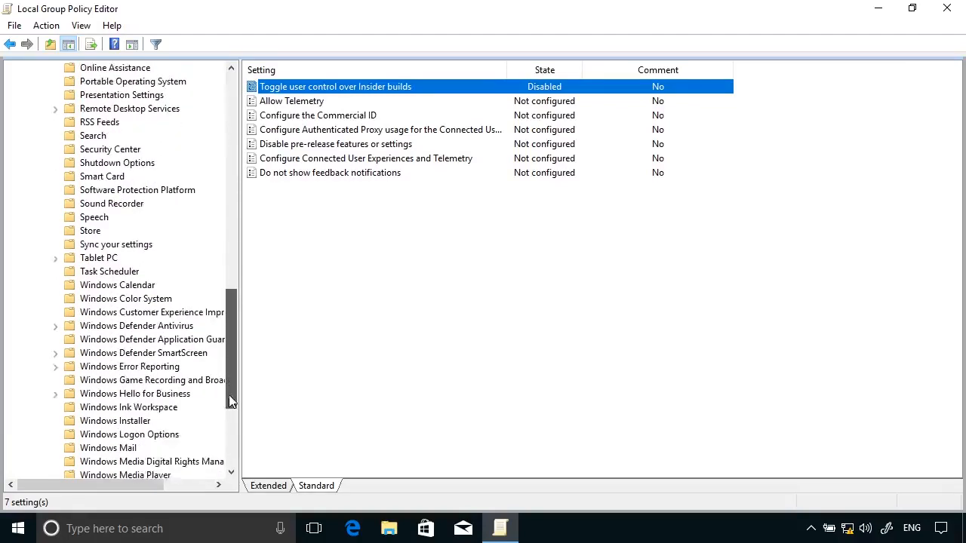
scroll("down", 3)
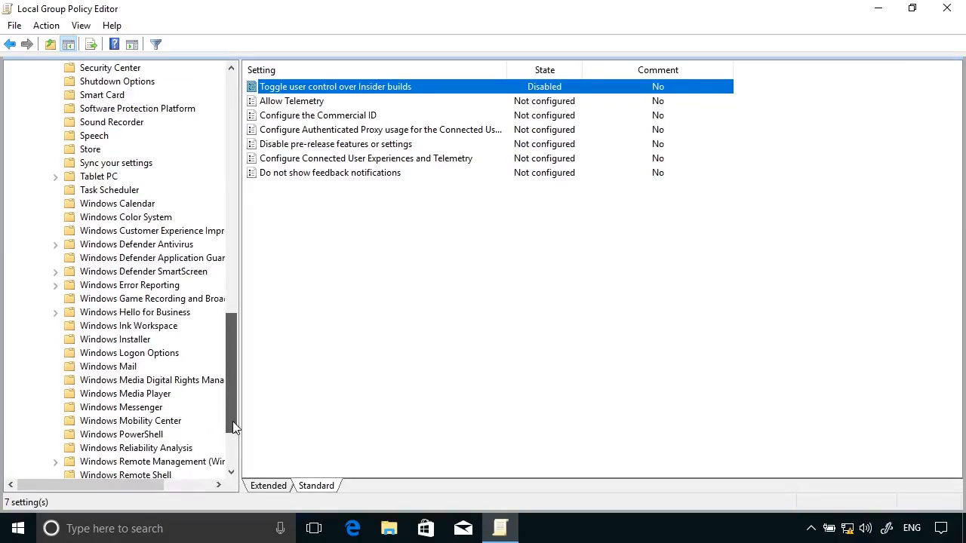
scroll("down", 3)
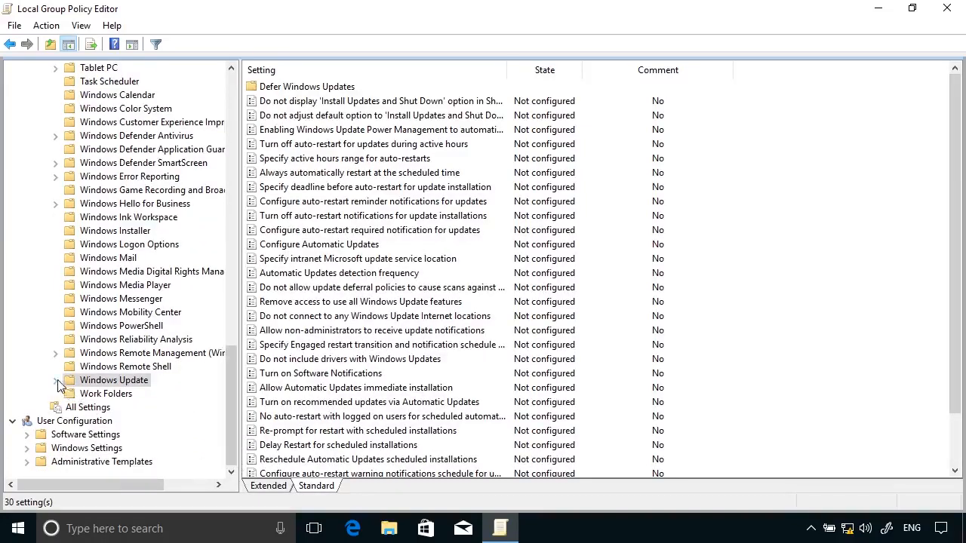
left_click(56, 381)
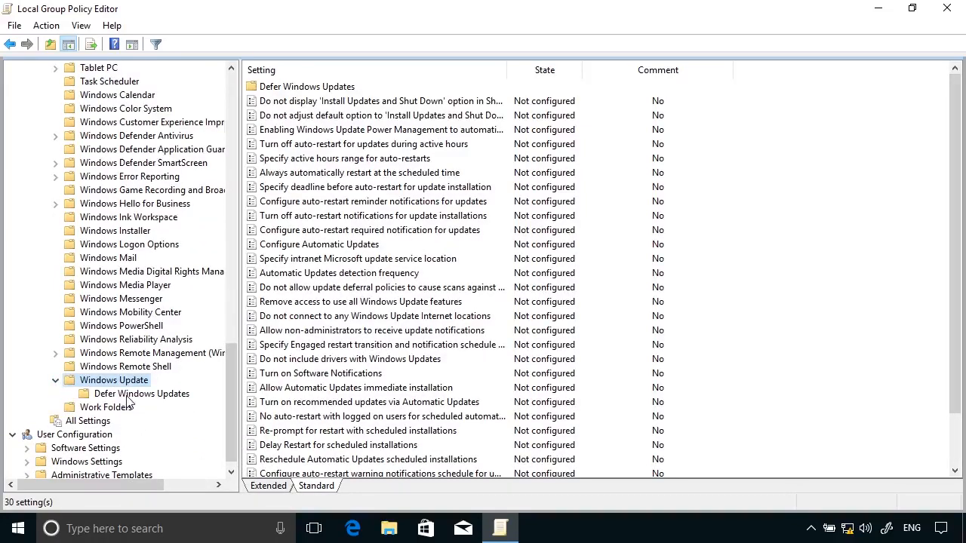
left_click(141, 392)
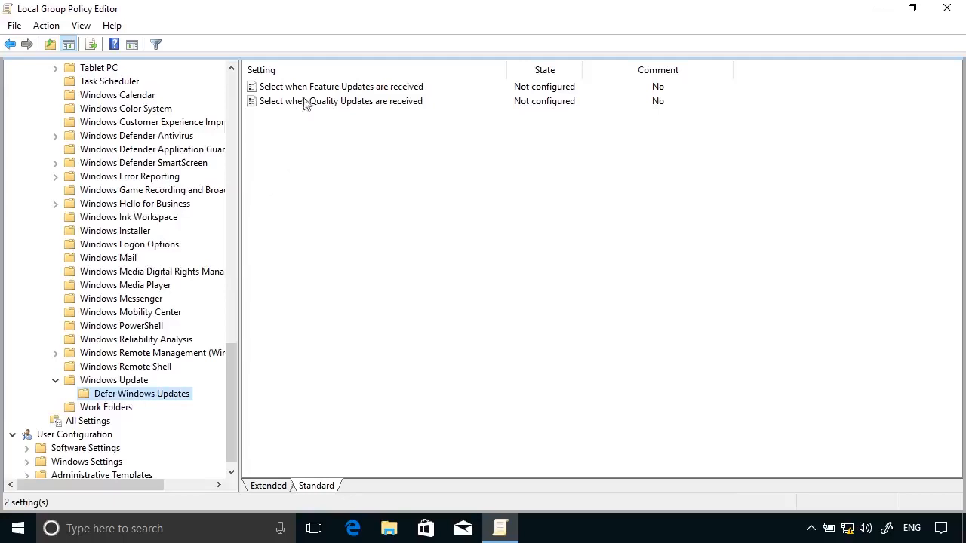
mouse_move(390, 111)
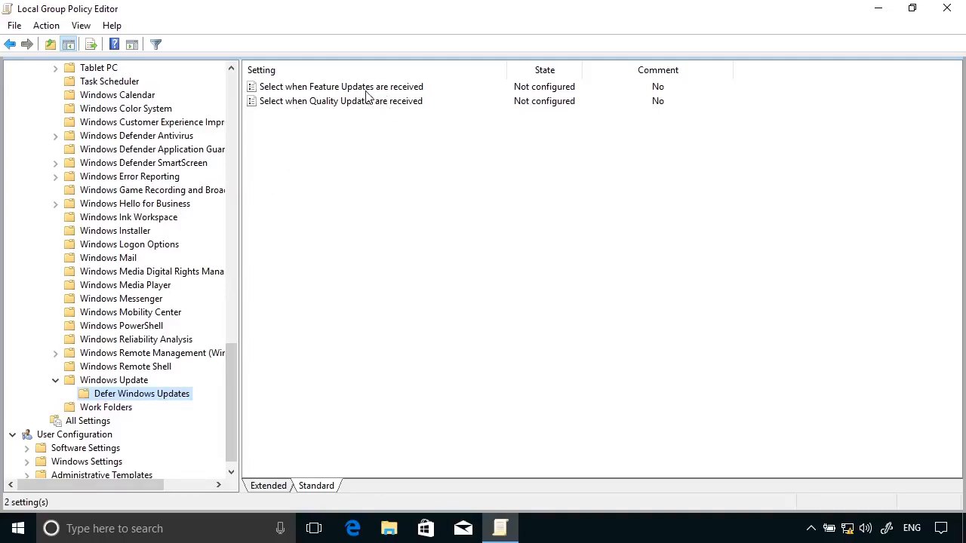
Step: Enable 'Select when Feature Updates are received' with Current Branch for Business and a 10-day deferral
double_click(341, 86)
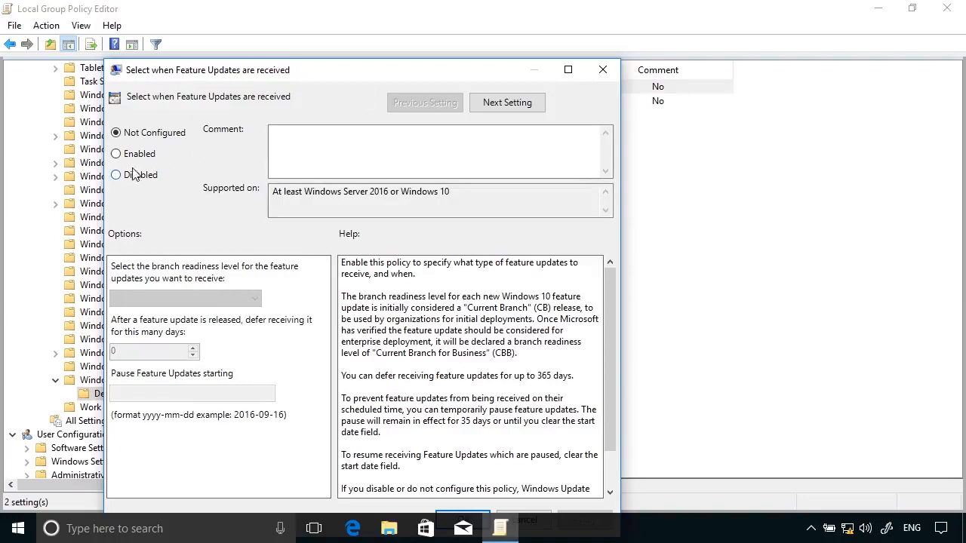
left_click(114, 153)
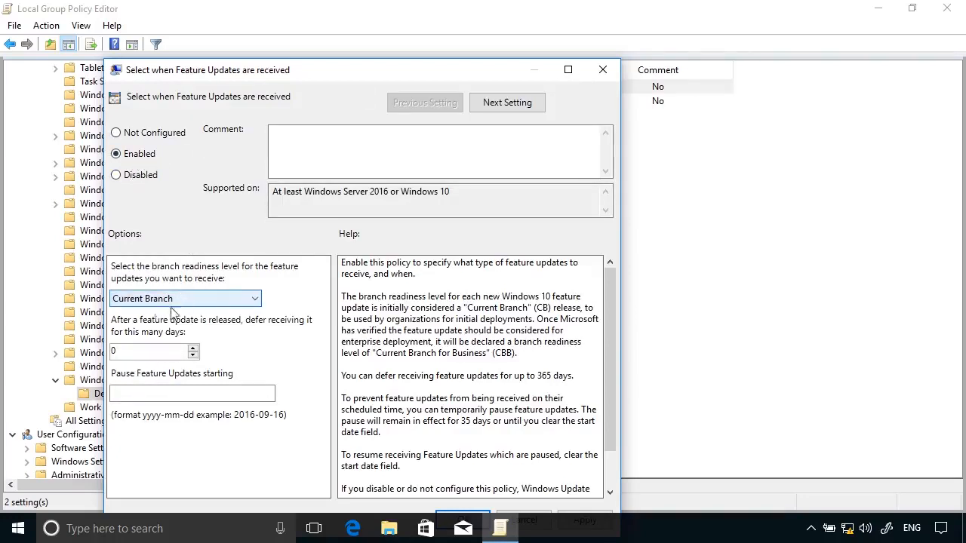
left_click(184, 299)
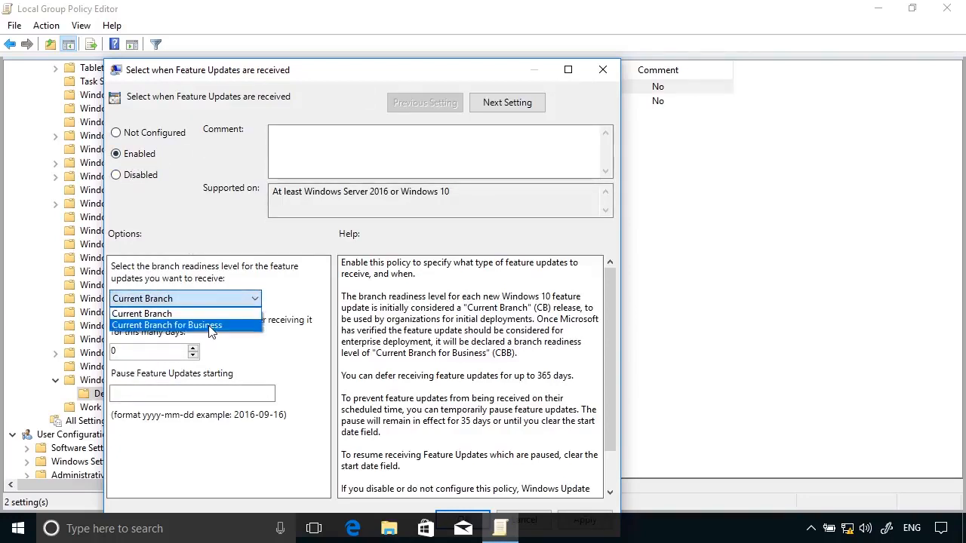
left_click(166, 324)
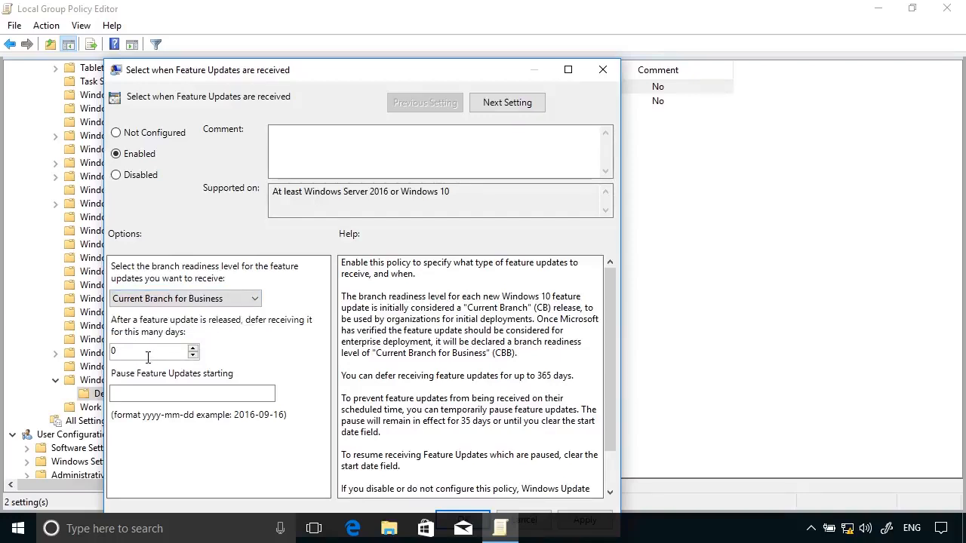
type("10")
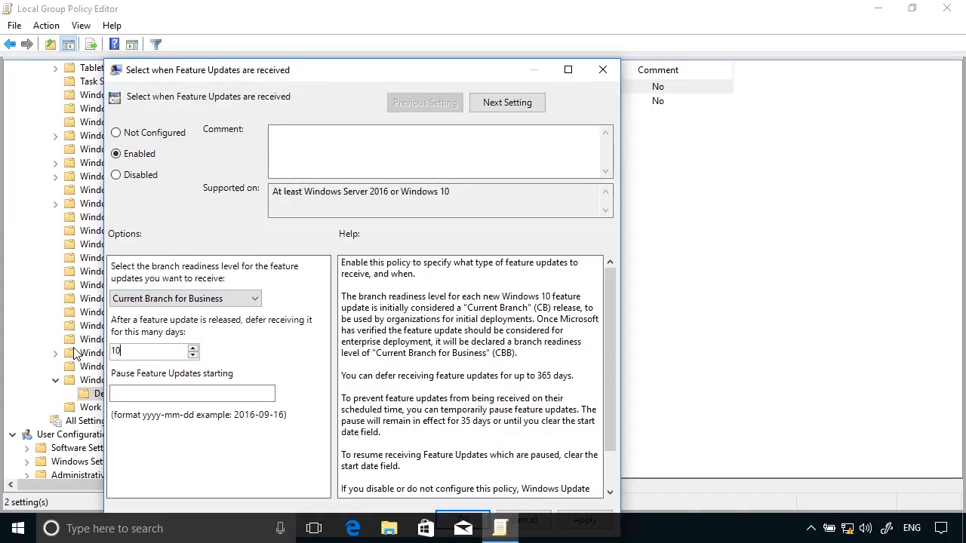
left_click_drag(347, 70, 362, 47)
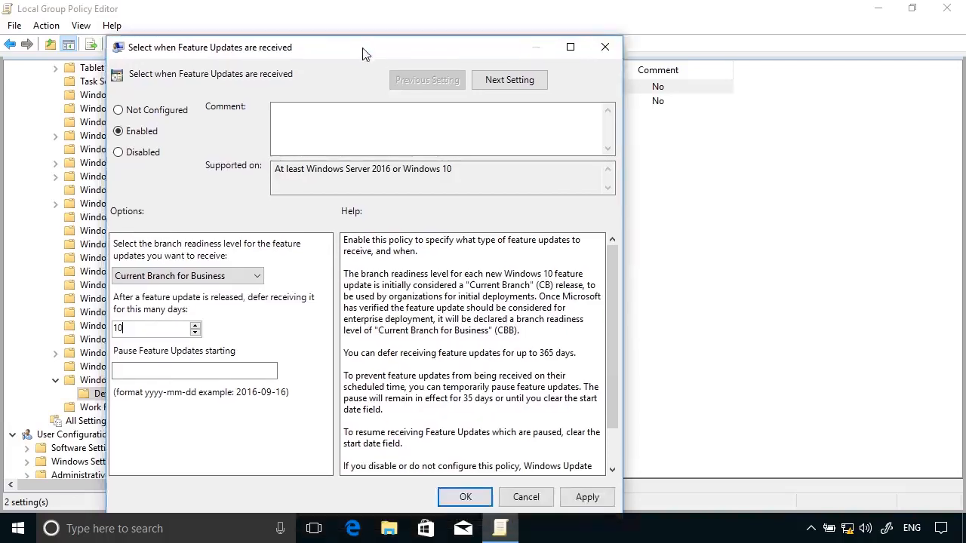
left_click(465, 498)
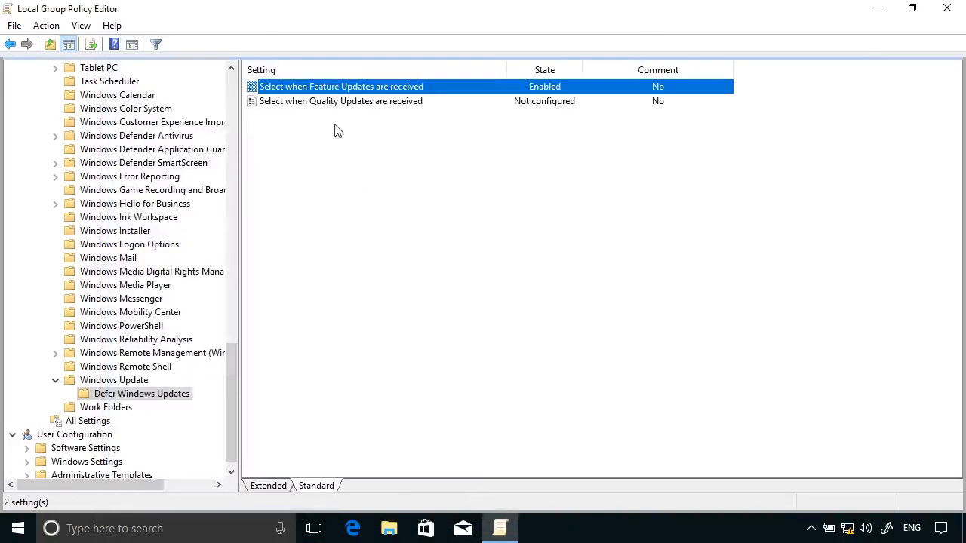
Step: Enable 'Select when Quality Updates are received' with a 30-day deferral, then reselect the Windows Update folder
double_click(341, 100)
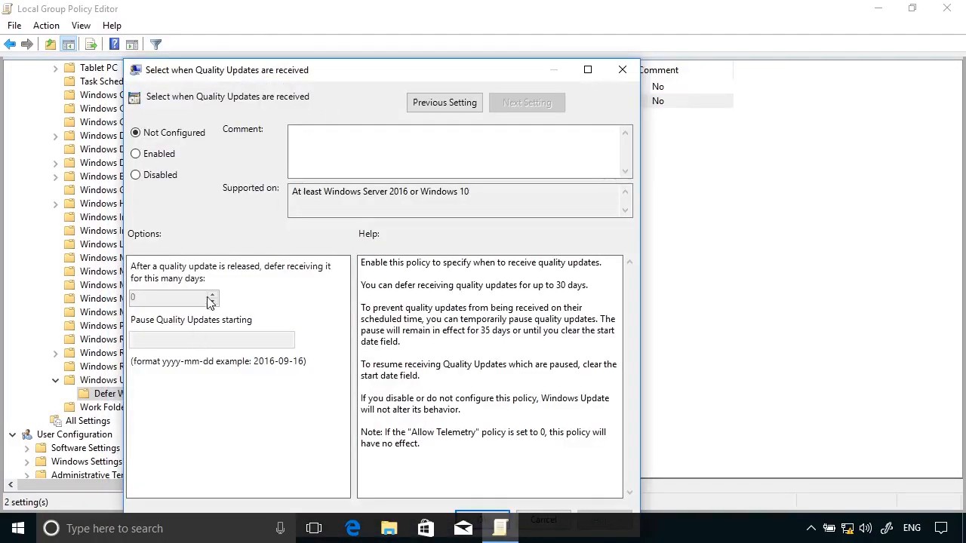
mouse_move(163, 175)
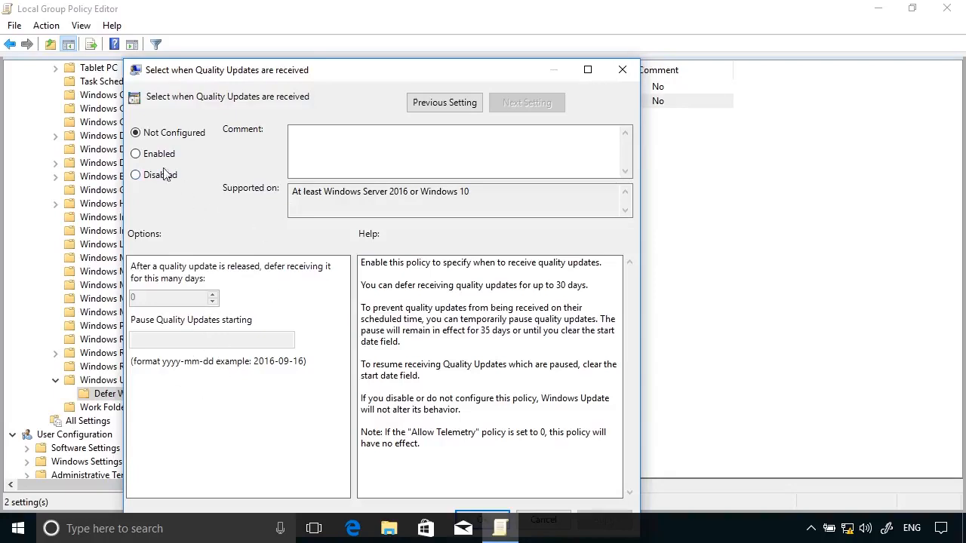
left_click(136, 154)
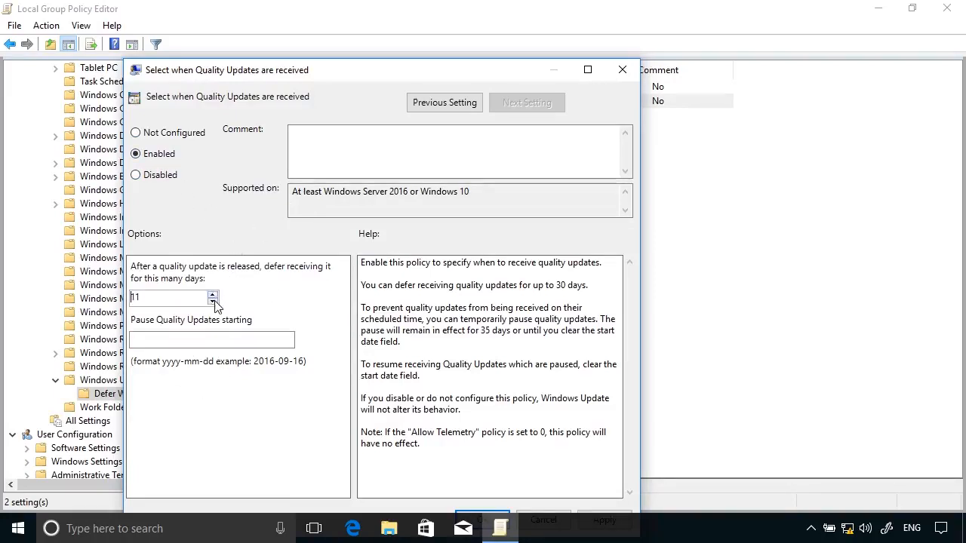
left_click(211, 300)
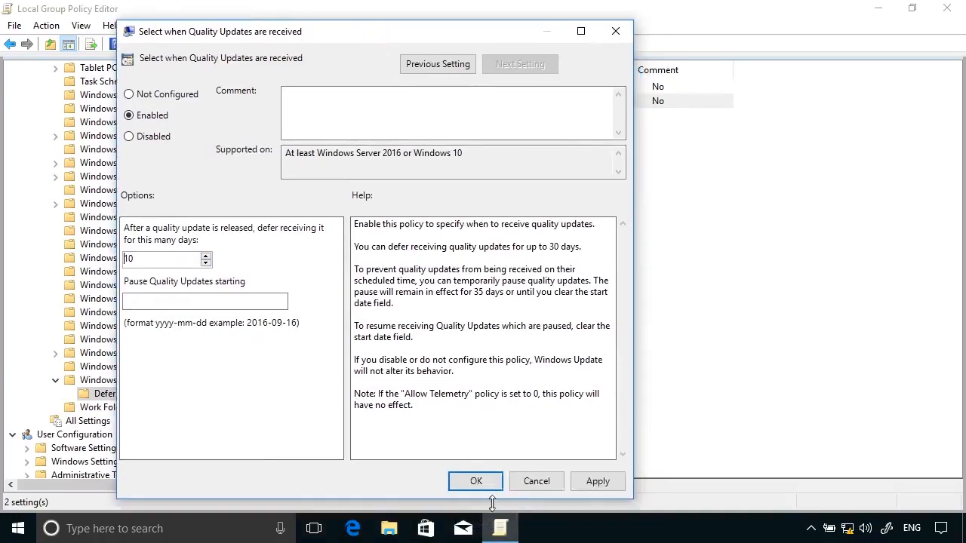
left_click(475, 480)
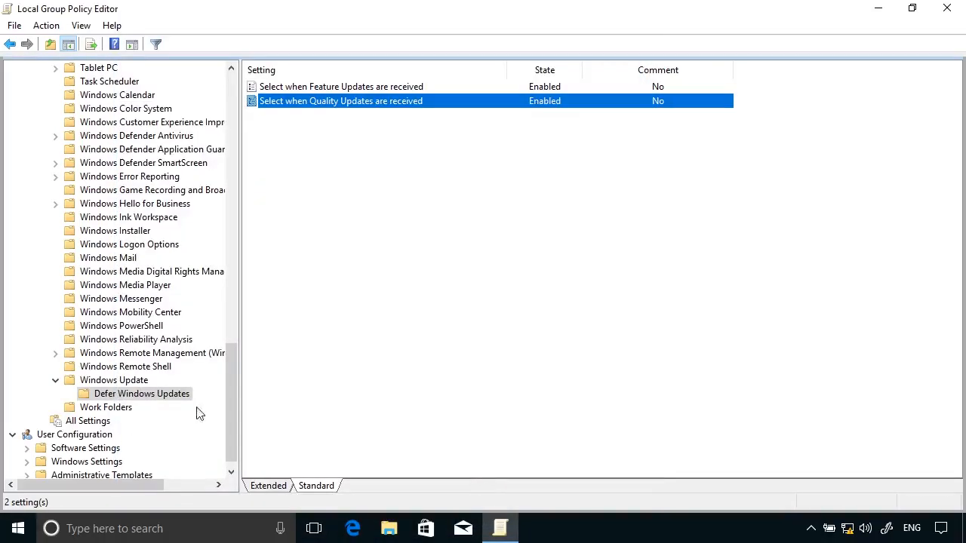
left_click(114, 380)
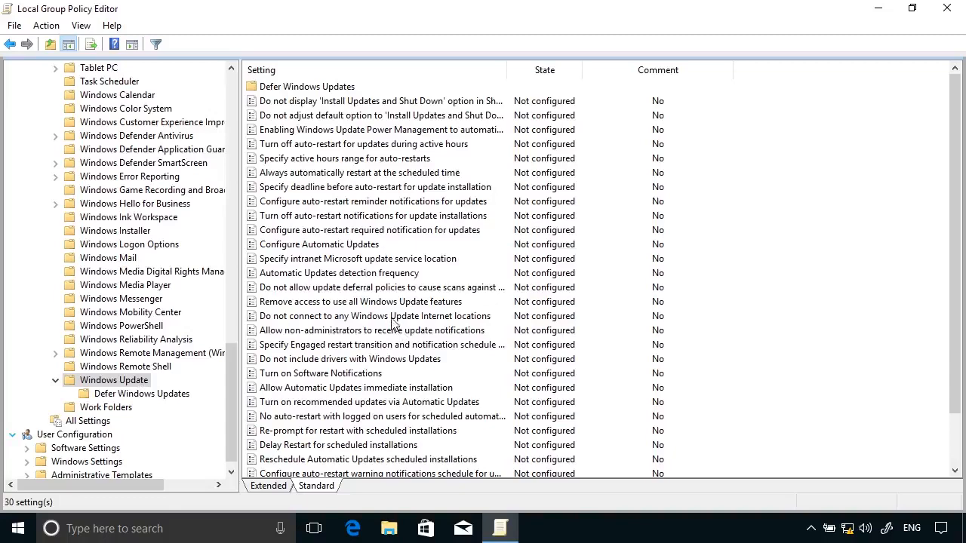
Step: Enable 'Do not connect to any Windows Update Internet locations' and confirm
left_click(375, 316)
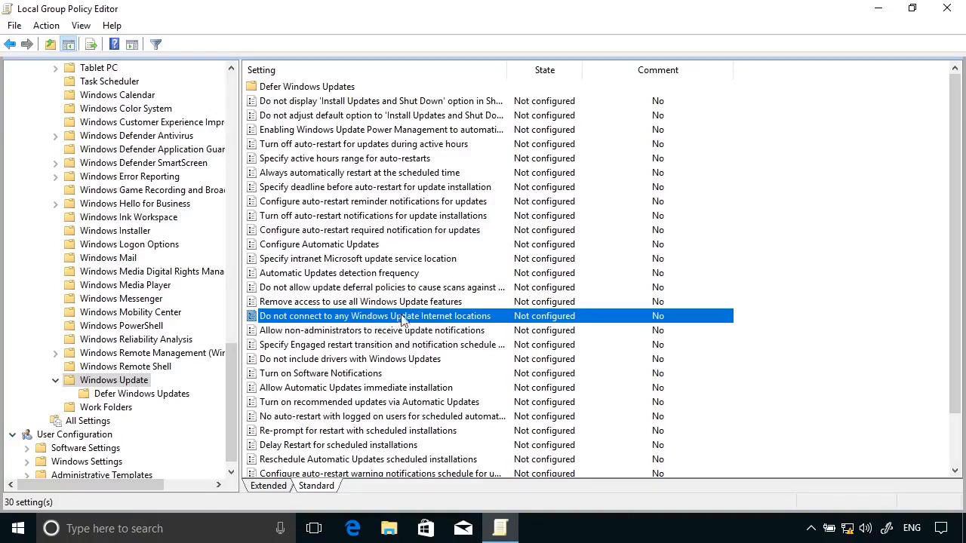
double_click(375, 316)
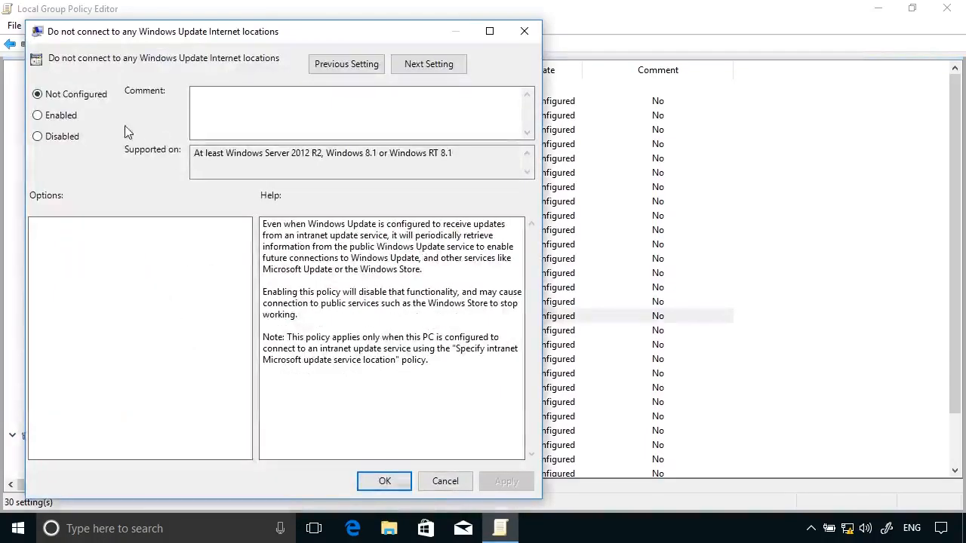
left_click(383, 480)
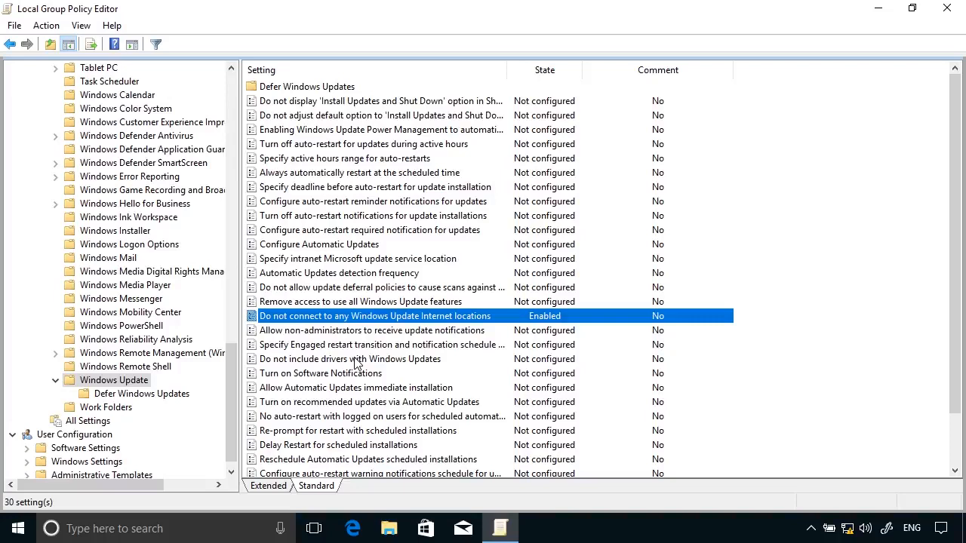
Step: Enable Configure Automatic Updates with '2 - Notify for download and auto install'
left_click(320, 244)
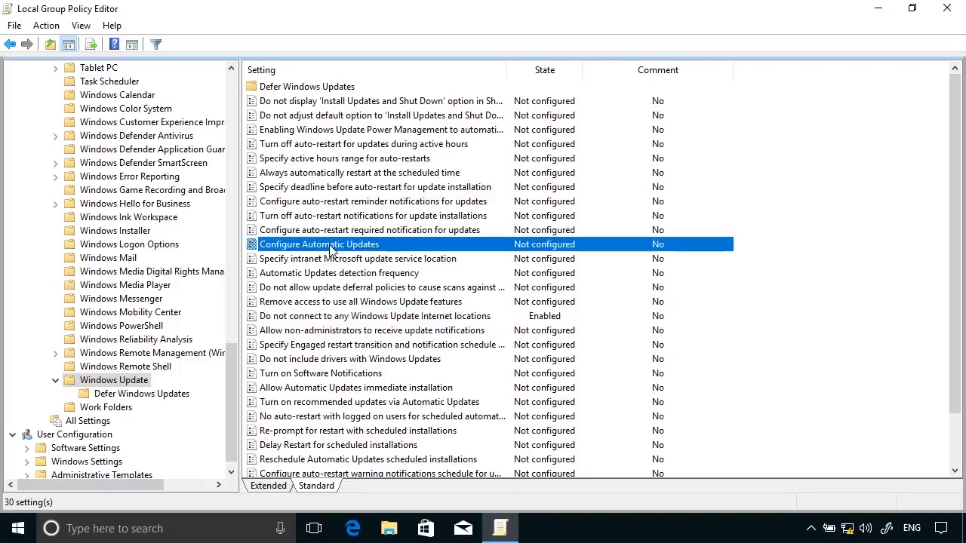
double_click(320, 245)
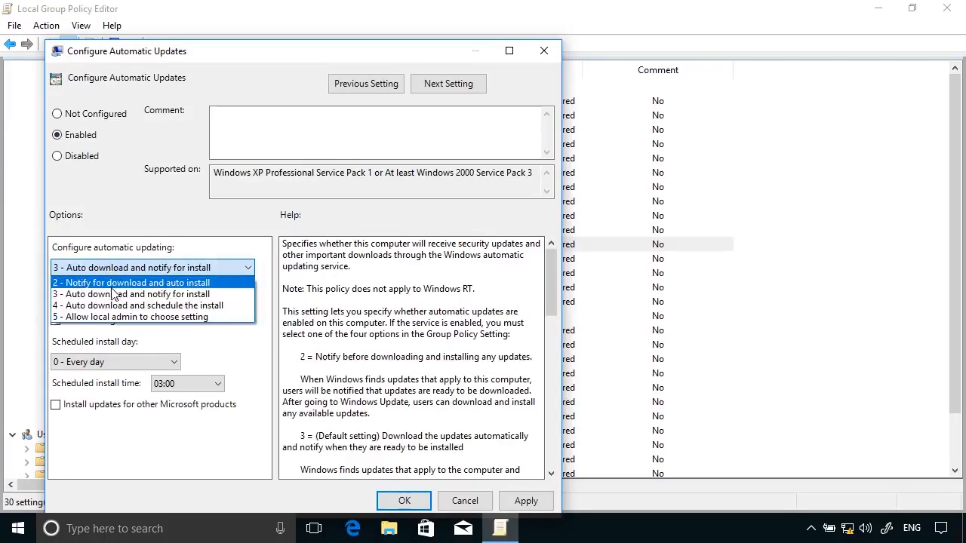
mouse_move(139, 296)
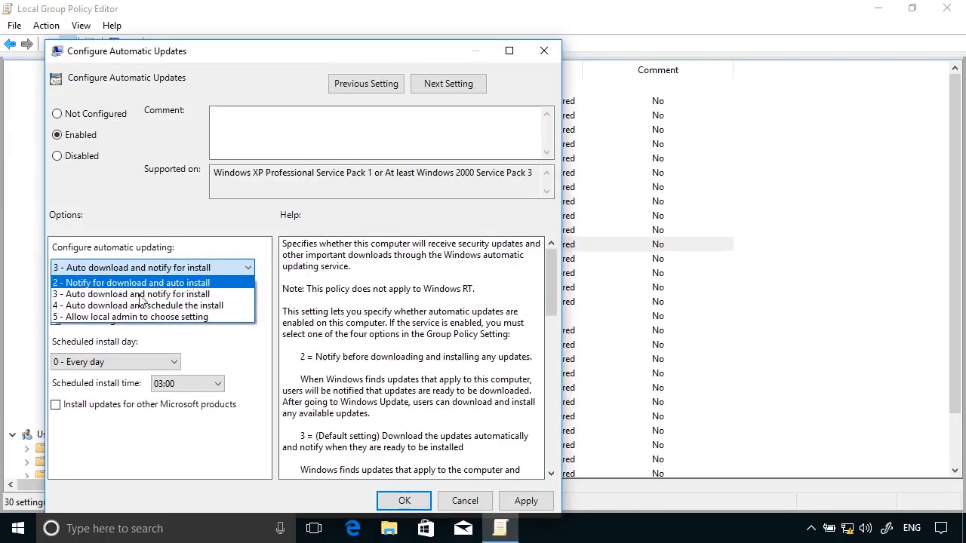
mouse_move(133, 293)
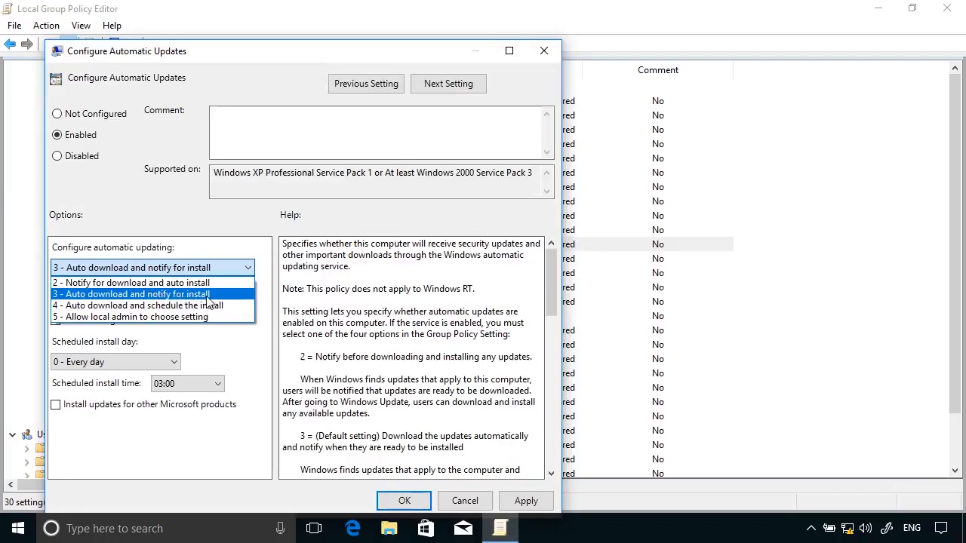
mouse_move(179, 305)
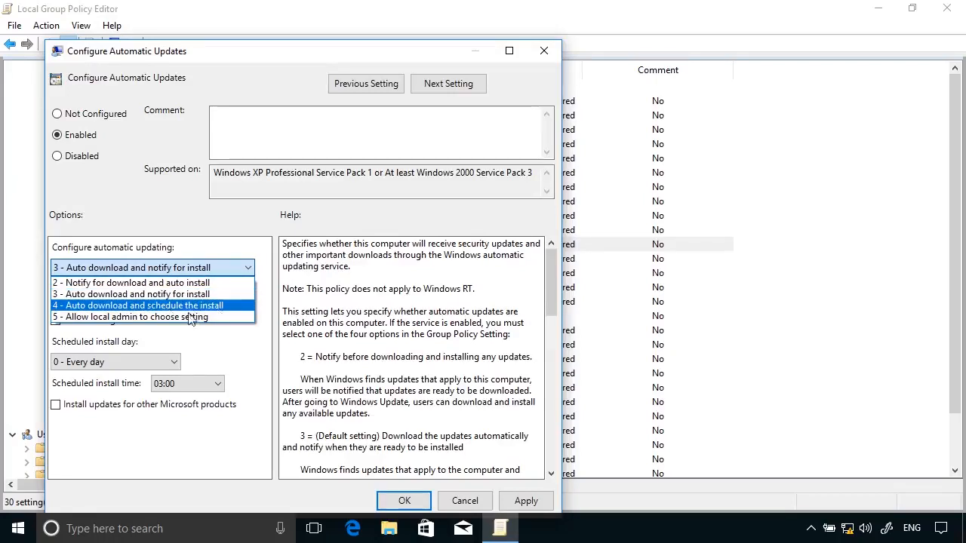
mouse_move(144, 317)
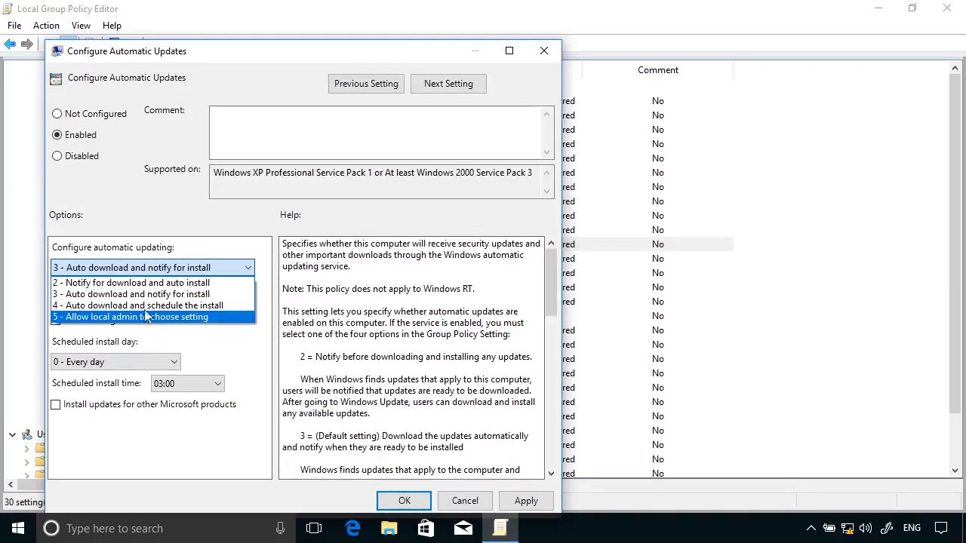
left_click(133, 282)
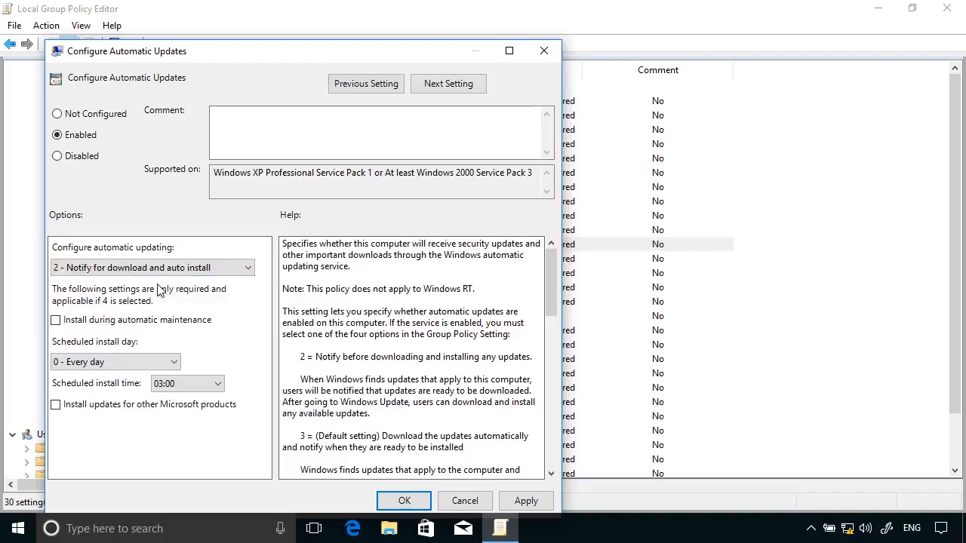
mouse_move(219, 349)
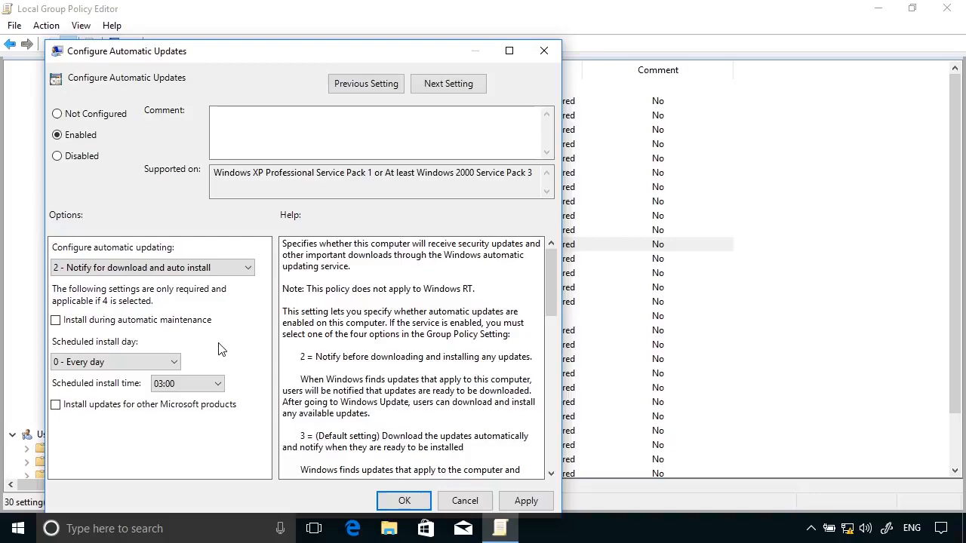
left_click(404, 501)
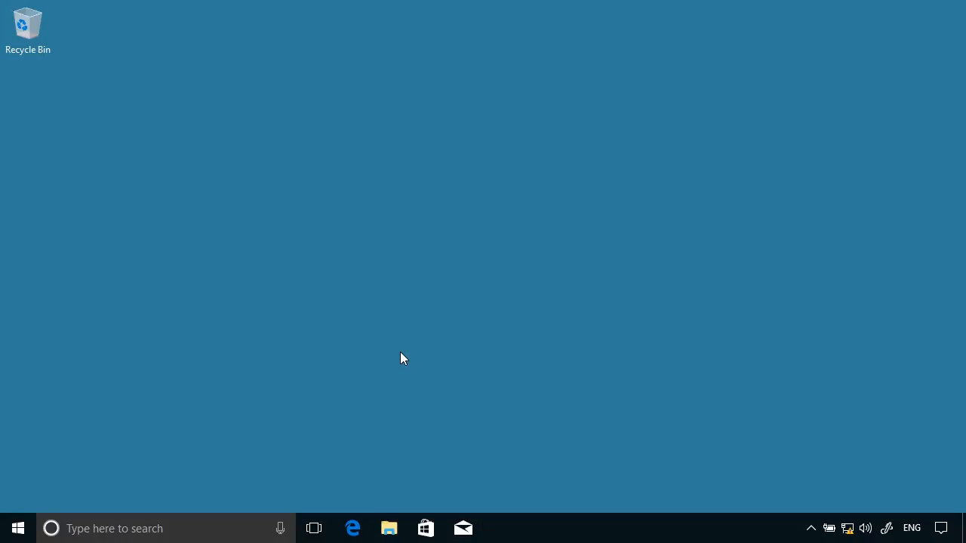
mouse_move(17, 528)
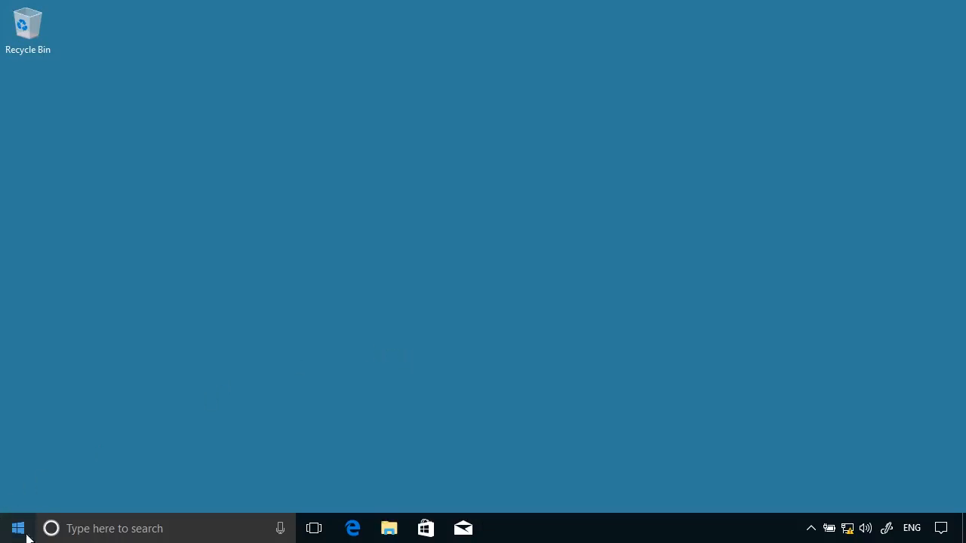
Step: Run gpupdate /force in an elevated PowerShell and close the console after the policies refresh
right_click(18, 528)
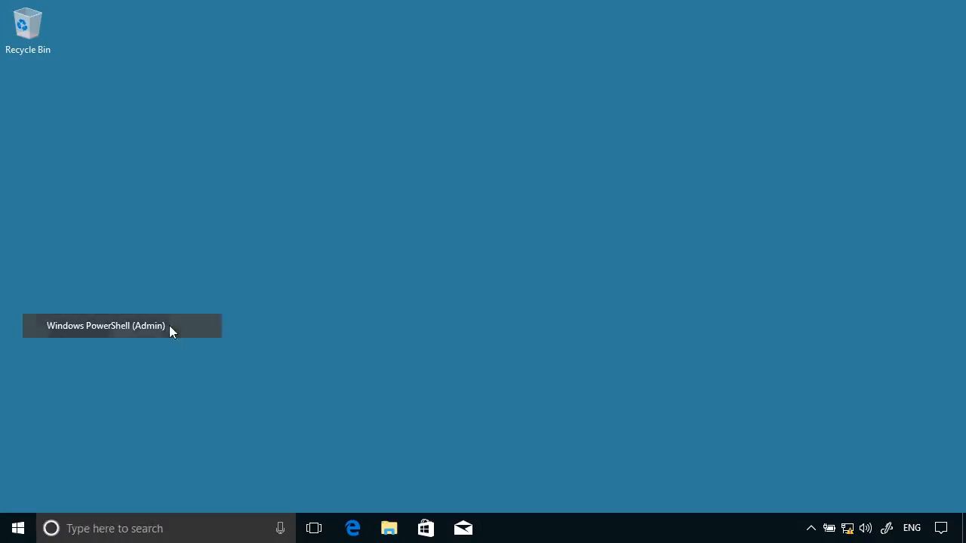
left_click(105, 326)
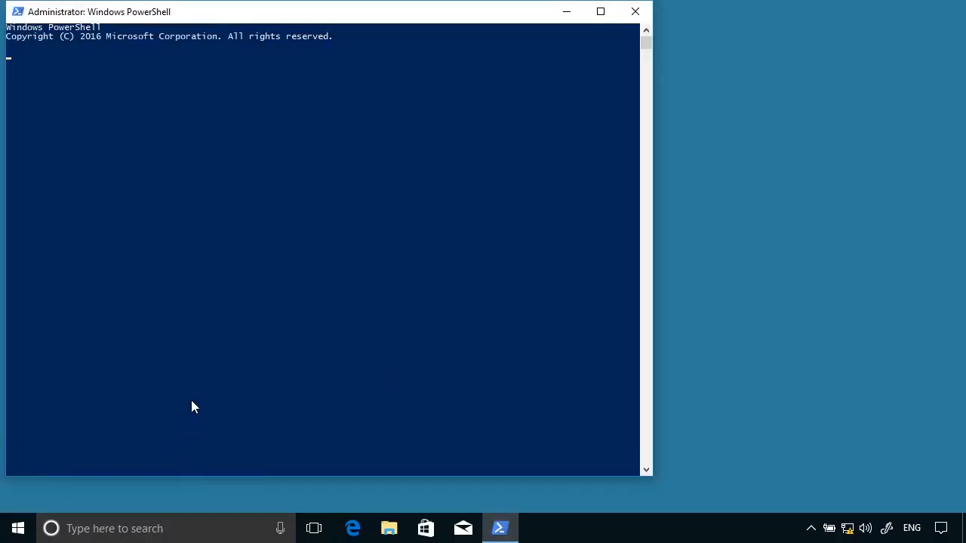
type("gpu")
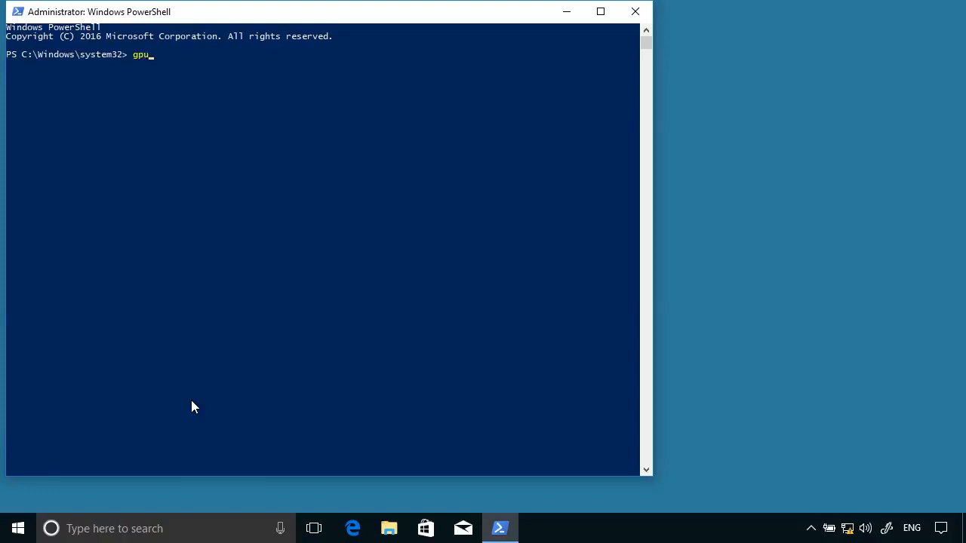
type("pdate /force")
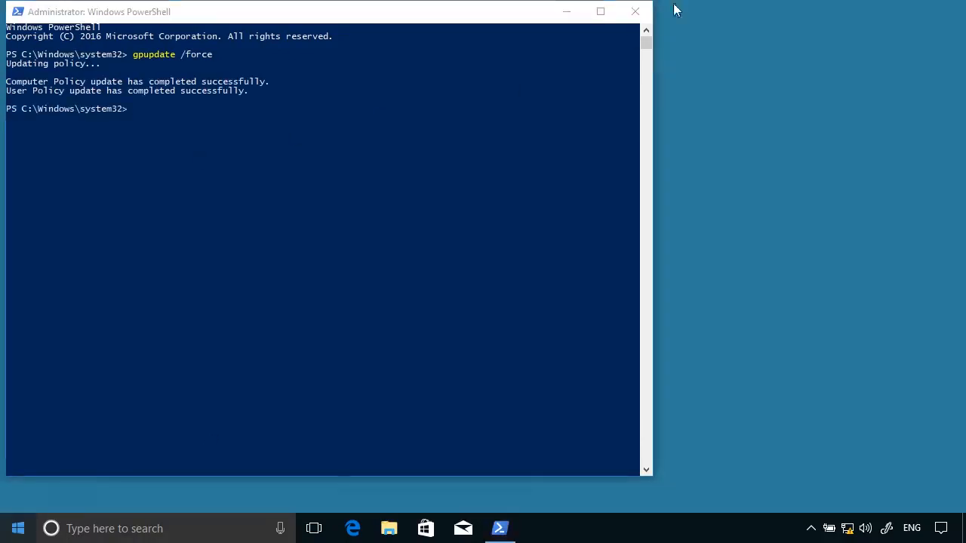
left_click(634, 12)
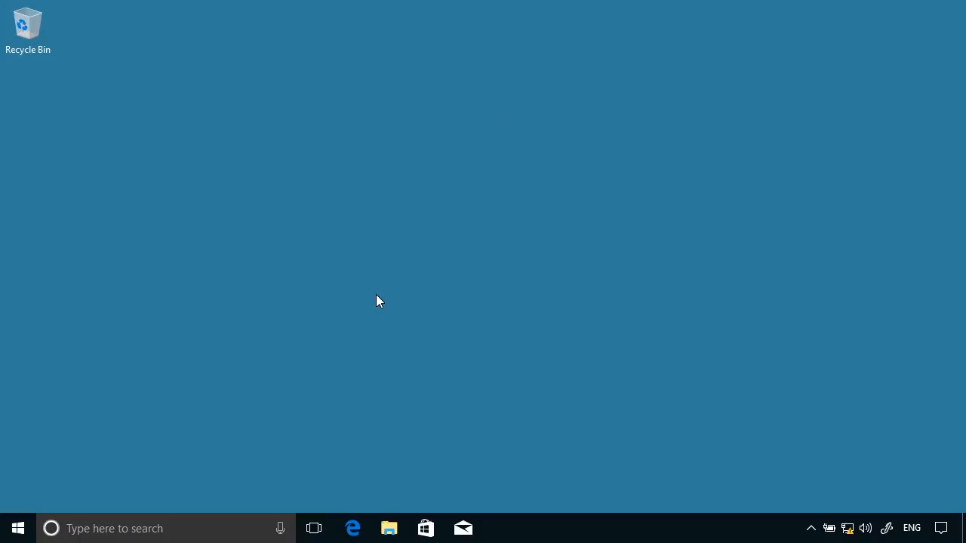
Step: Navigate via Action Center to Settings > Update & security > Windows Insider Program
left_click(941, 528)
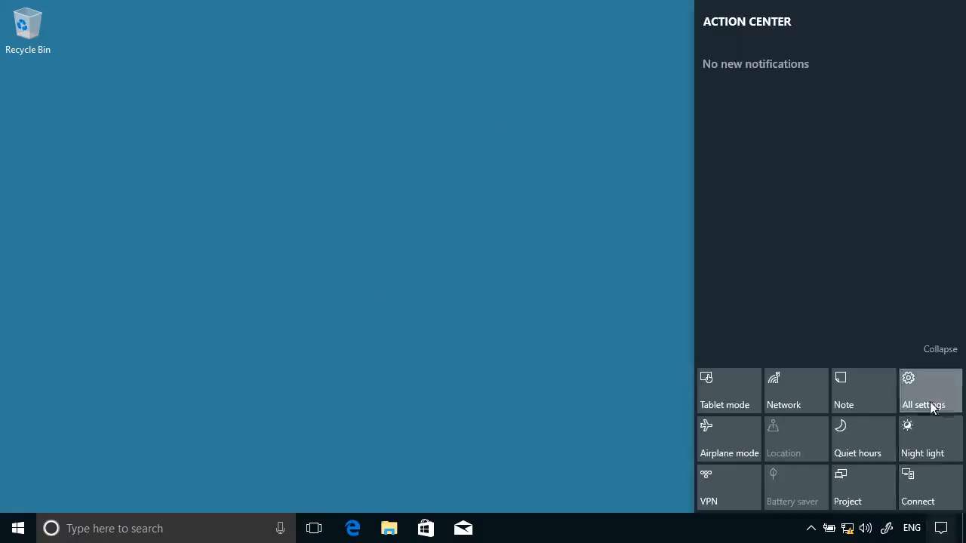
left_click(929, 389)
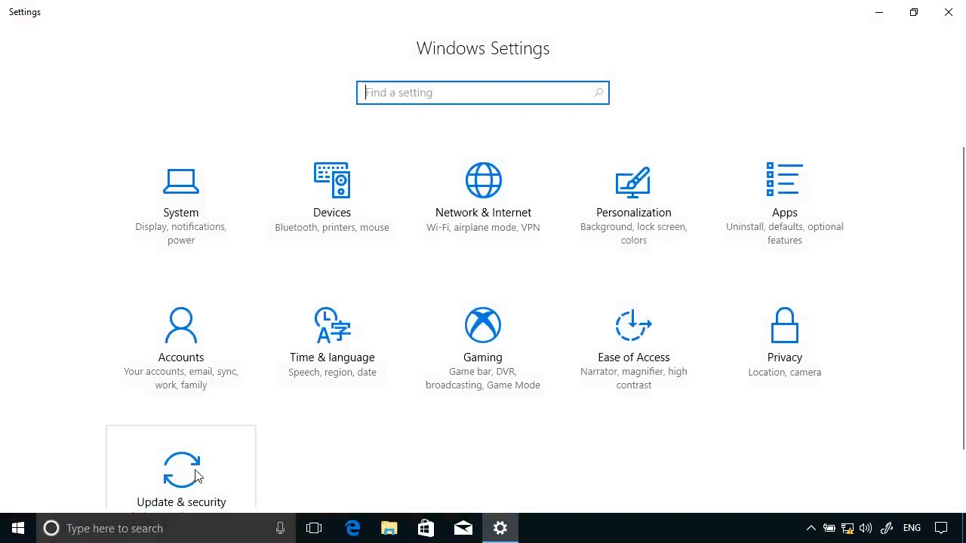
left_click(181, 468)
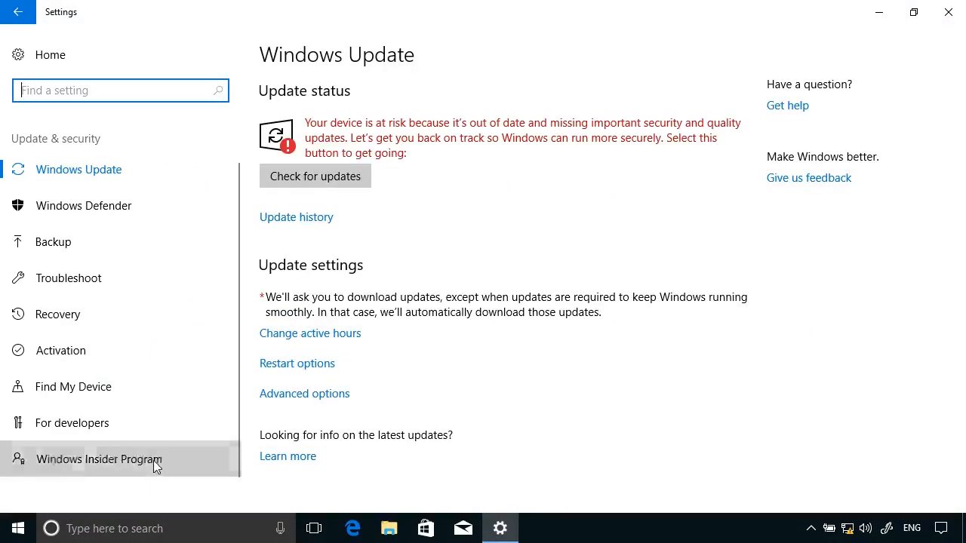
left_click(99, 459)
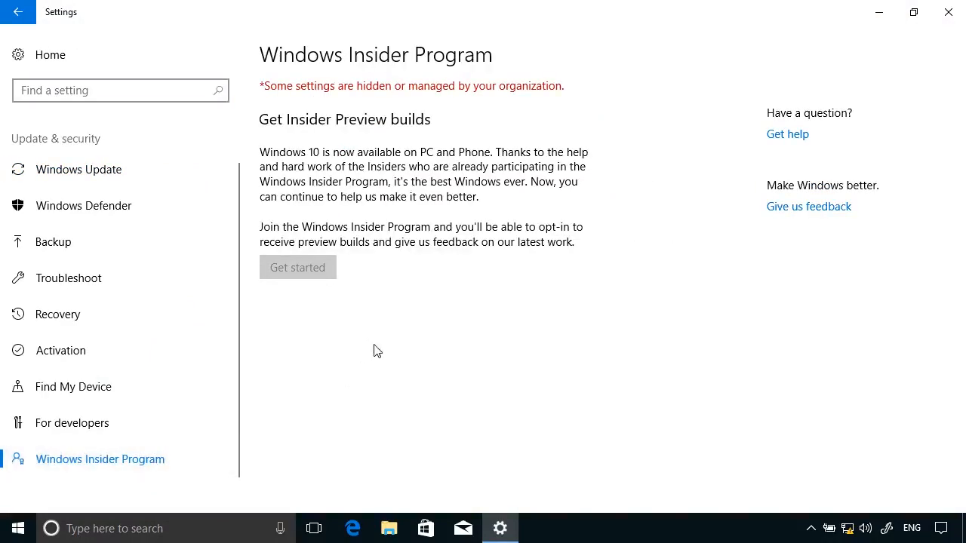
mouse_move(329, 106)
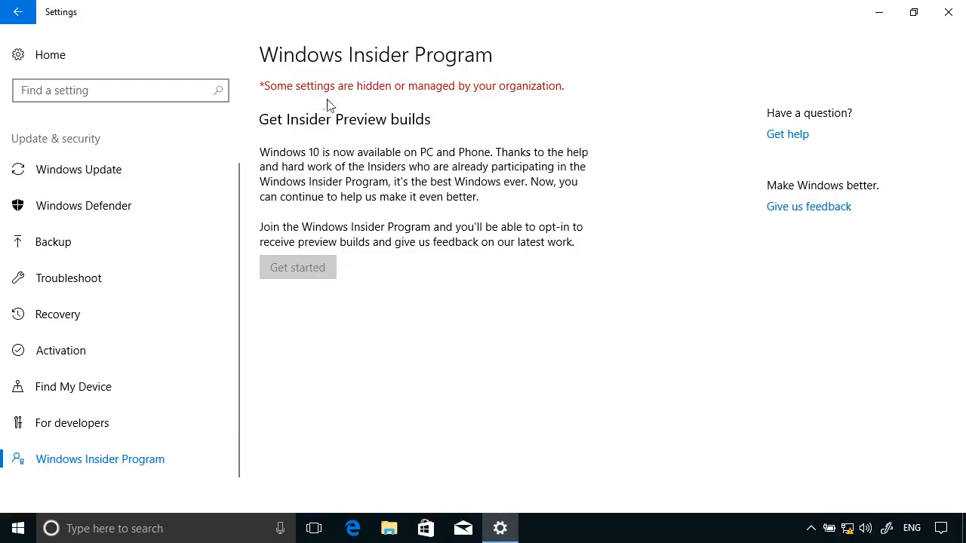
mouse_move(479, 278)
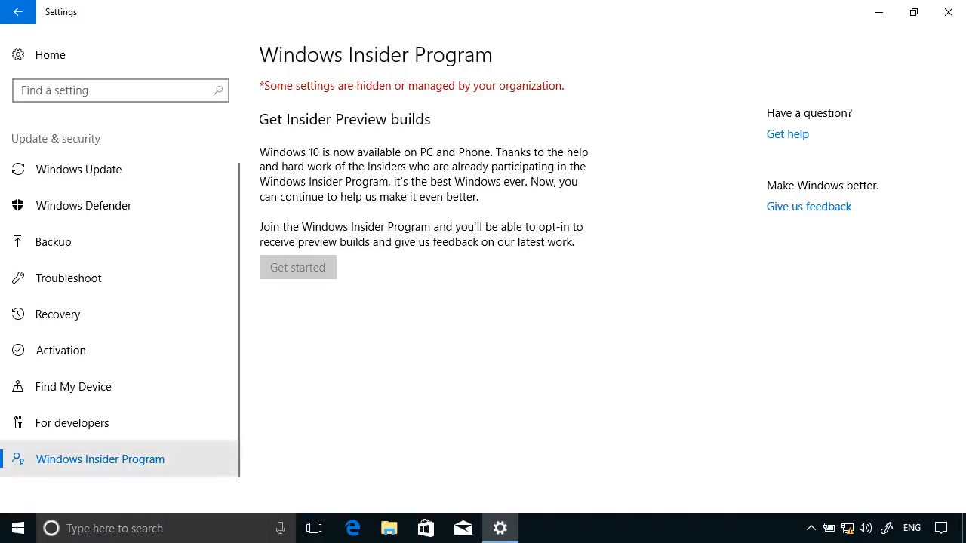
mouse_move(118, 169)
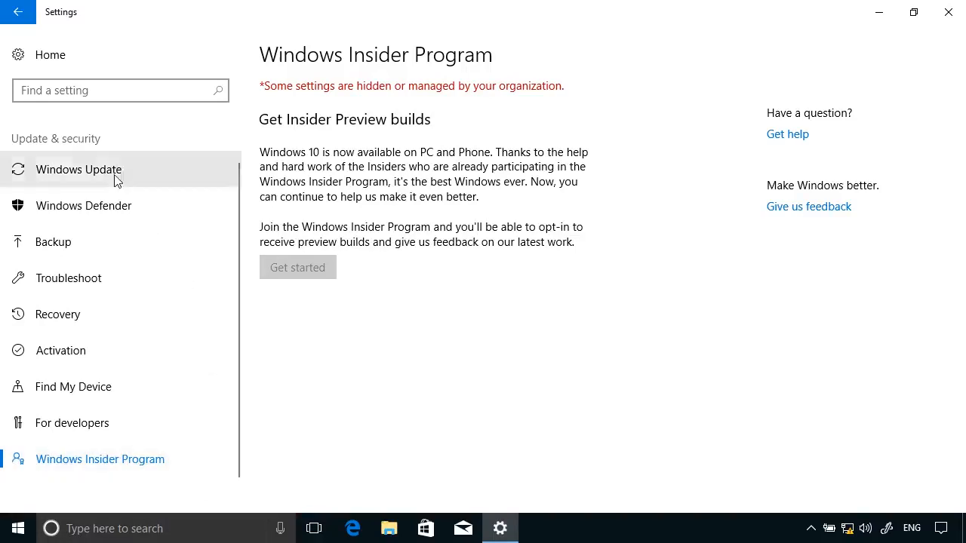
Step: Review the greyed-out Current Branch for Business and deferral settings in Advanced options, then return to Windows Update
left_click(78, 169)
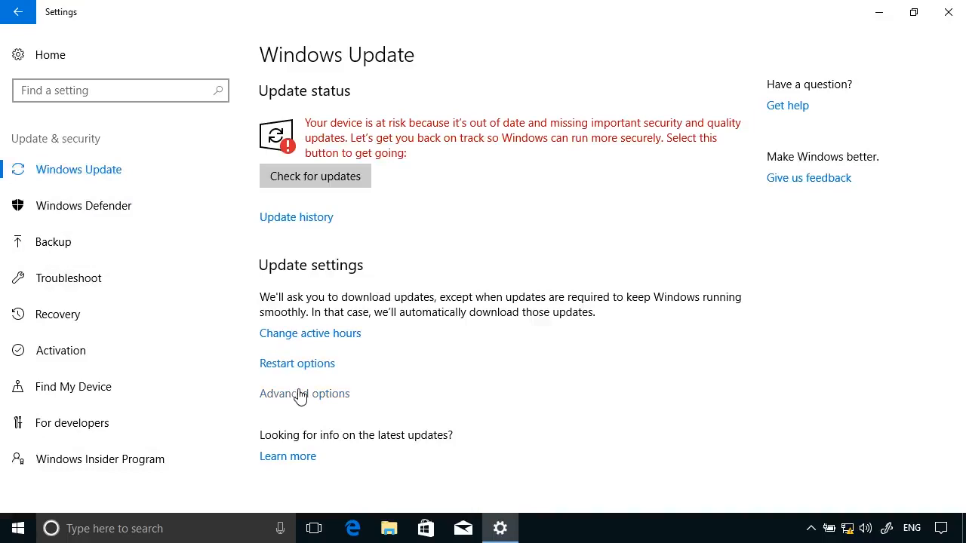
left_click(305, 393)
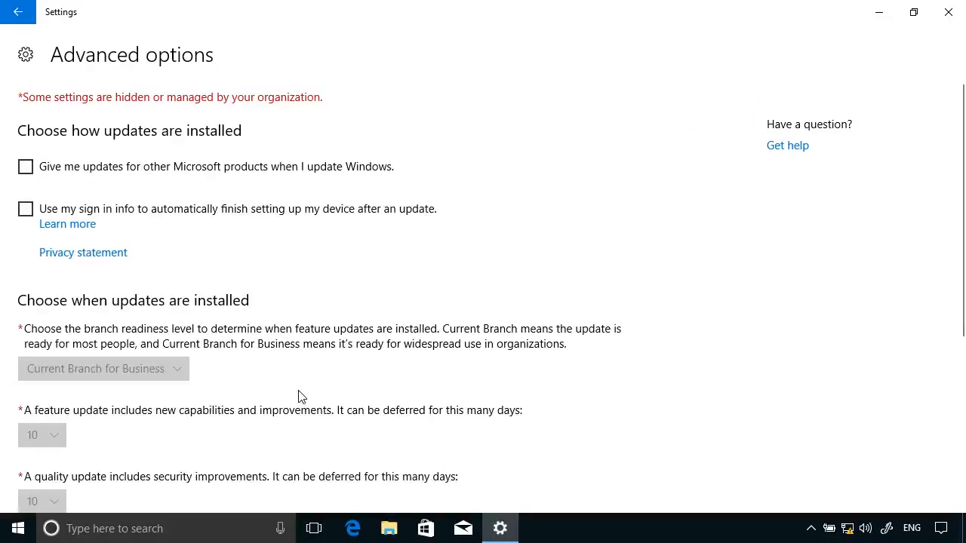
scroll("down", 3)
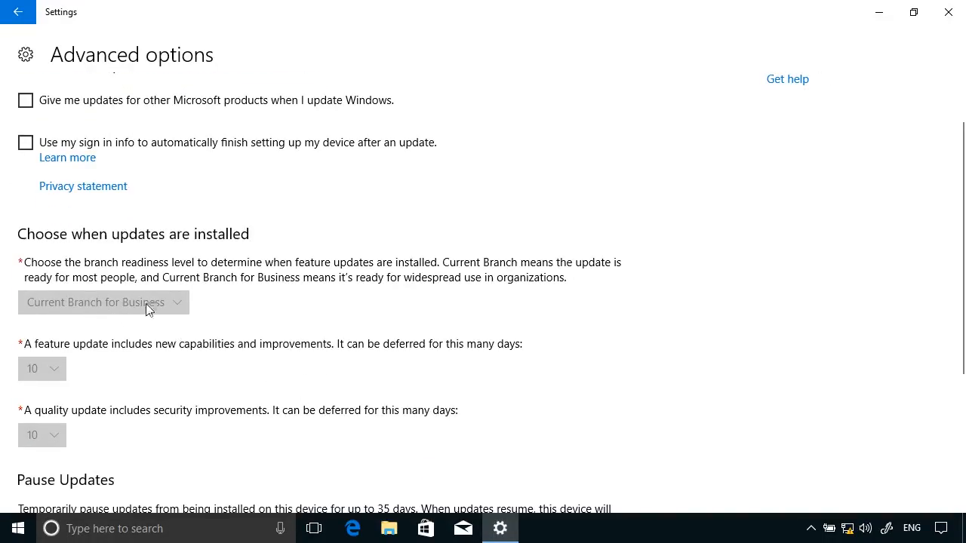
mouse_move(198, 317)
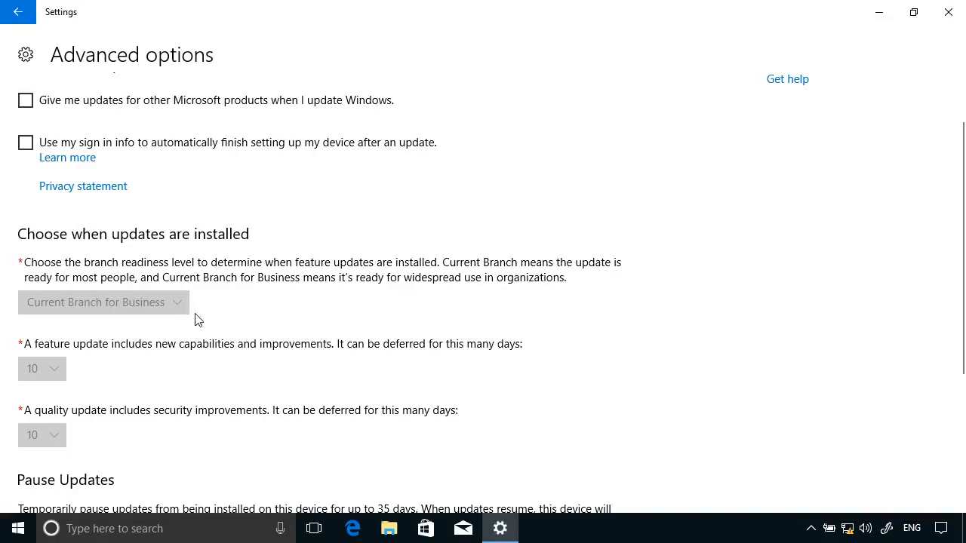
mouse_move(36, 435)
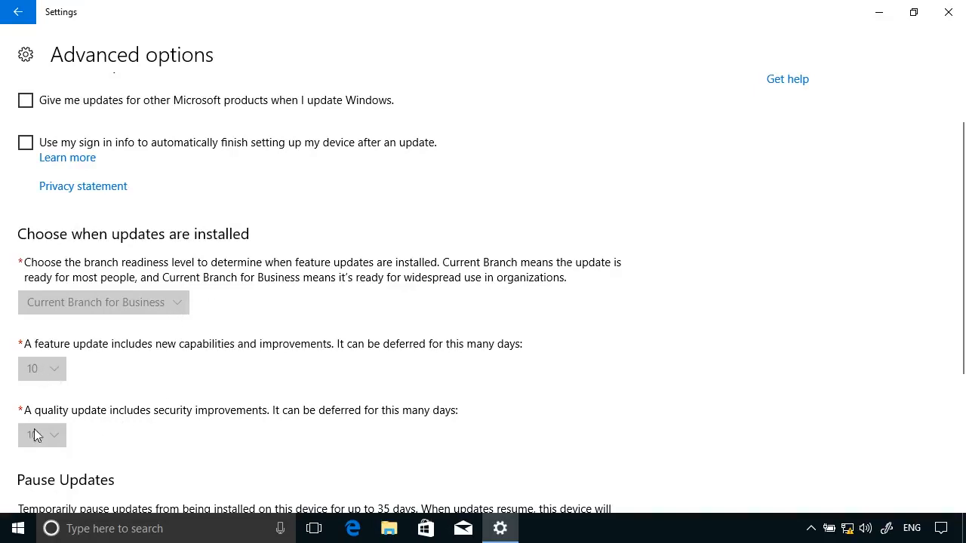
scroll("up", 3)
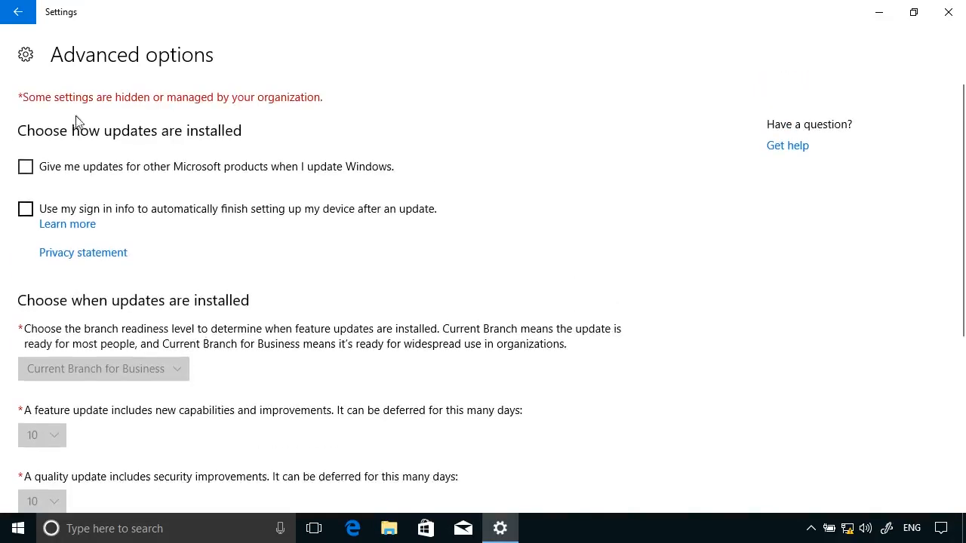
mouse_move(83, 295)
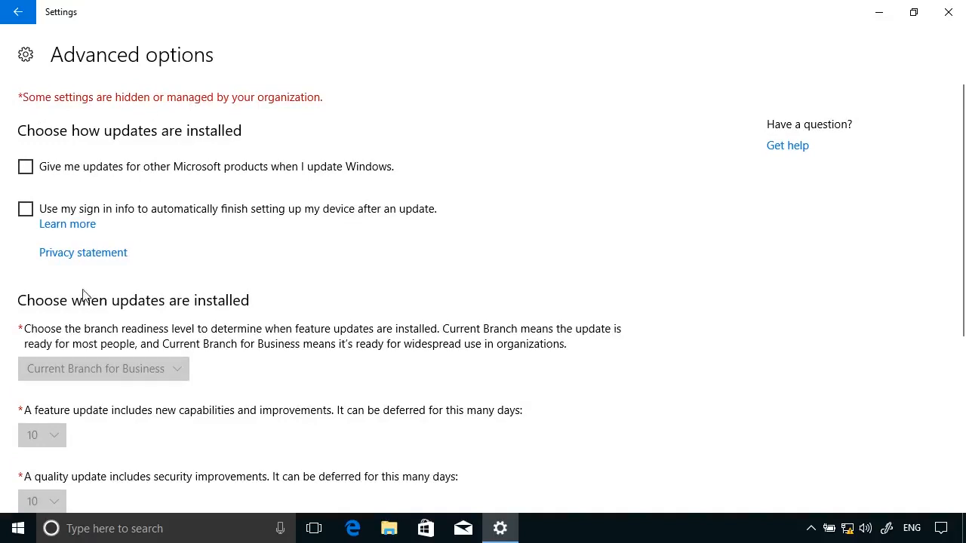
mouse_move(118, 106)
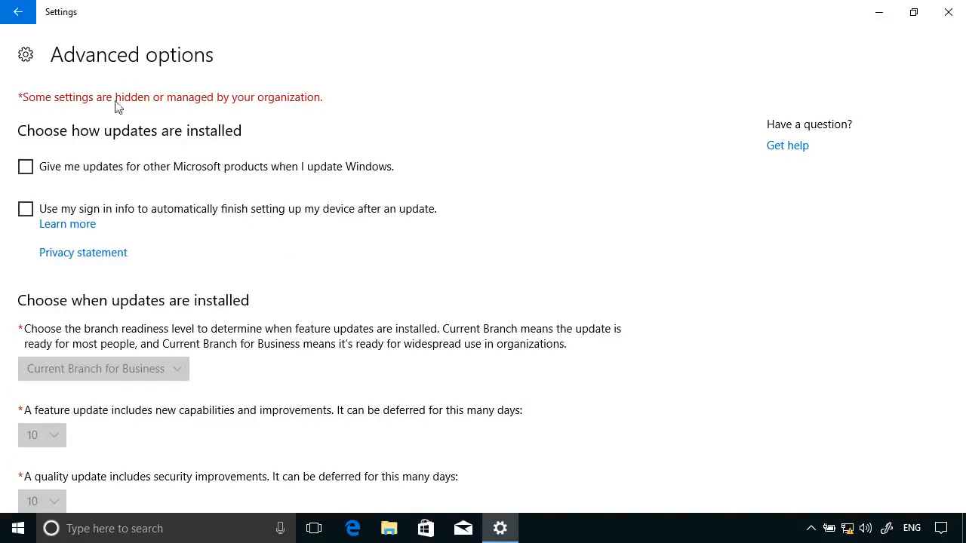
left_click(18, 12)
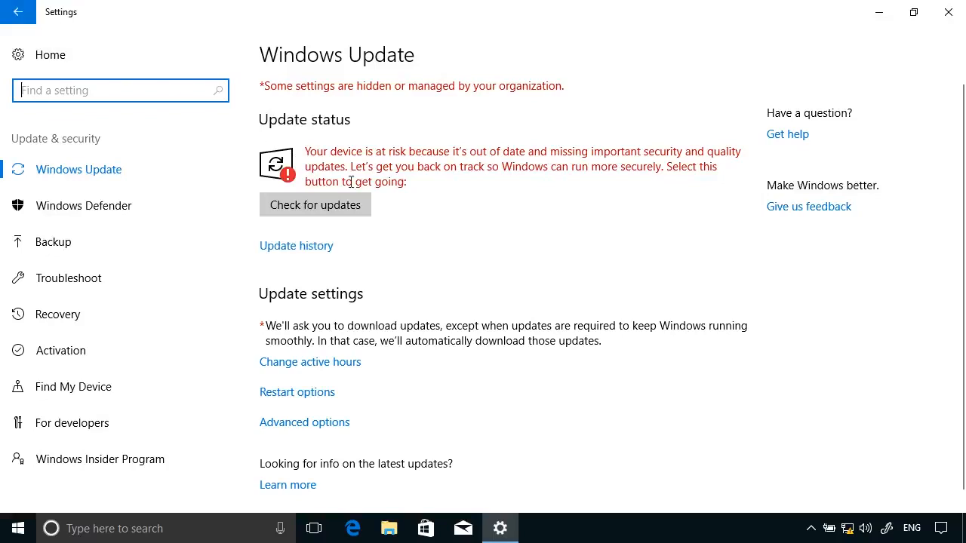
mouse_move(544, 93)
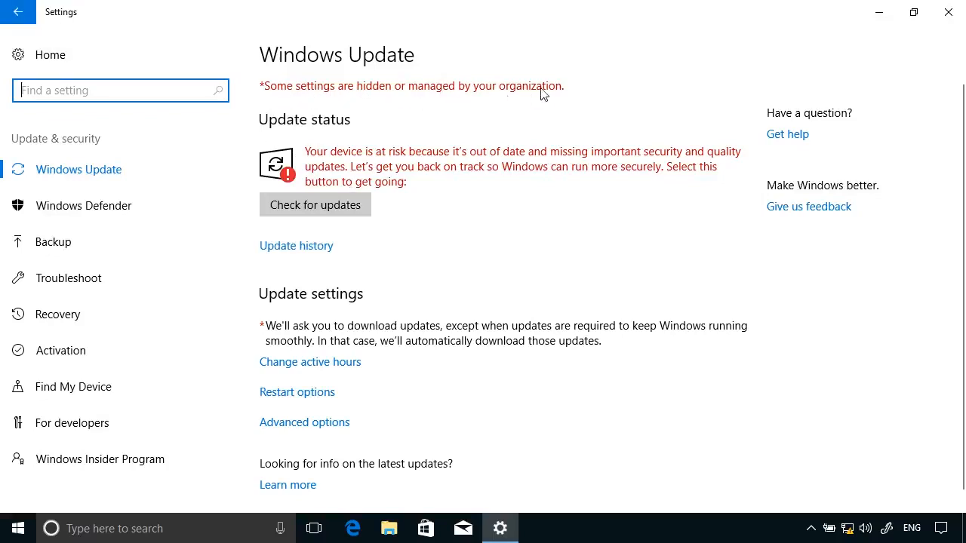
mouse_move(385, 254)
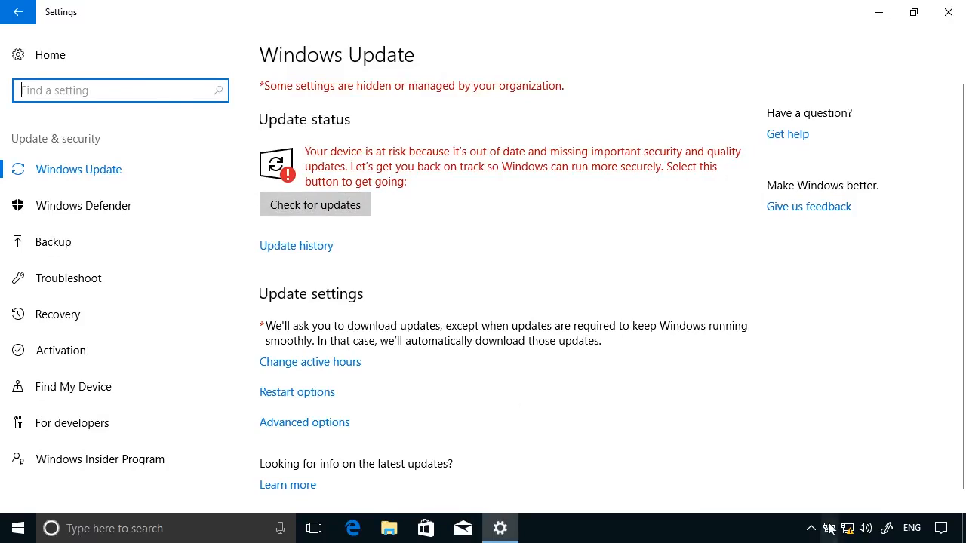
mouse_move(556, 459)
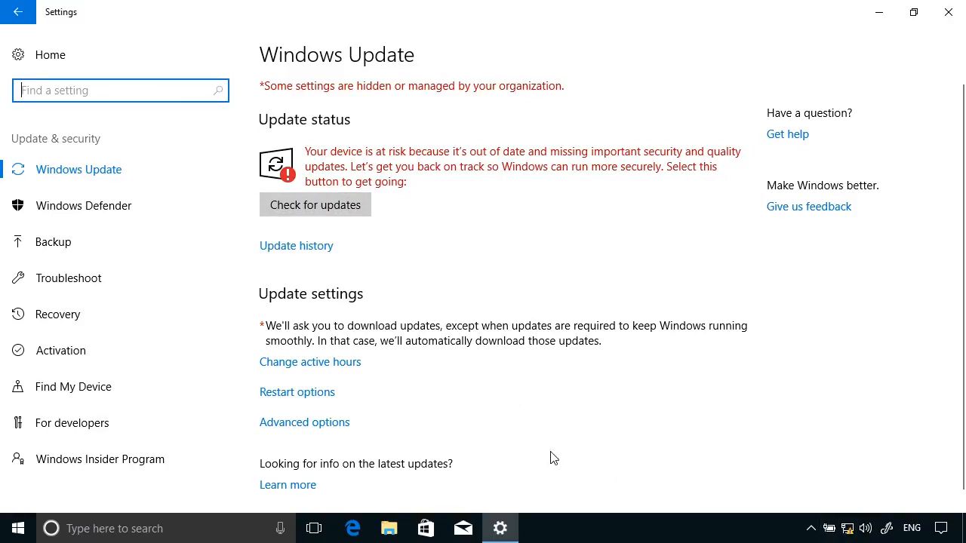
mouse_move(433, 284)
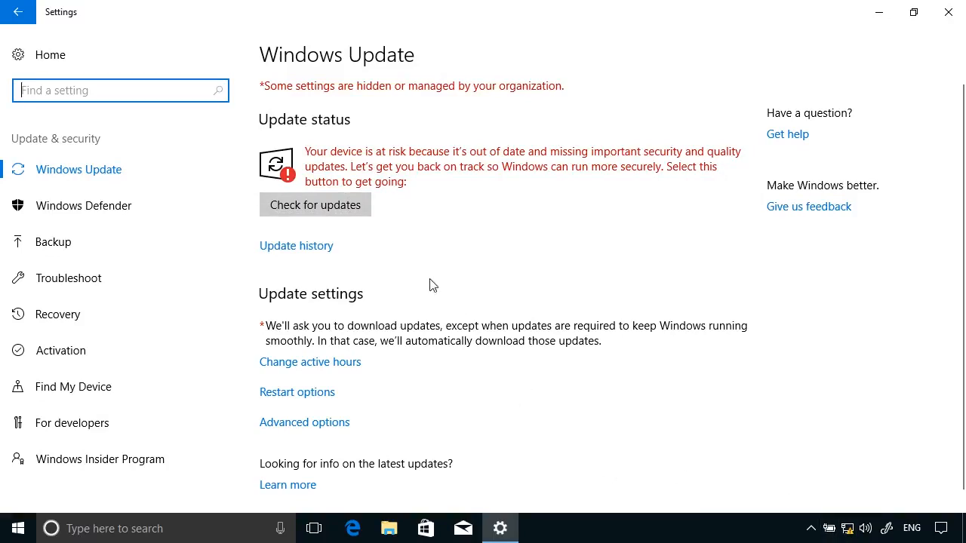
mouse_move(432, 295)
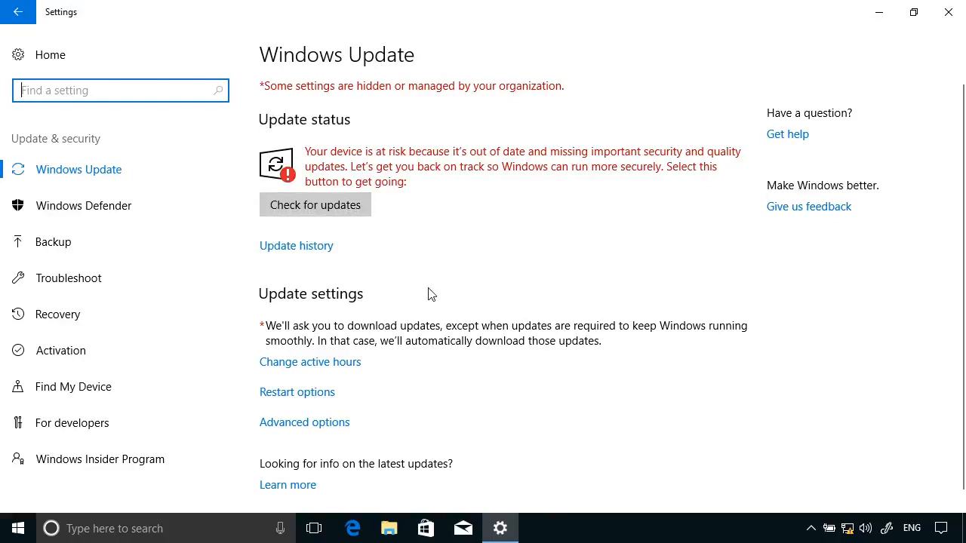